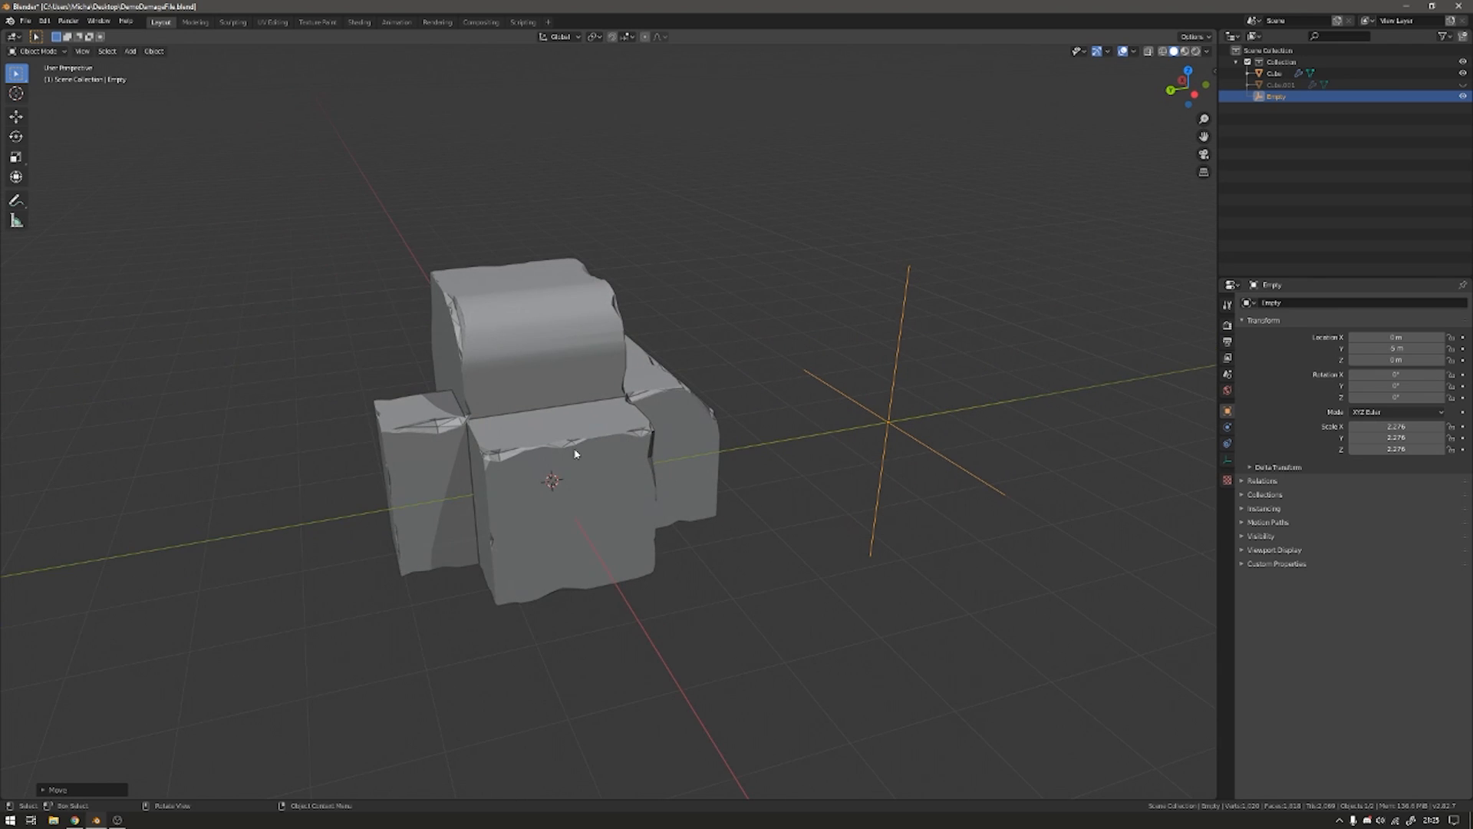
{"action": "mouse_move", "coordinate": [562, 439]}
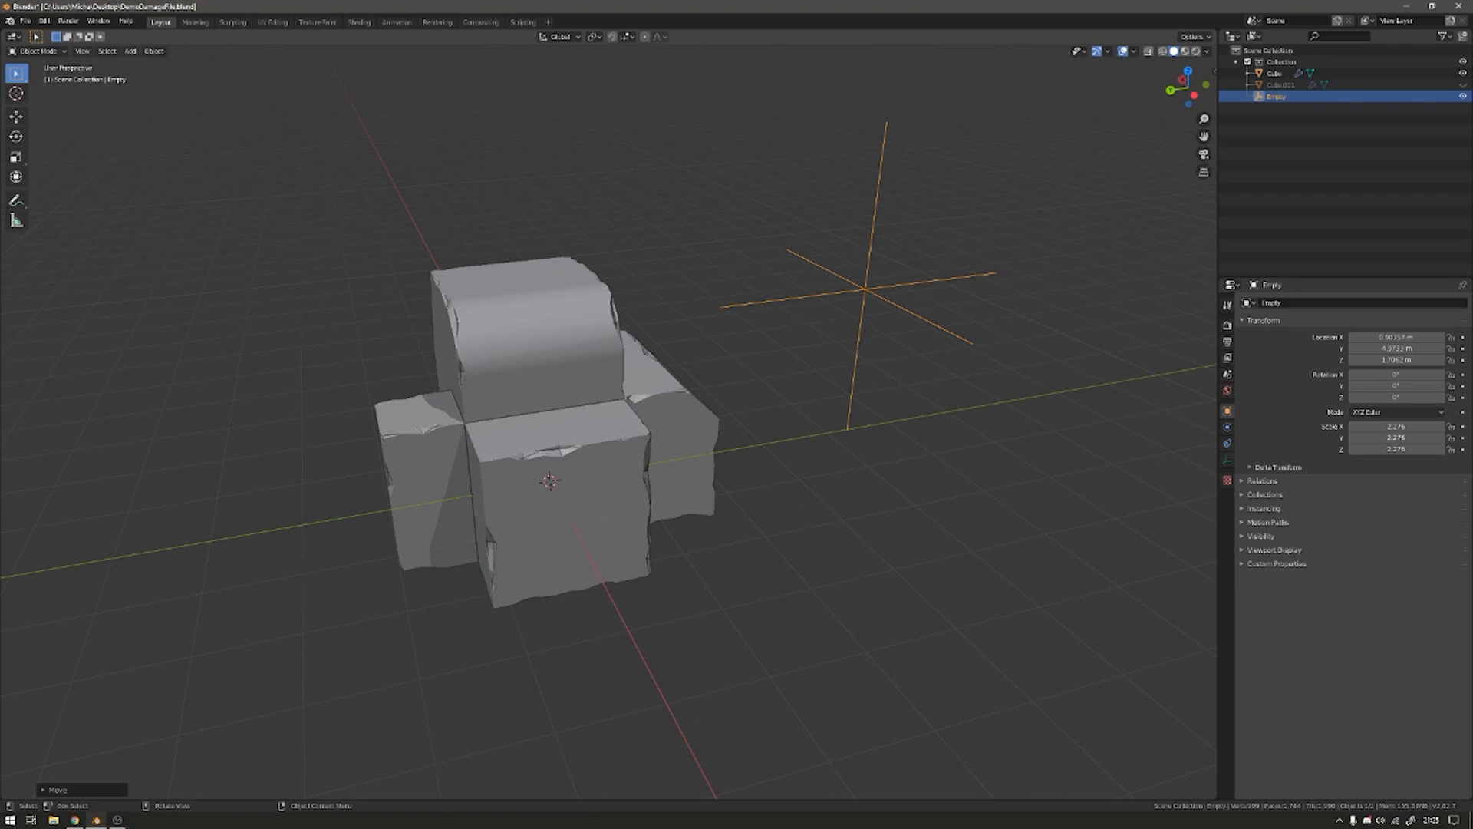
Scale the Empty down and toggle the Cube's edit mode to refresh the chipped Boolean result.
{"action": "key", "text": "s"}
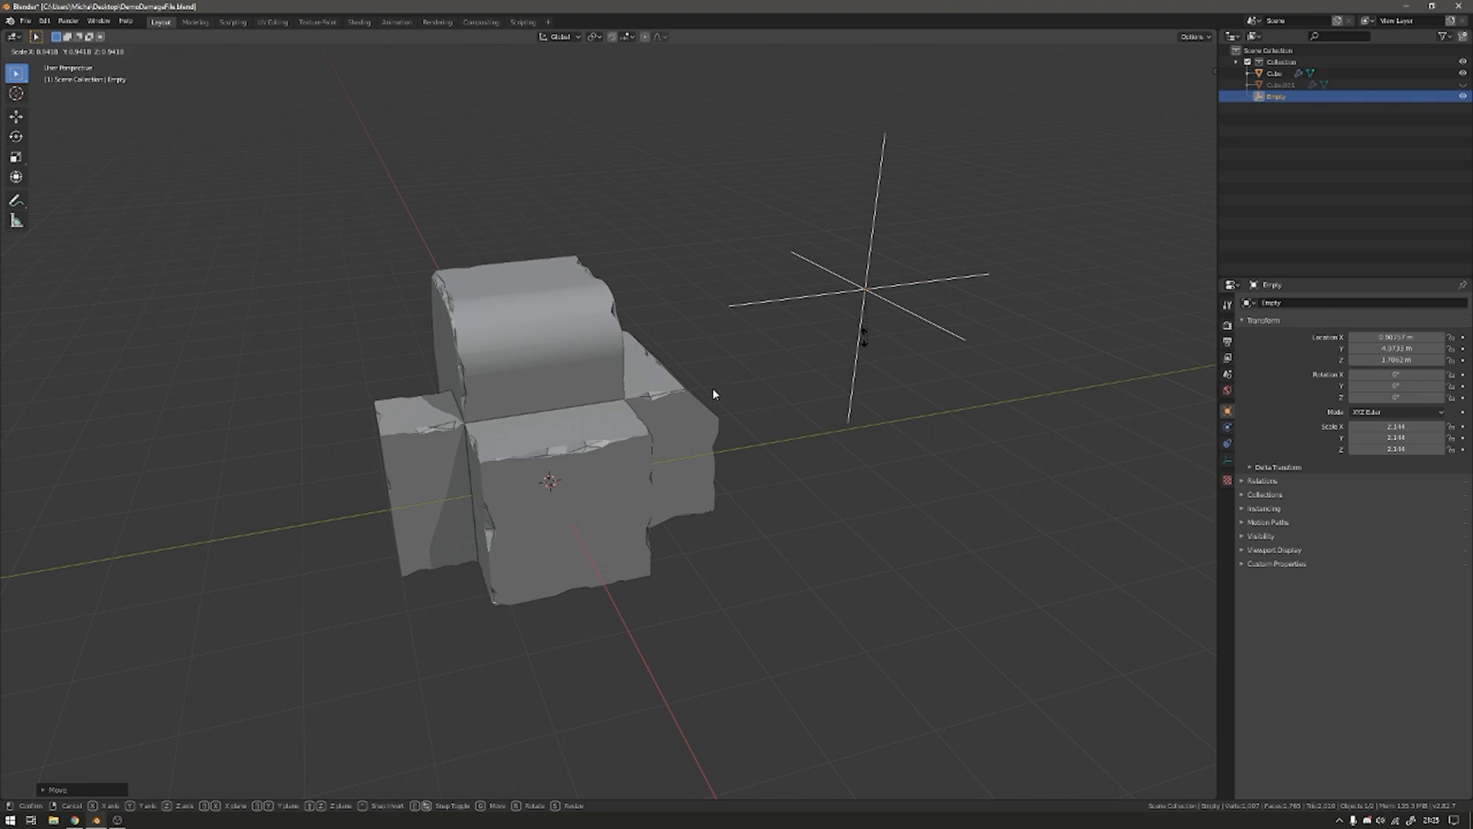
{"action": "key", "text": "Tab"}
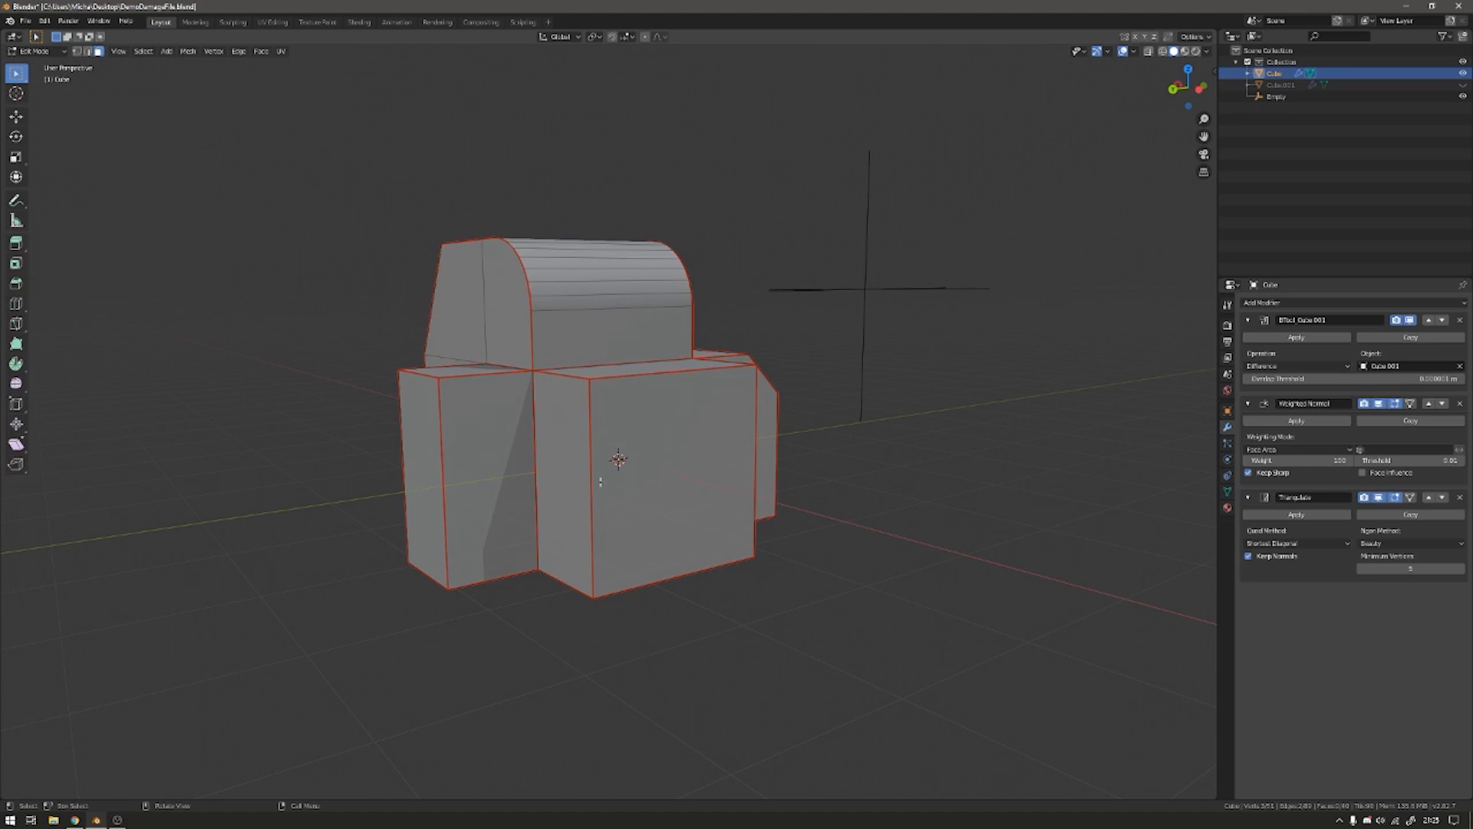
{"action": "key", "text": "Tab"}
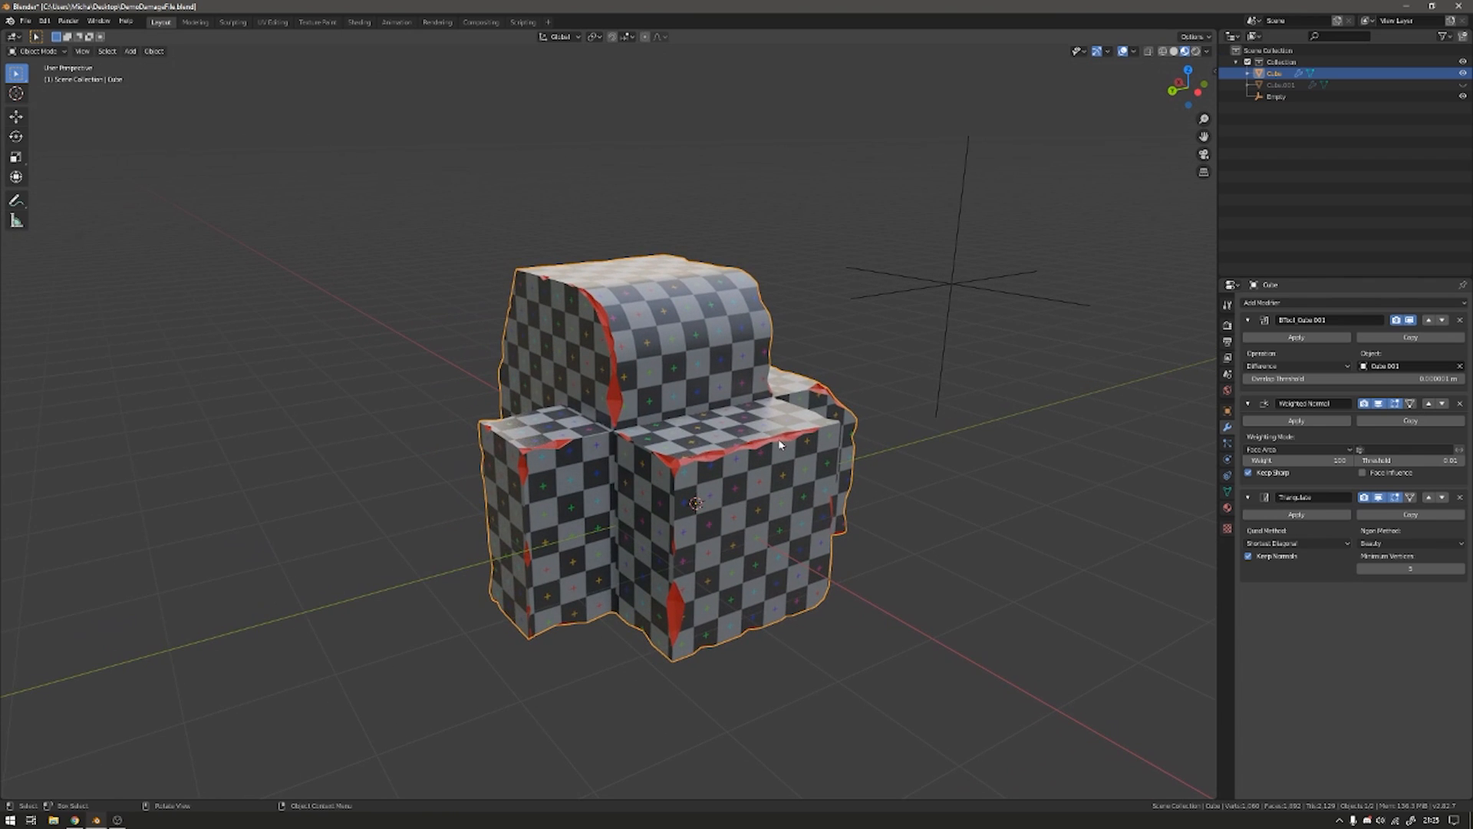
{"action": "mouse_move", "coordinate": [664, 471]}
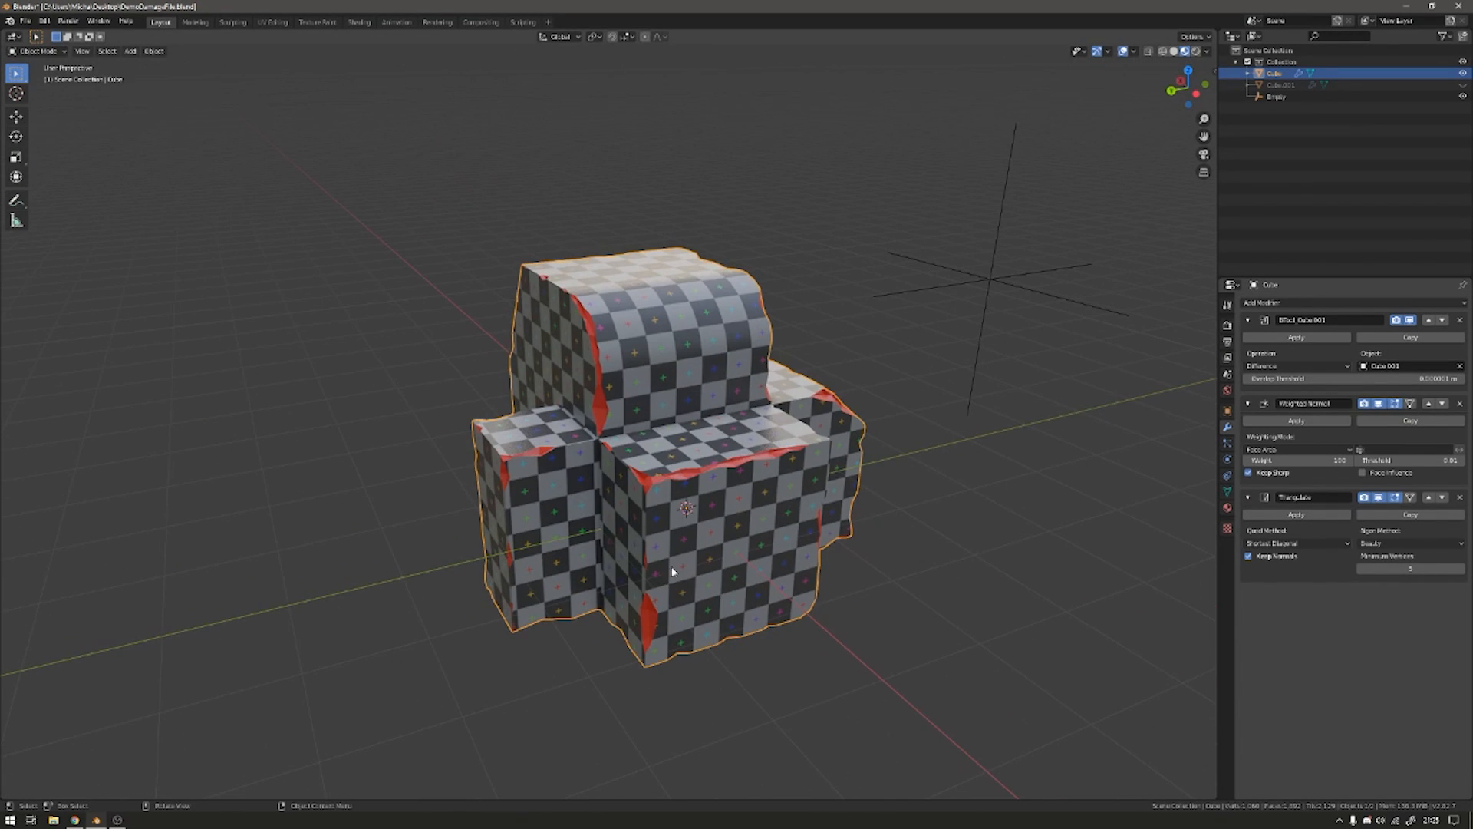
{"action": "left_click", "coordinate": [993, 450]}
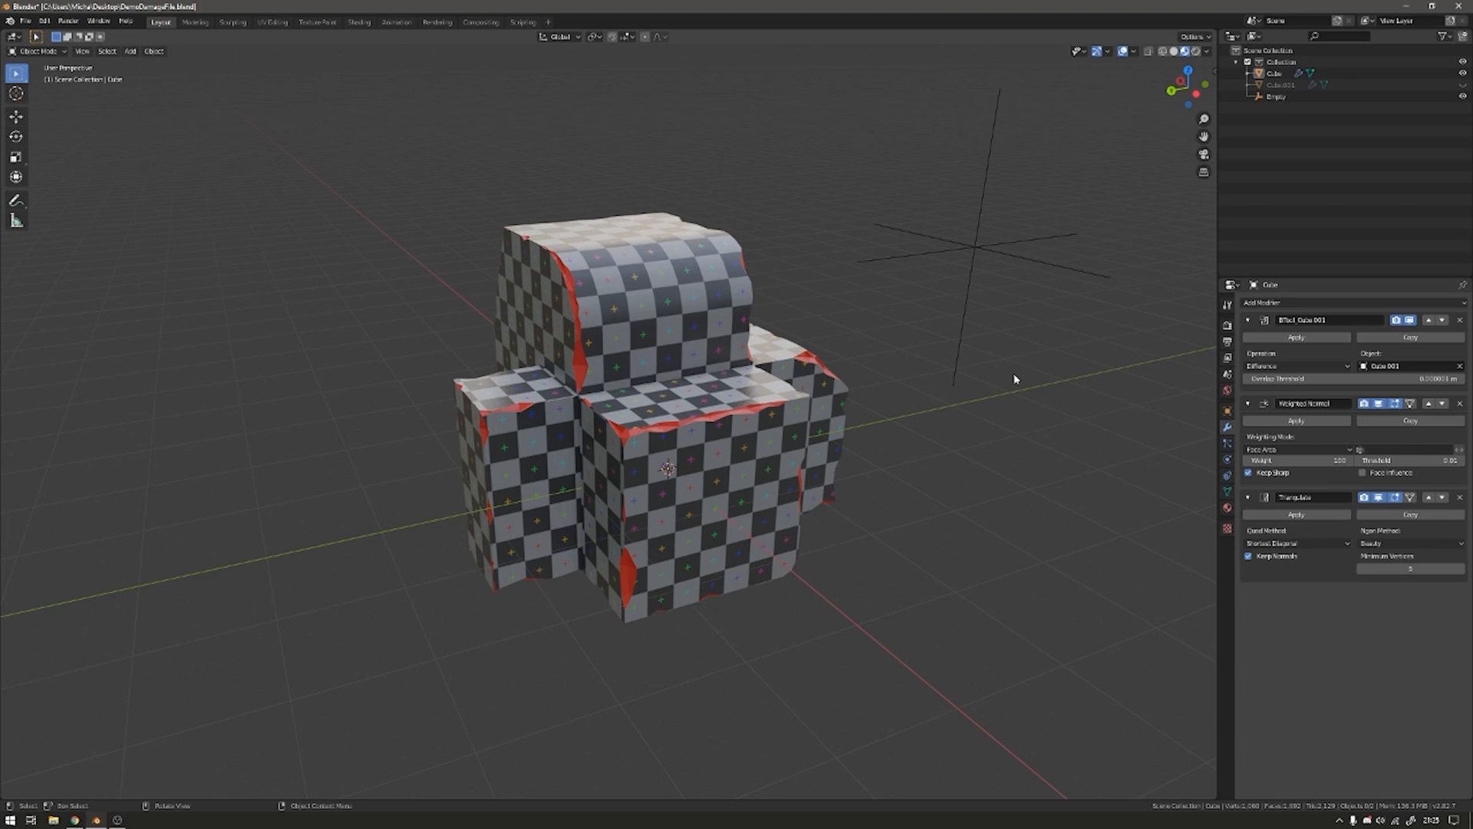
{"action": "mouse_move", "coordinate": [790, 500]}
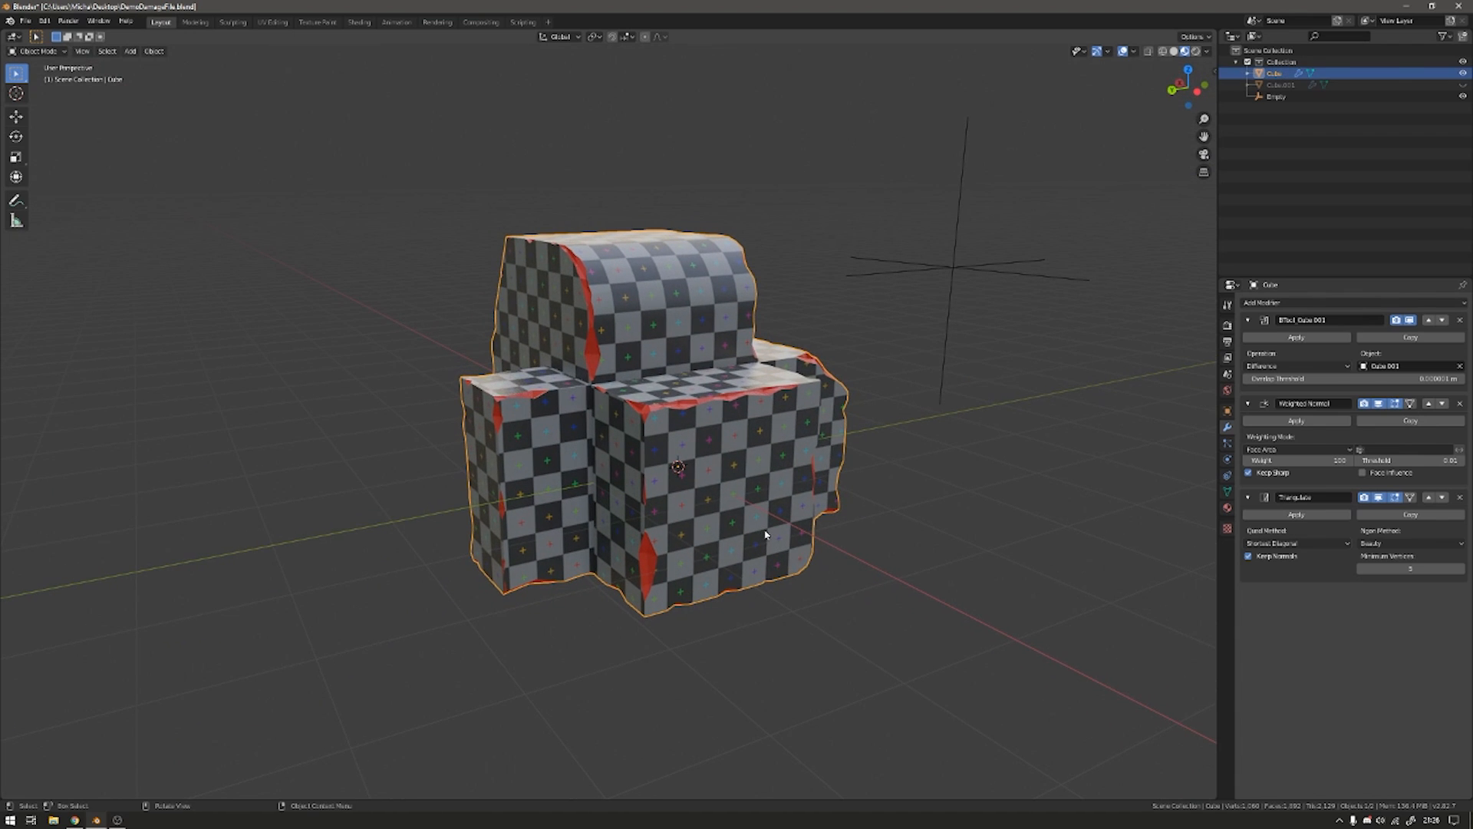
Reveal and inspect Cube.001's edge-wire mesh, then select the Cube and duplicate it with Shift+D.
{"action": "key", "text": "Tab"}
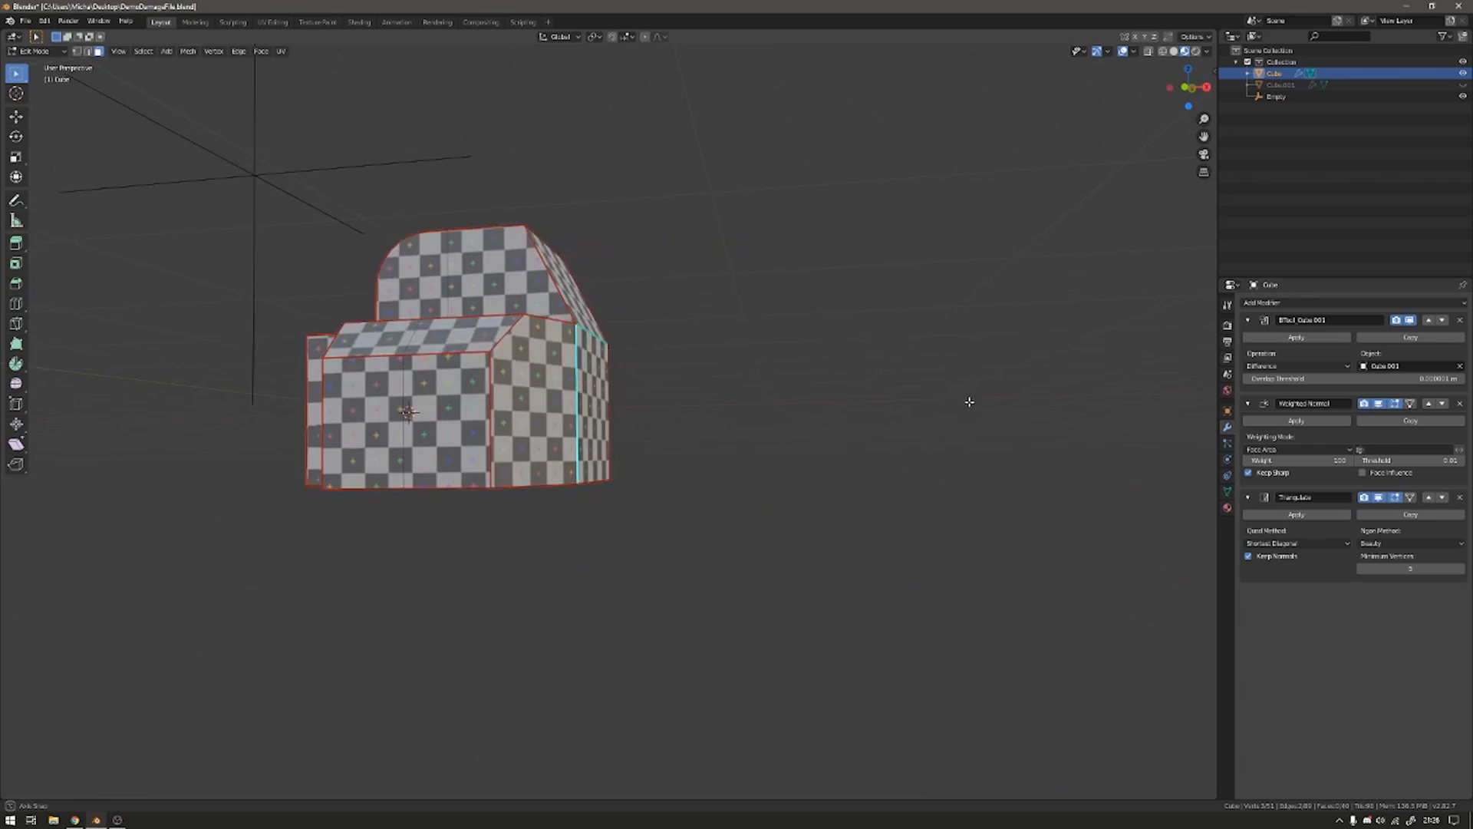
{"action": "key", "text": "Tab"}
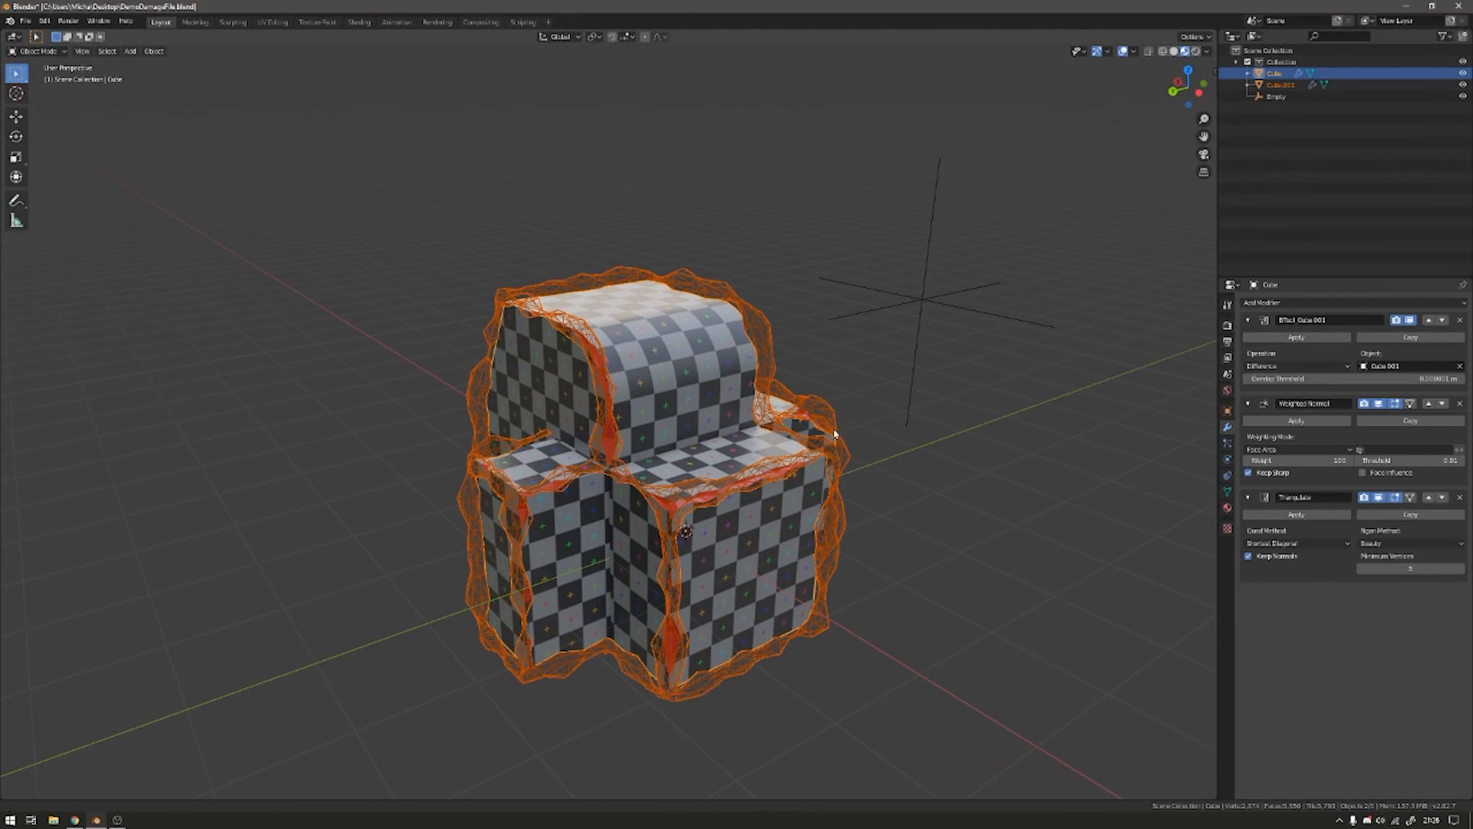
{"action": "left_click", "coordinate": [1280, 84]}
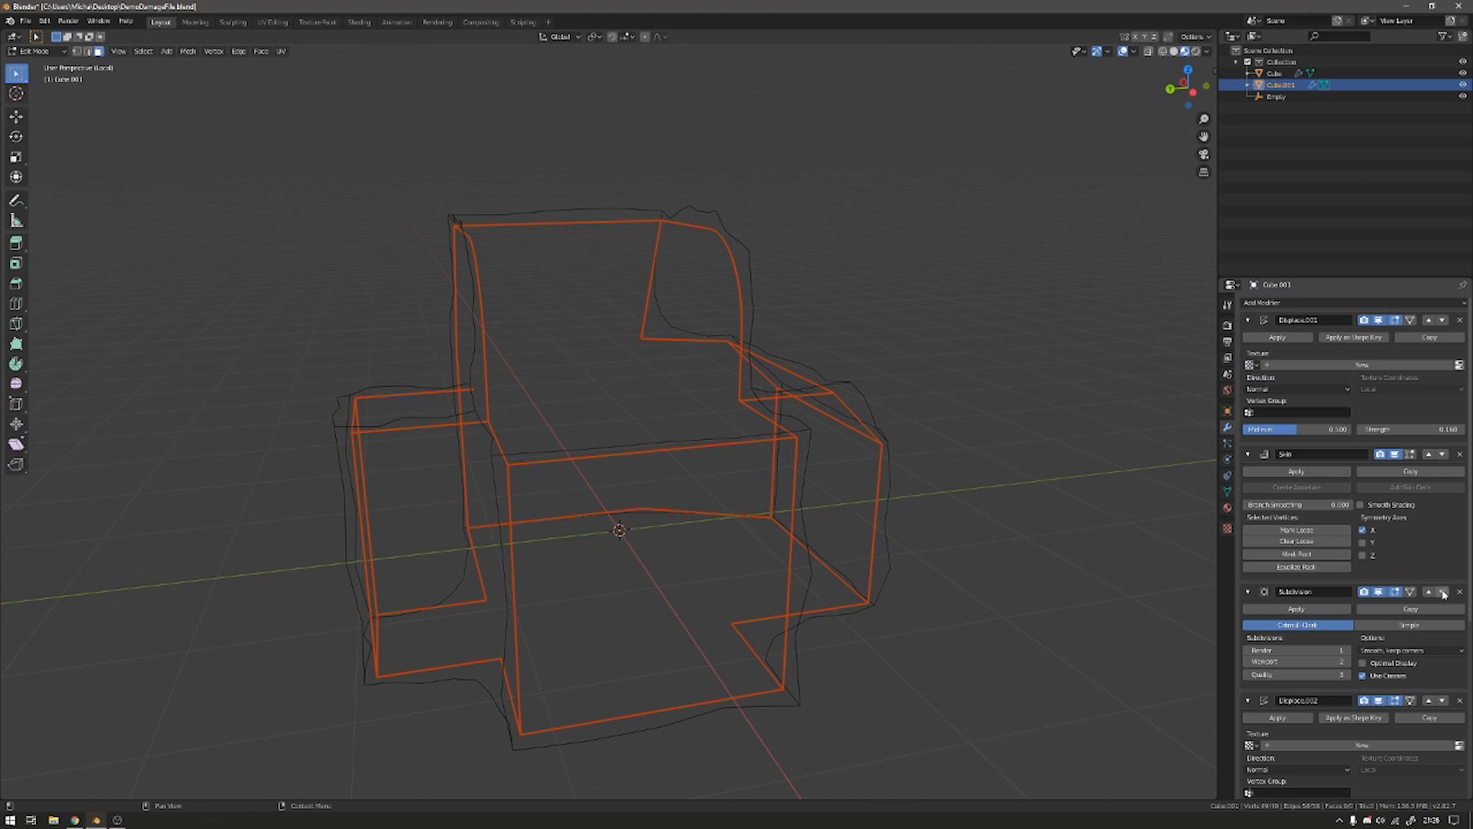
{"action": "mouse_move", "coordinate": [1423, 600]}
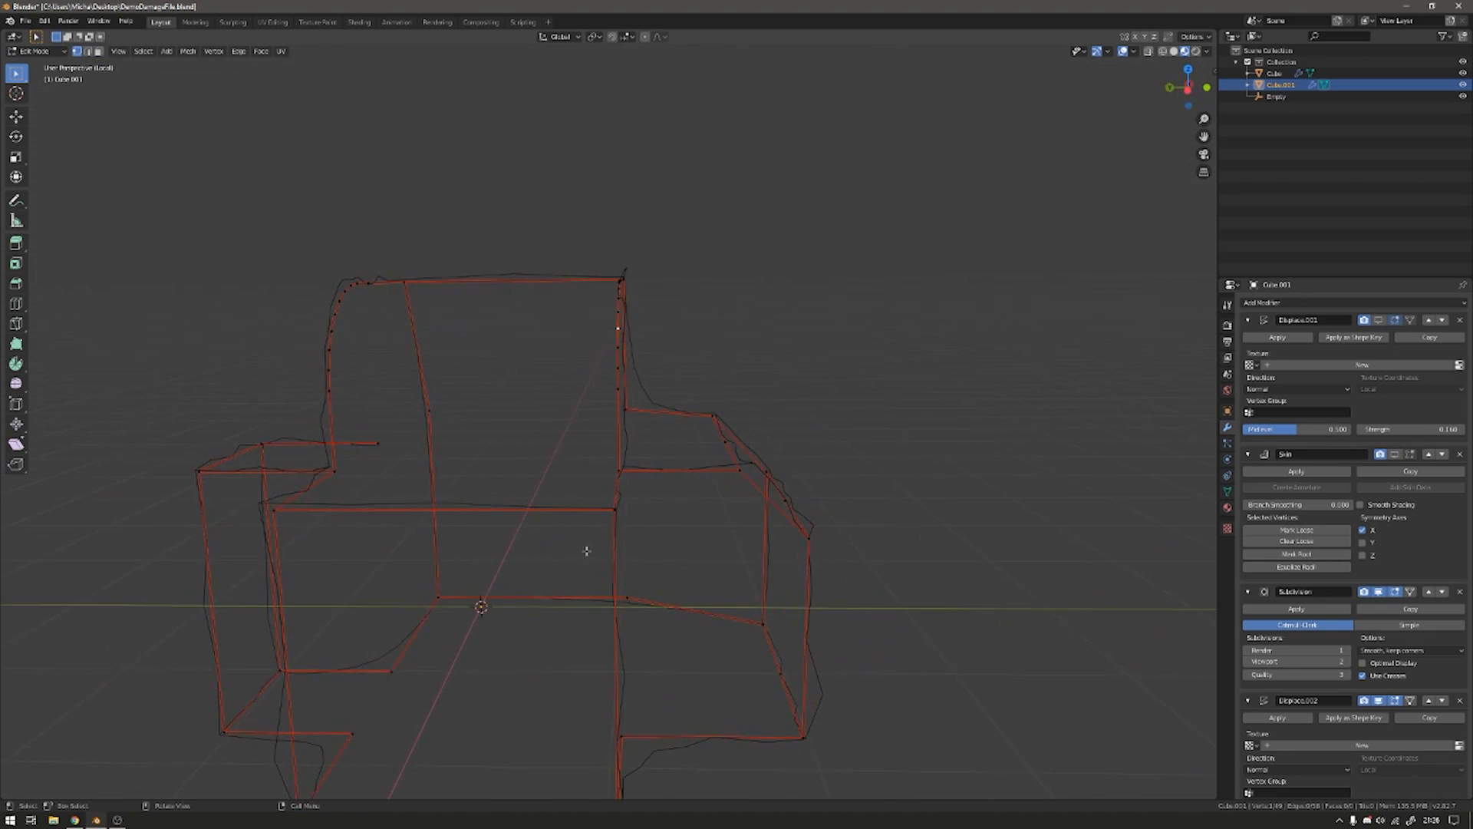
{"action": "key", "text": "Tab"}
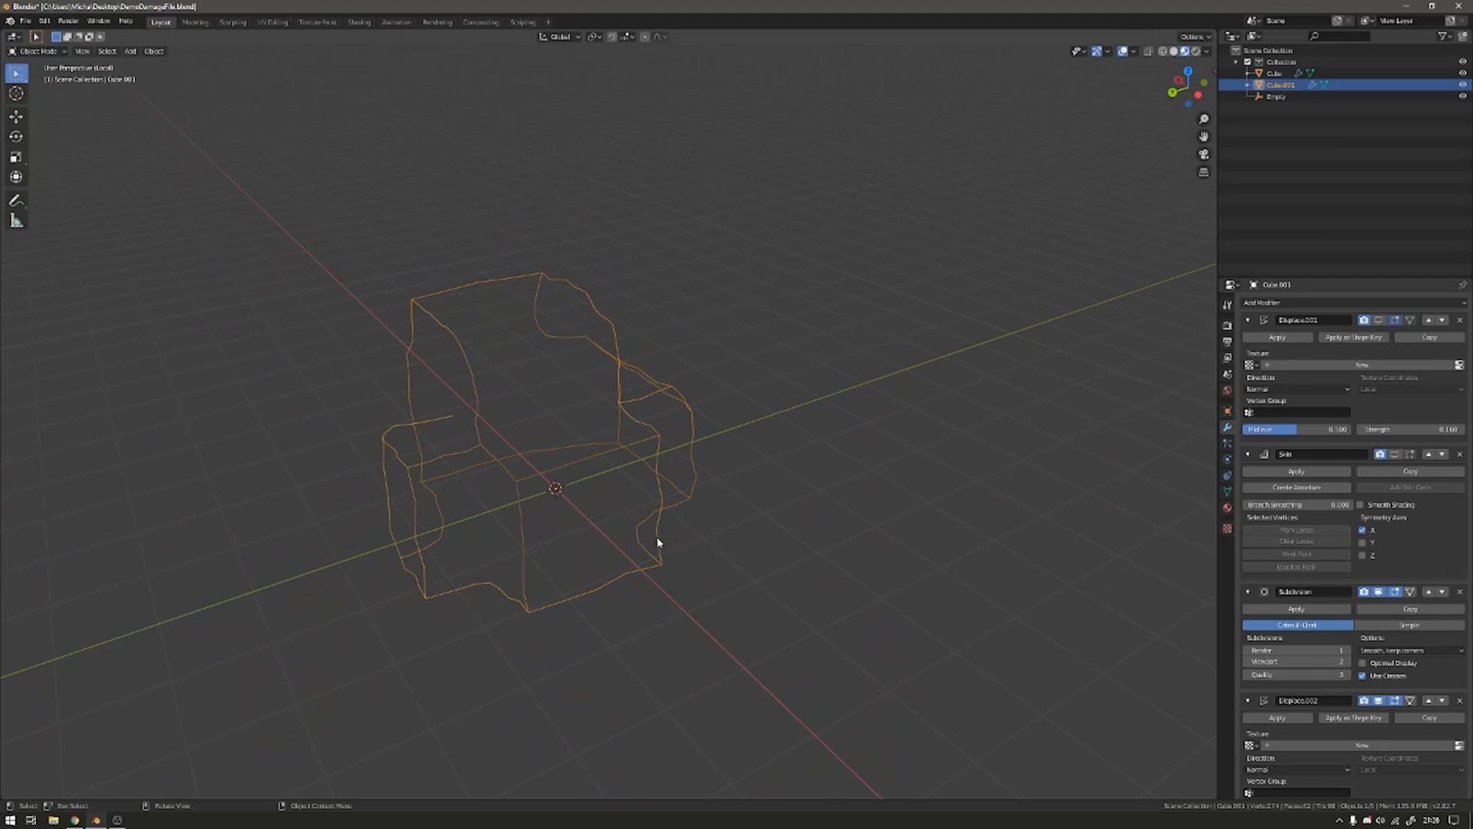
{"action": "mouse_move", "coordinate": [908, 476]}
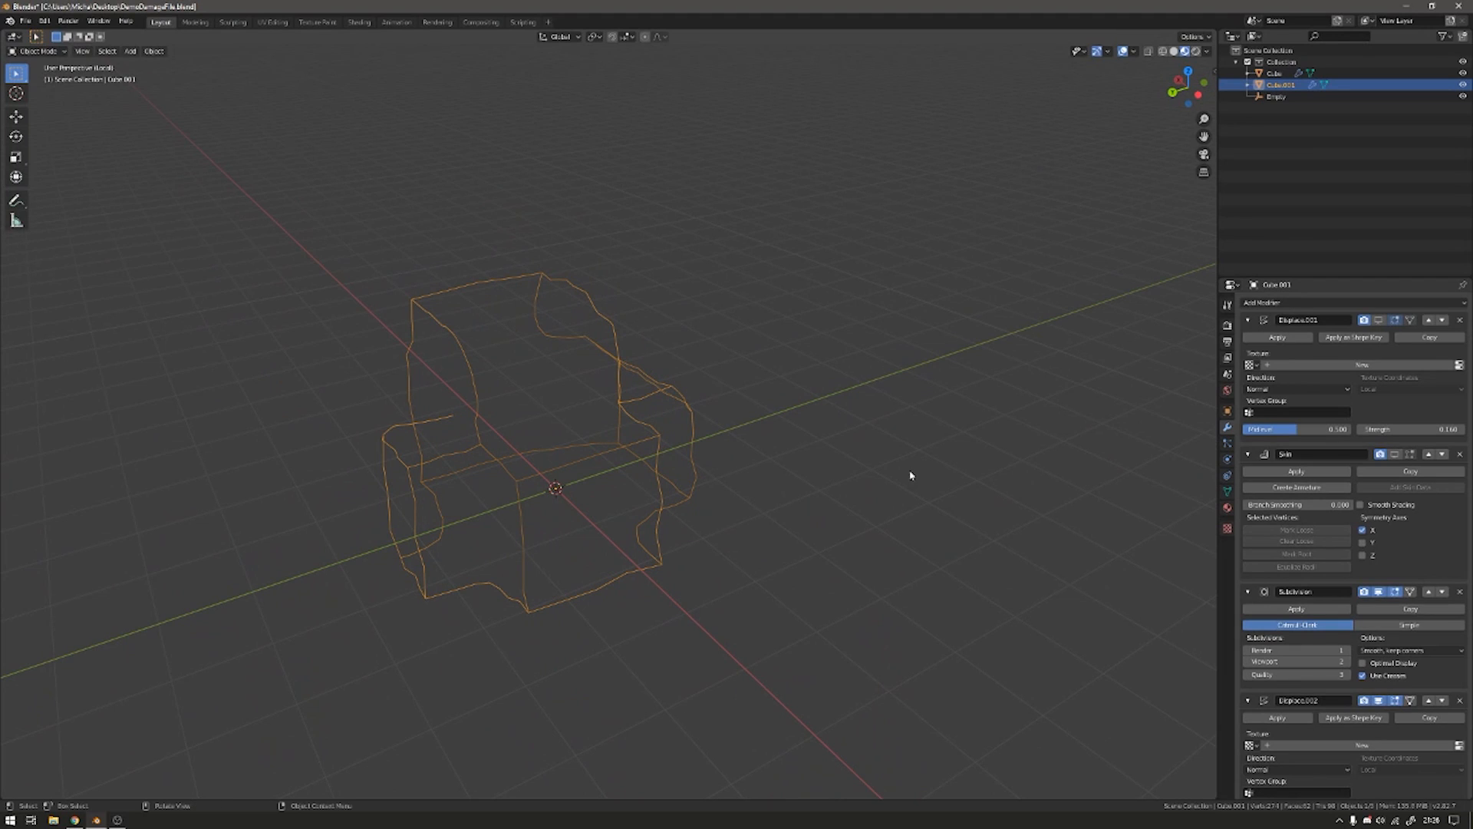
{"action": "left_click", "coordinate": [1275, 73]}
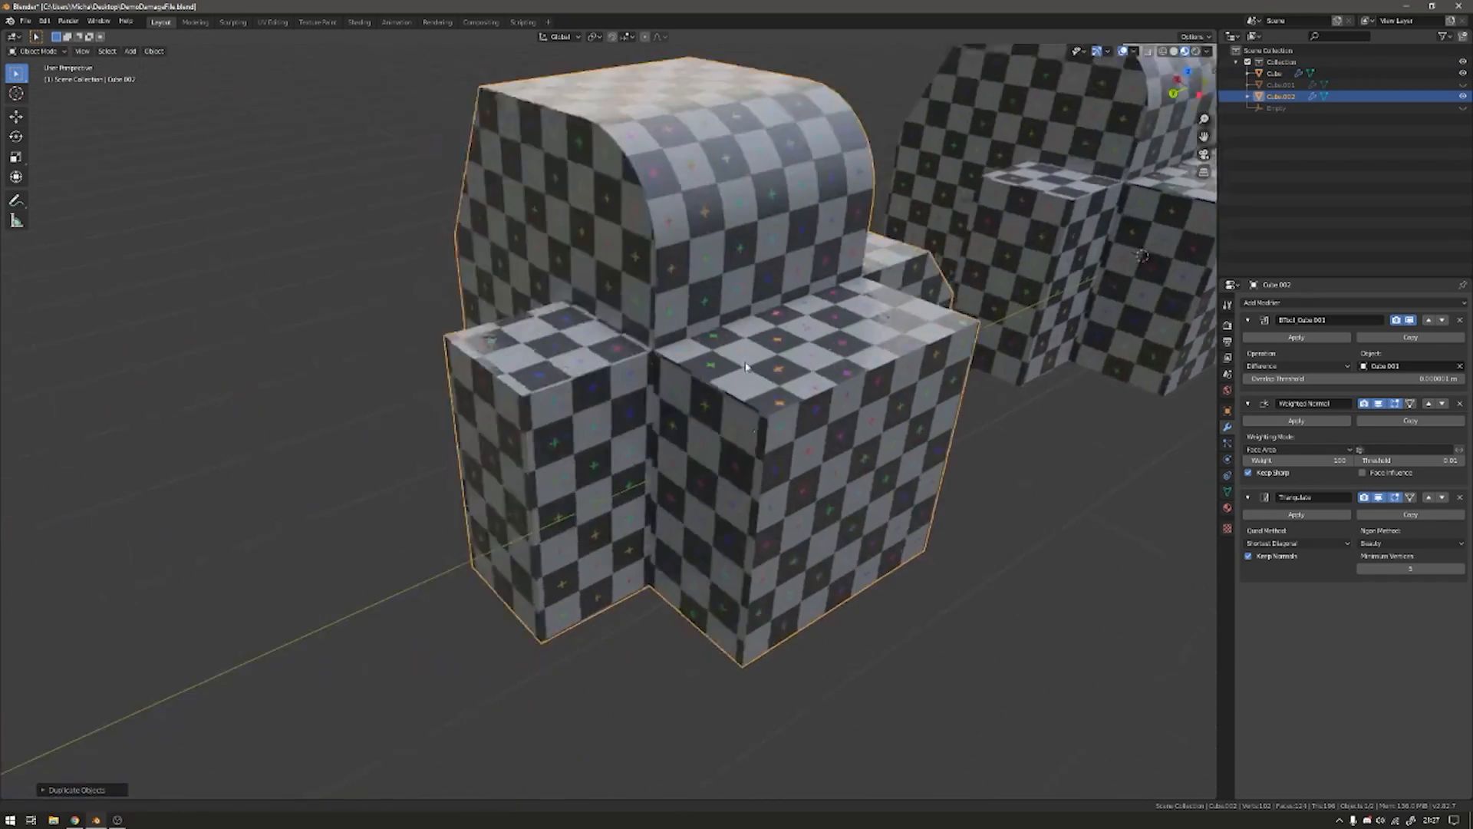
In Edit Mode on the copy, select all sharp edges and delete the upper block's faces.
{"action": "key", "text": "Tab"}
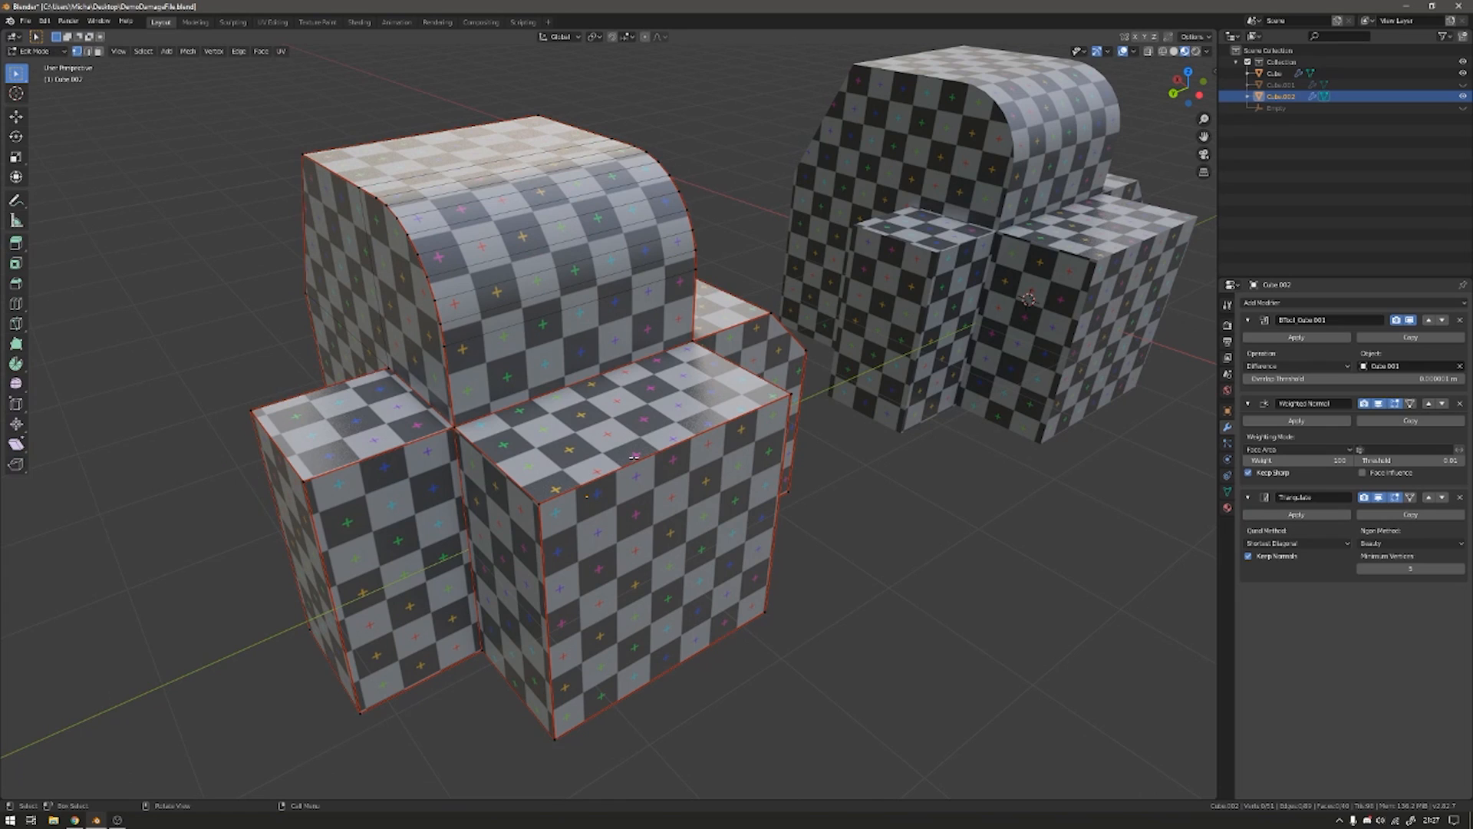
{"action": "left_click", "coordinate": [166, 51]}
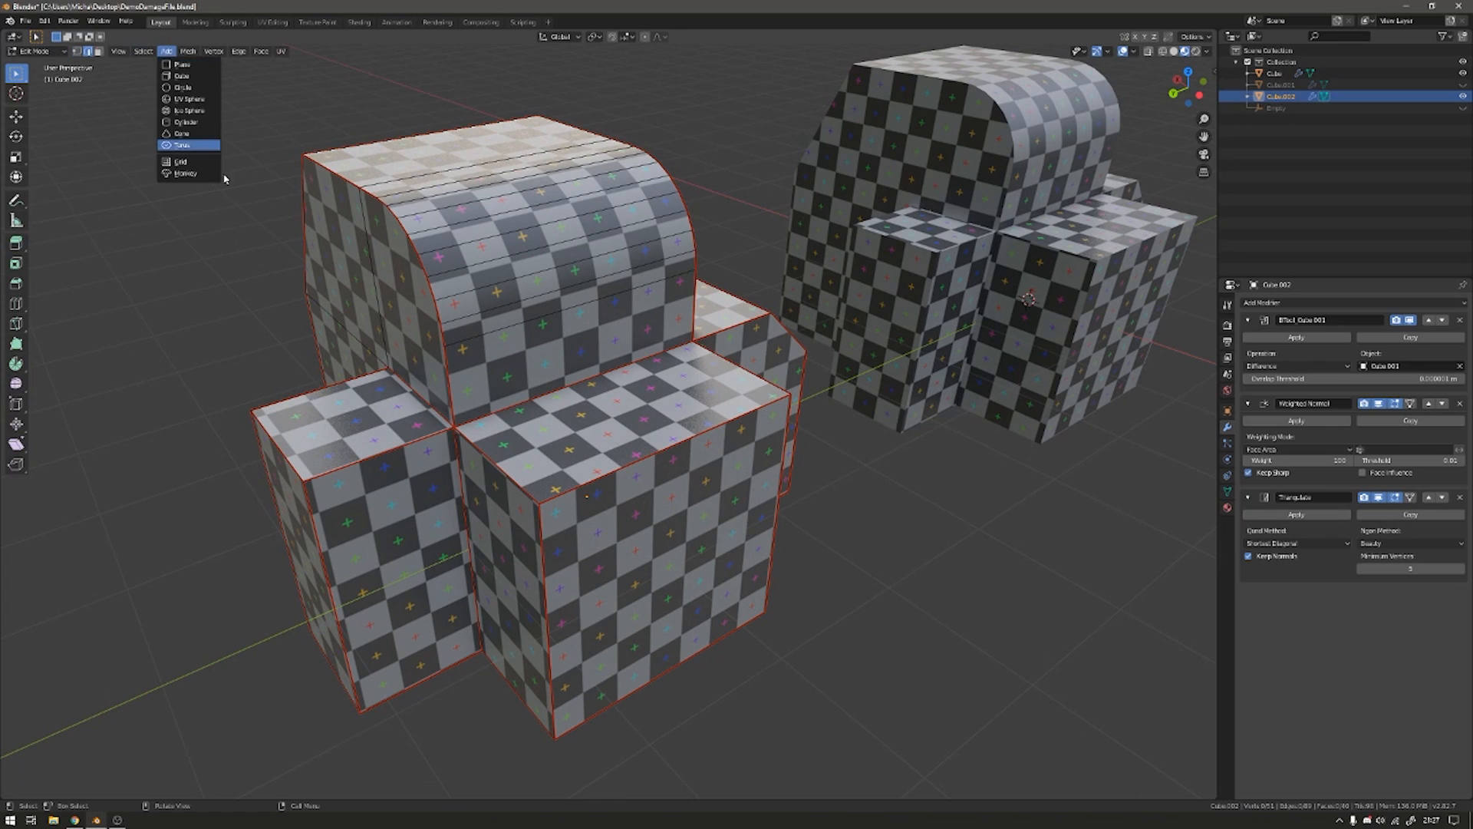
{"action": "left_click", "coordinate": [142, 50]}
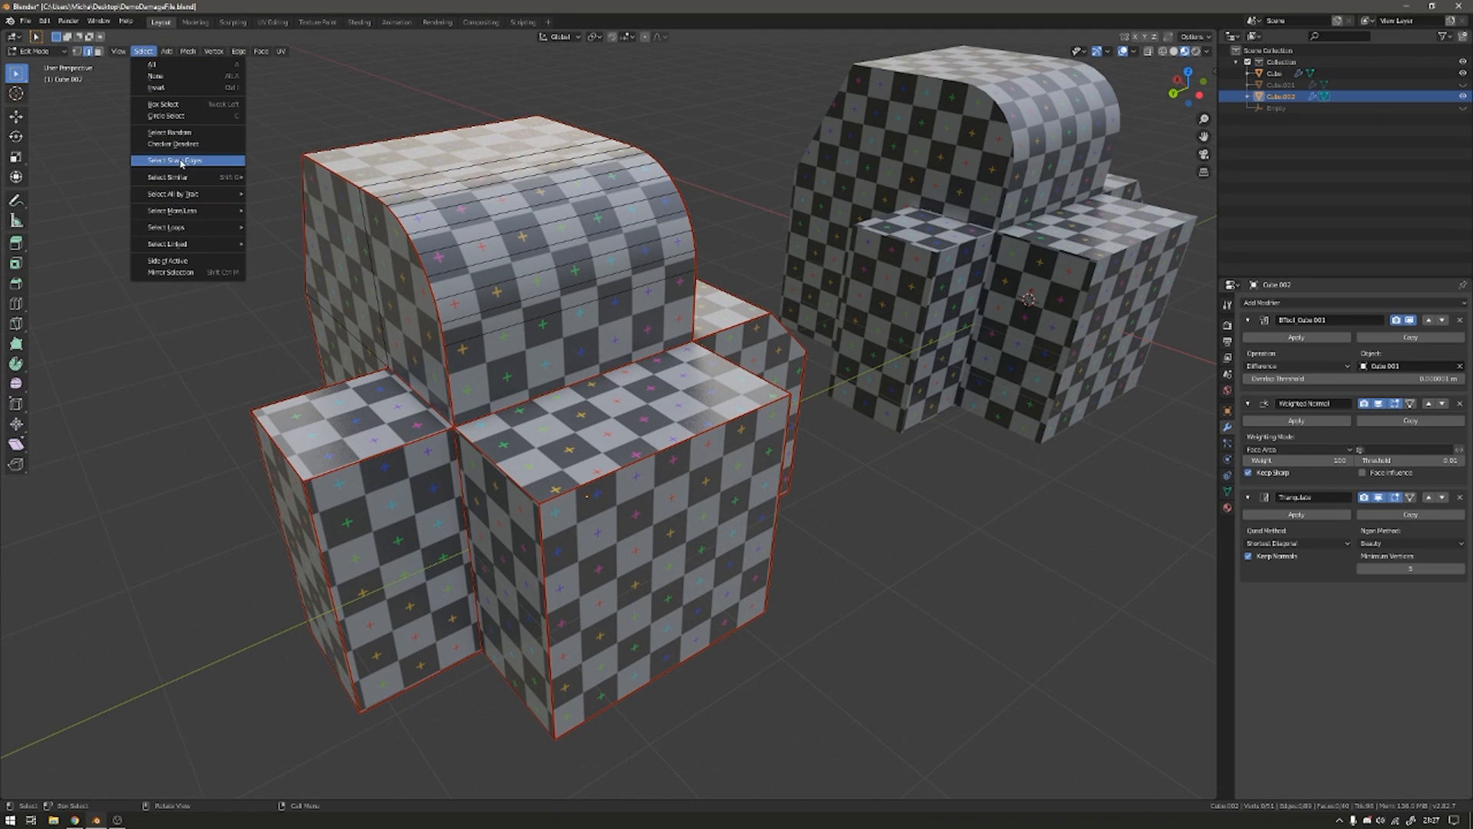
{"action": "left_click", "coordinate": [173, 159]}
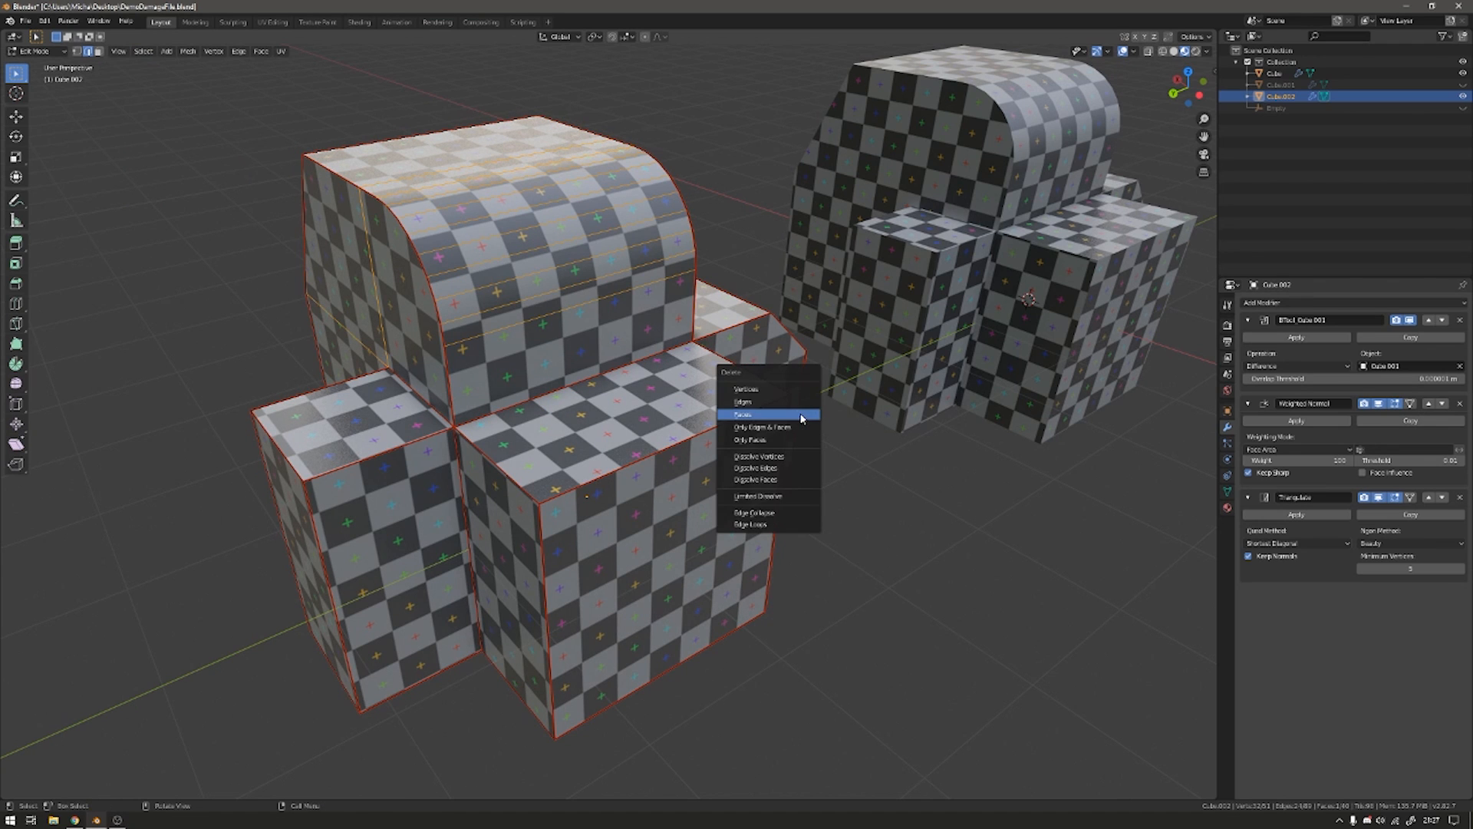
{"action": "left_click", "coordinate": [742, 412]}
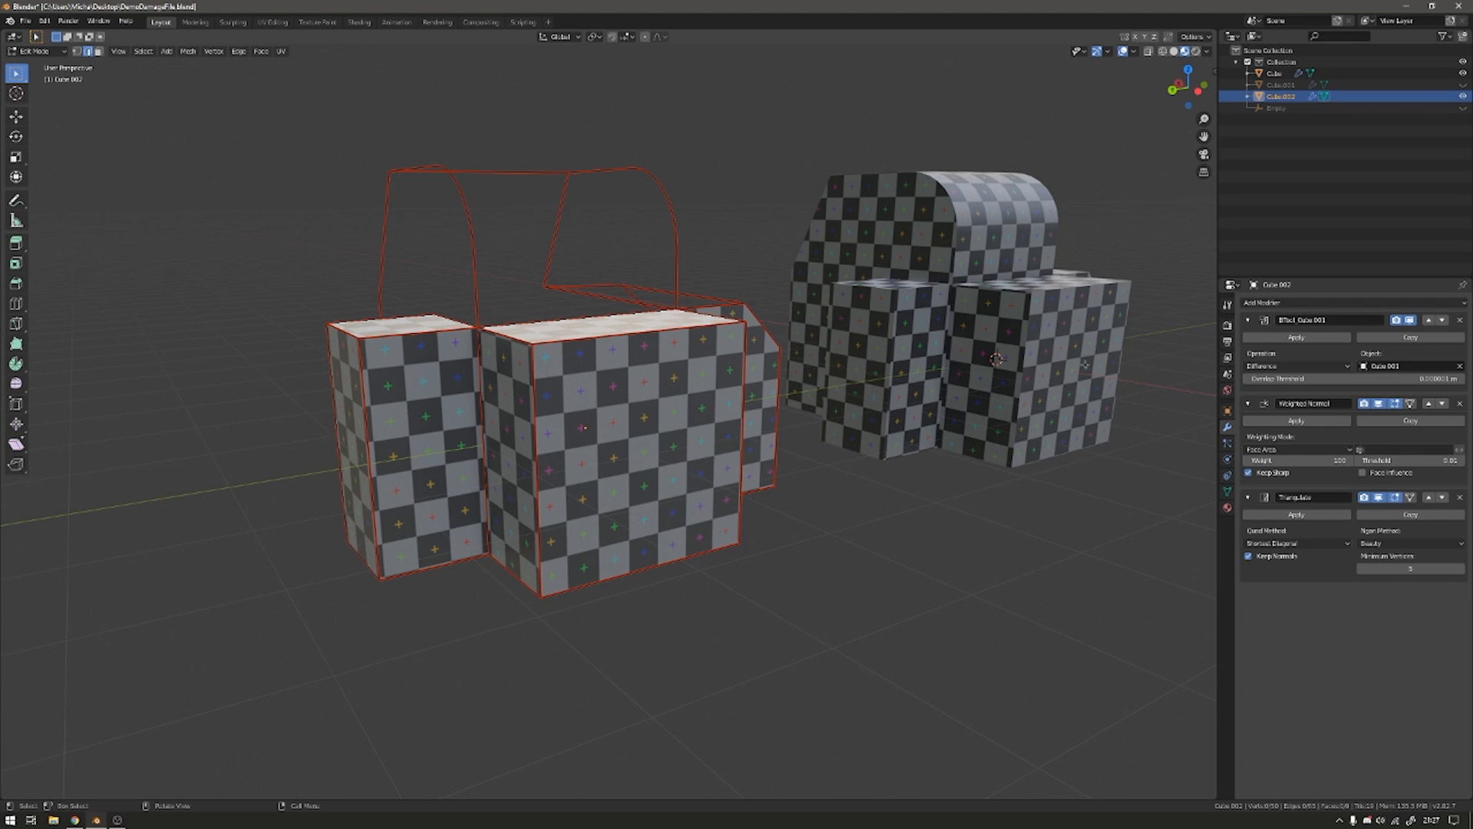
{"action": "mouse_move", "coordinate": [1161, 424]}
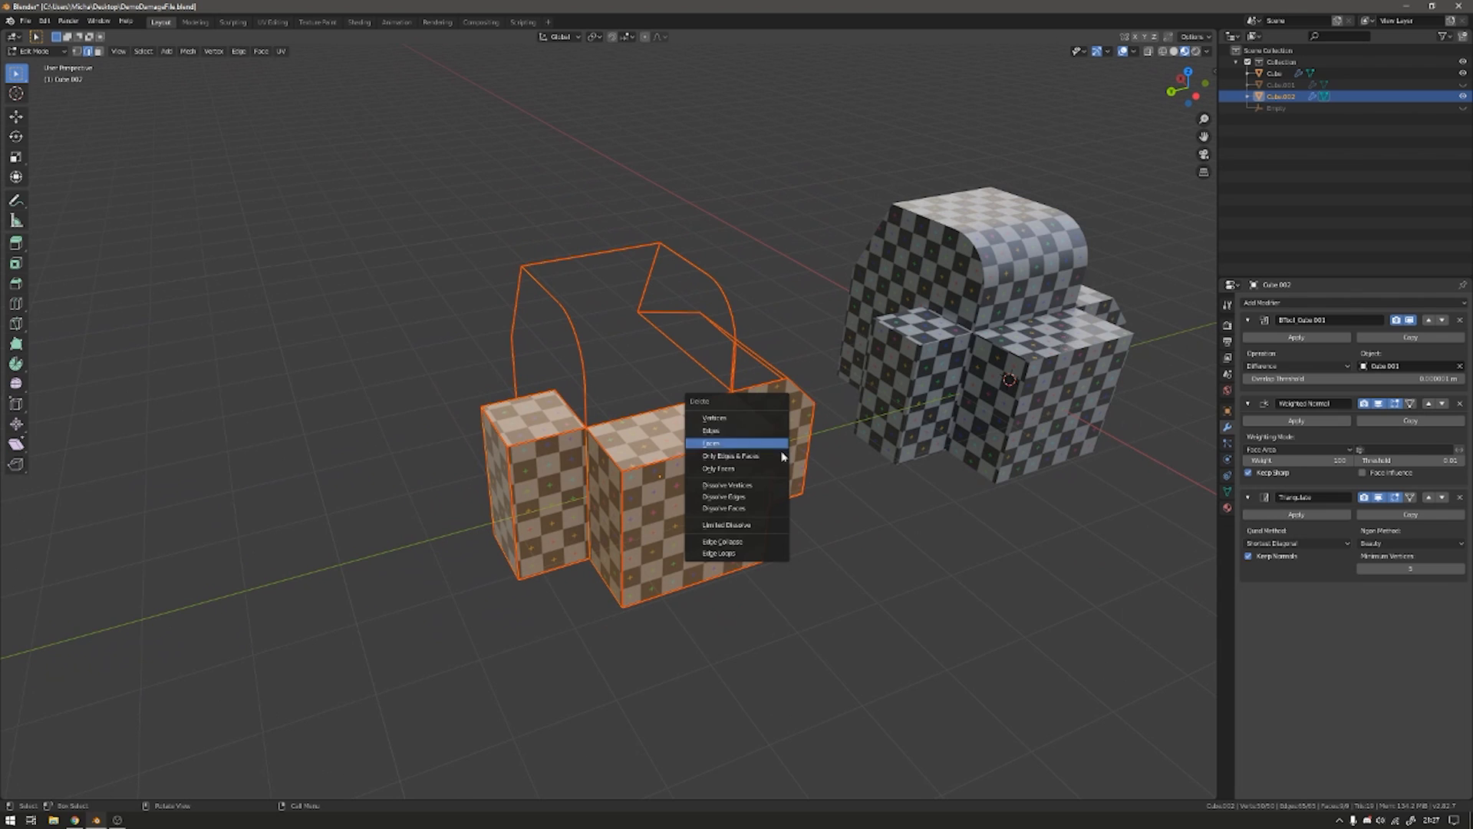
{"action": "mouse_move", "coordinate": [761, 495]}
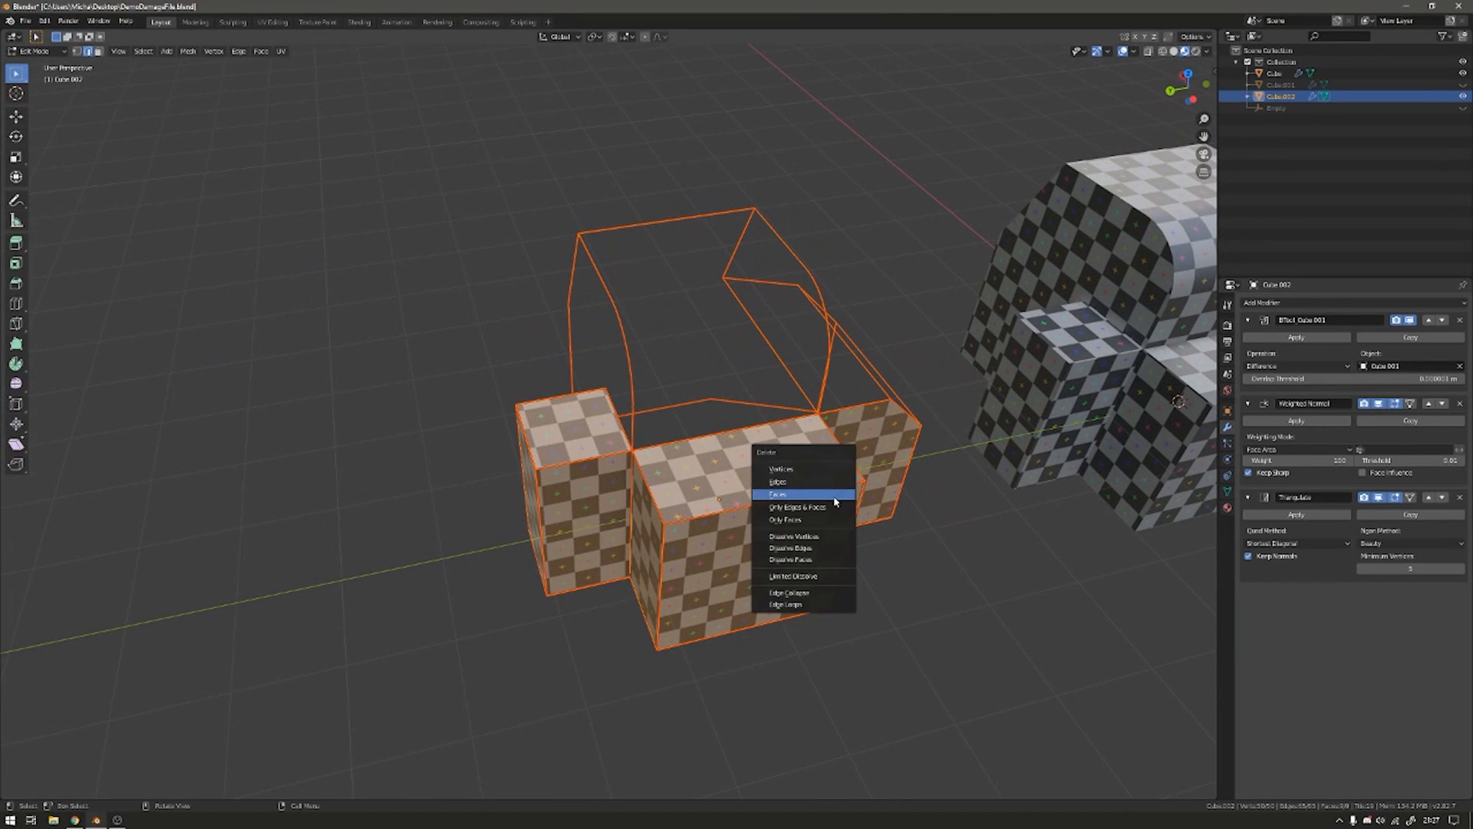
{"action": "mouse_move", "coordinate": [808, 548]}
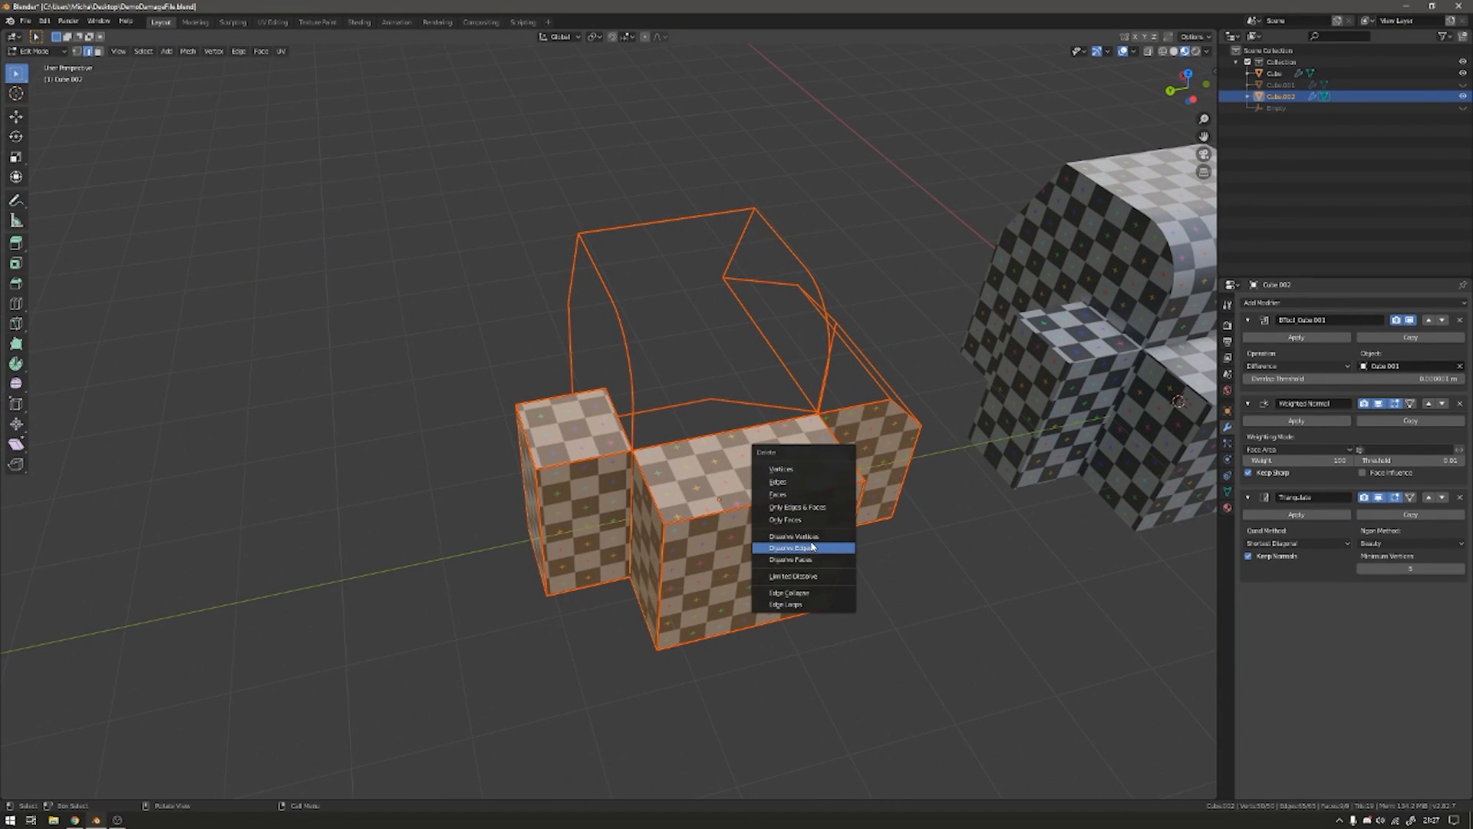
{"action": "mouse_move", "coordinate": [802, 547]}
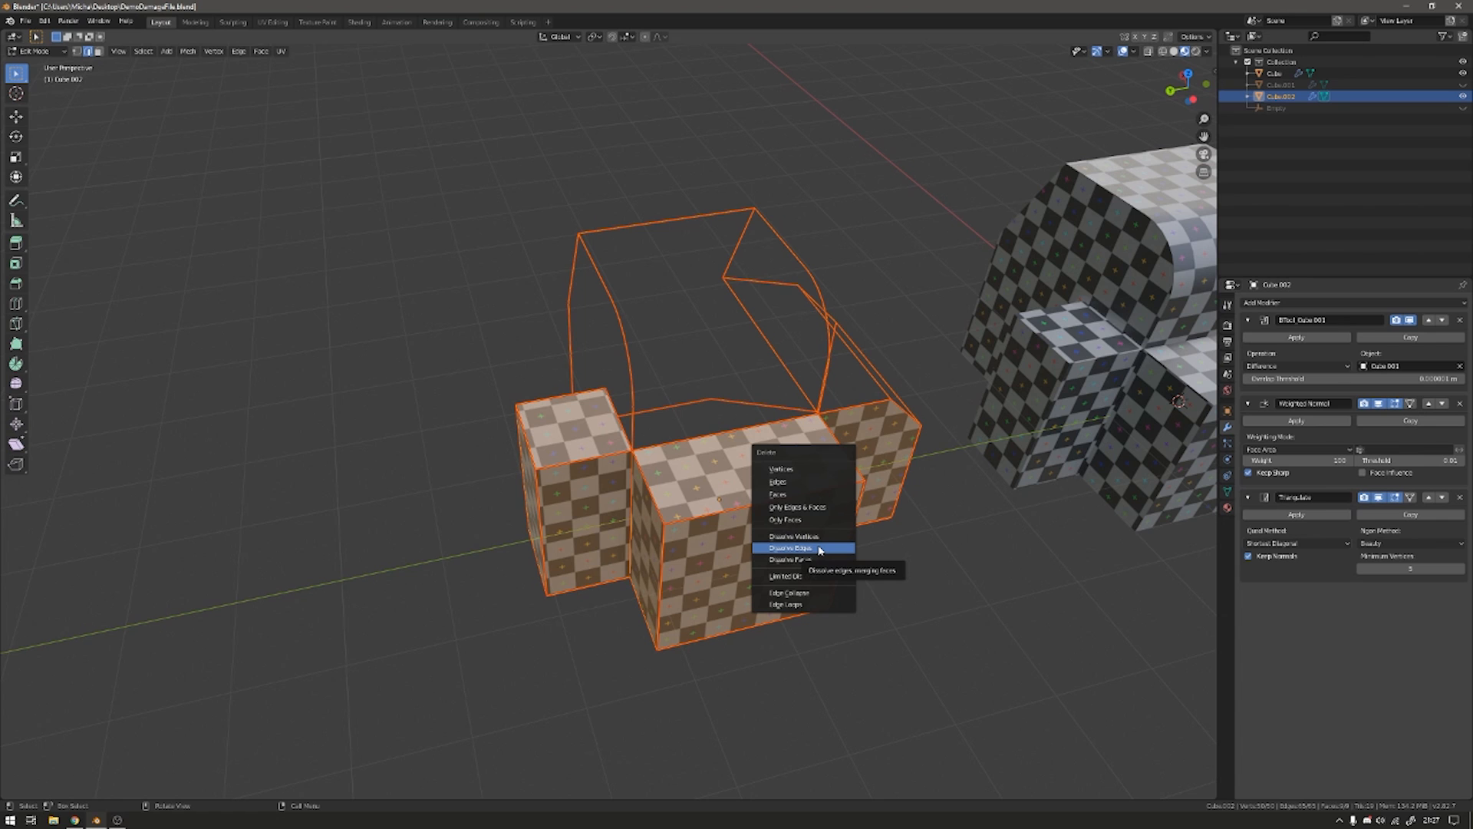
{"action": "mouse_move", "coordinate": [808, 520]}
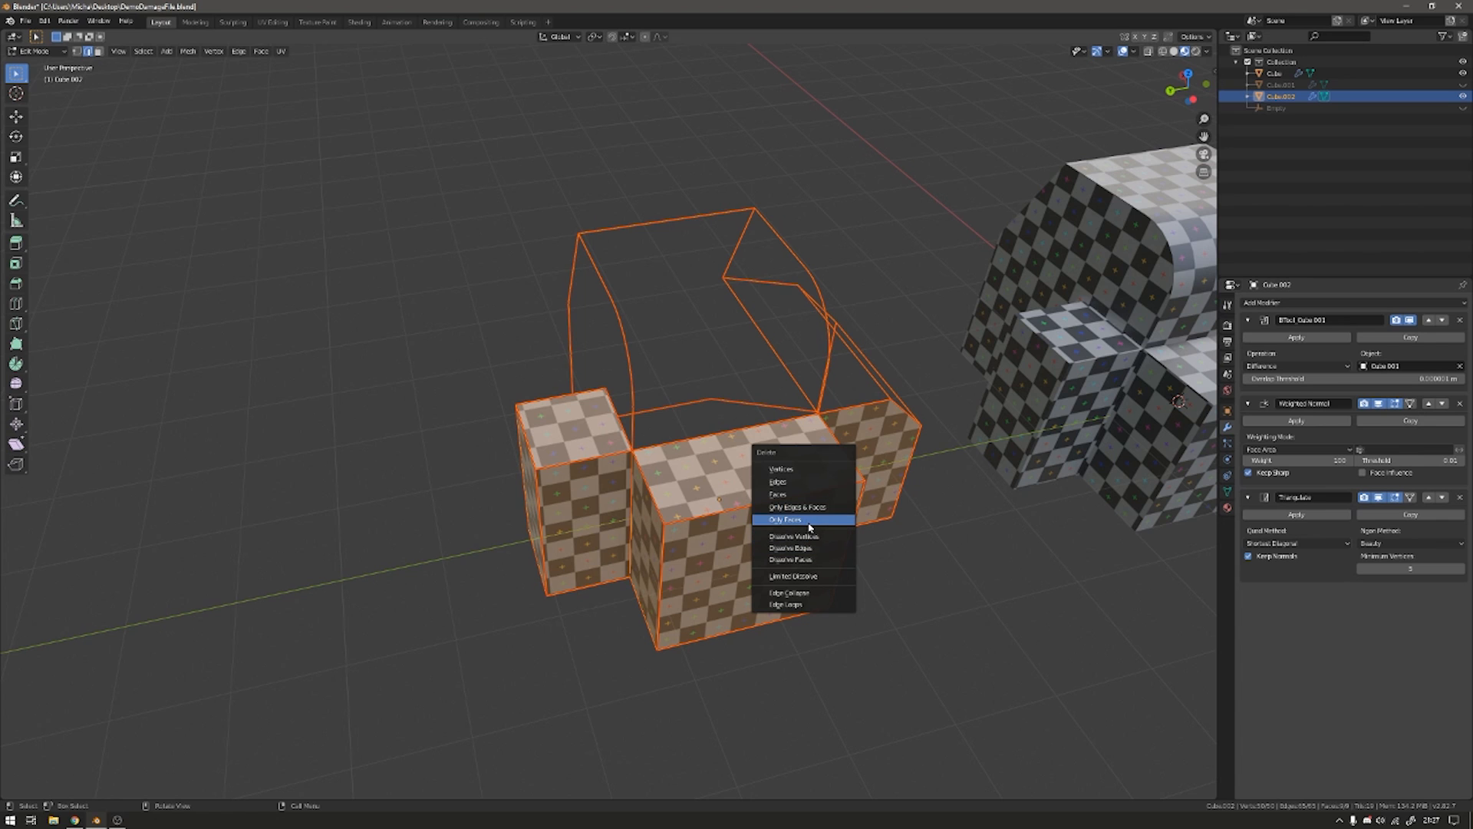
Delete Only Faces so Cube.002 is reduced to an edge-only wireframe.
{"action": "left_click", "coordinate": [781, 521]}
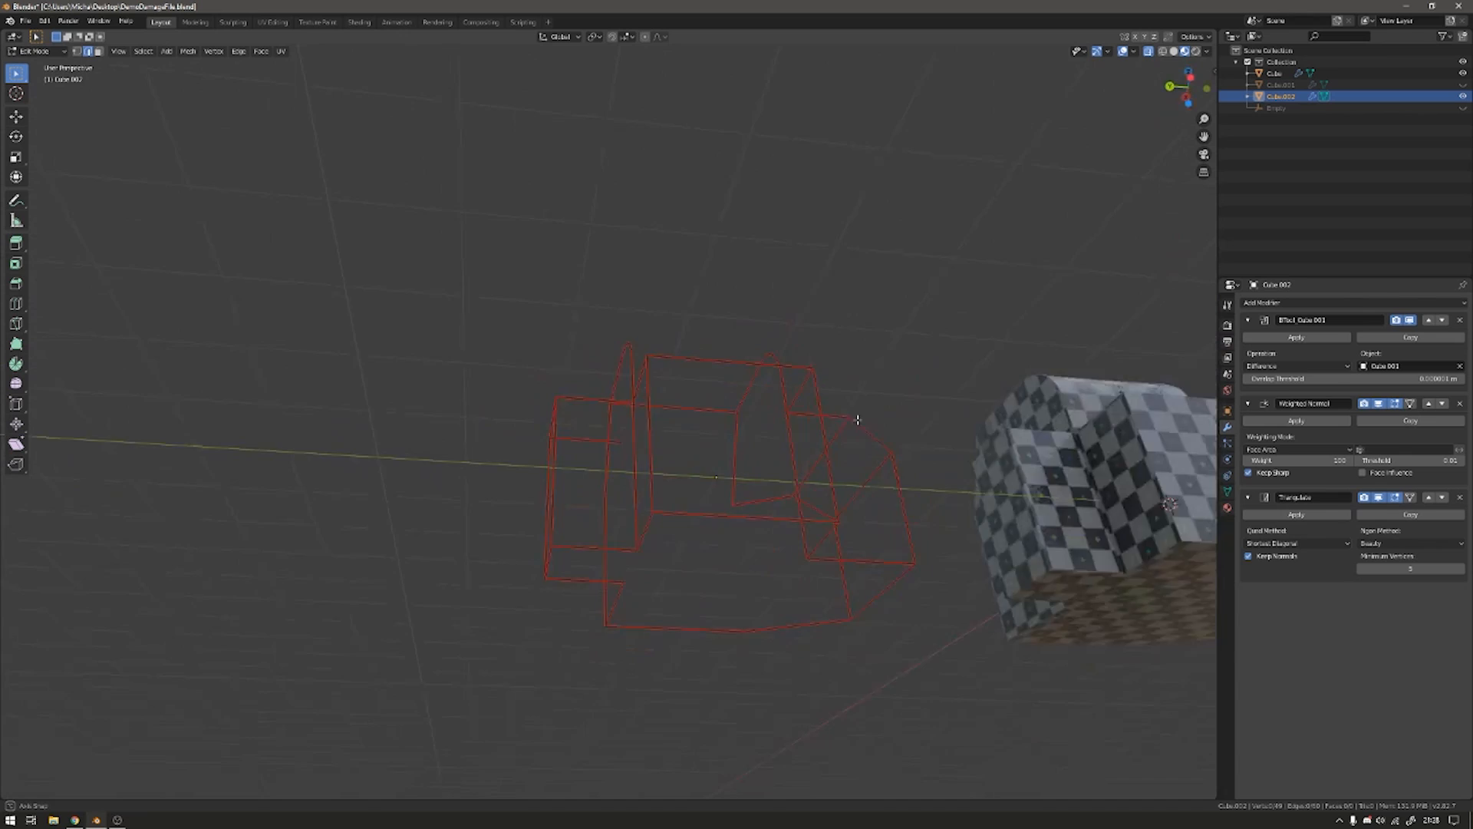
Leave Edit Mode and remove the leftover Cube.002, keeping only Cube, Cube.001 and Empty.
{"action": "key", "text": "Tab"}
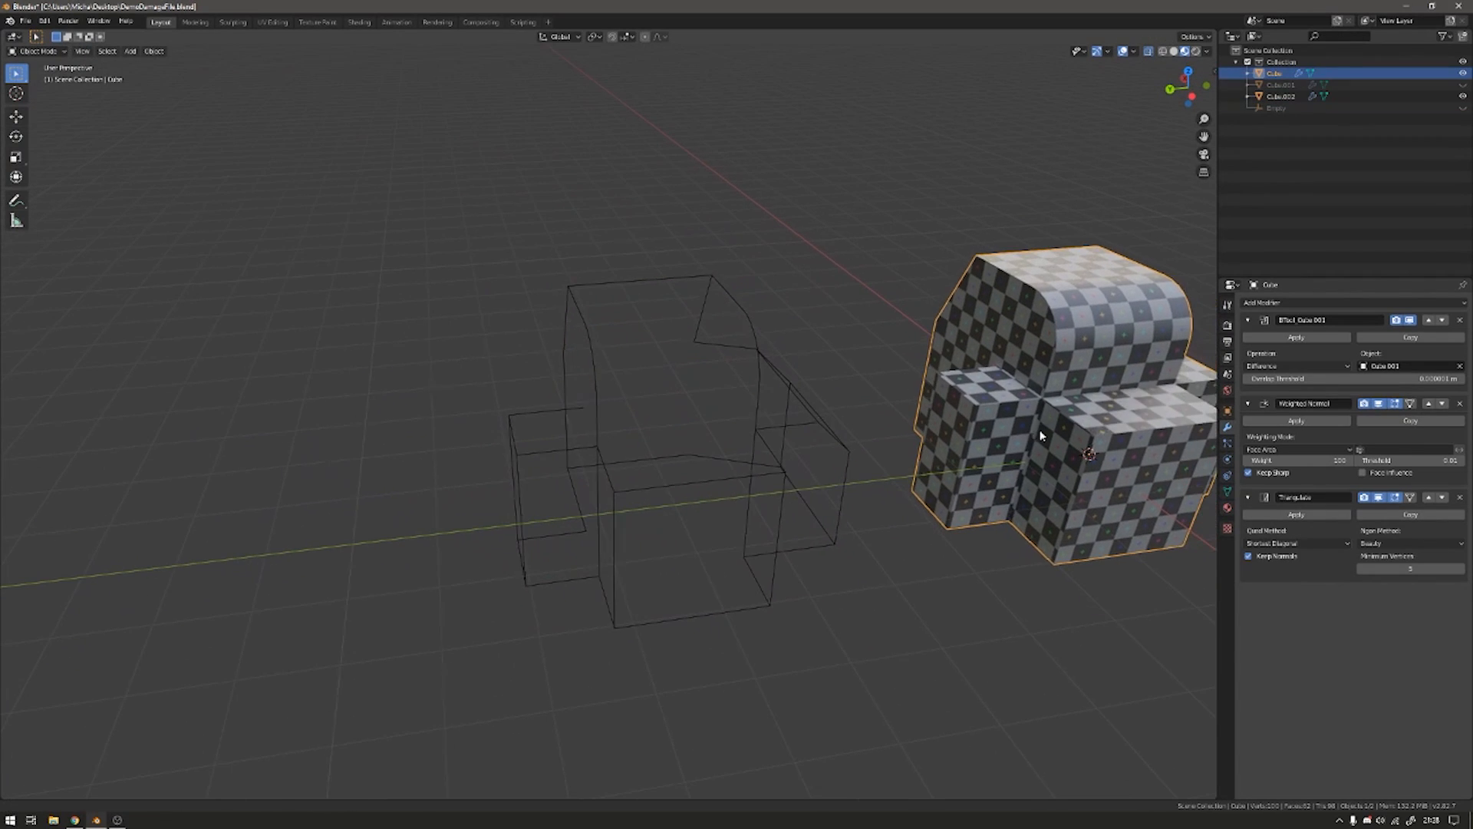
{"action": "left_click", "coordinate": [1279, 85]}
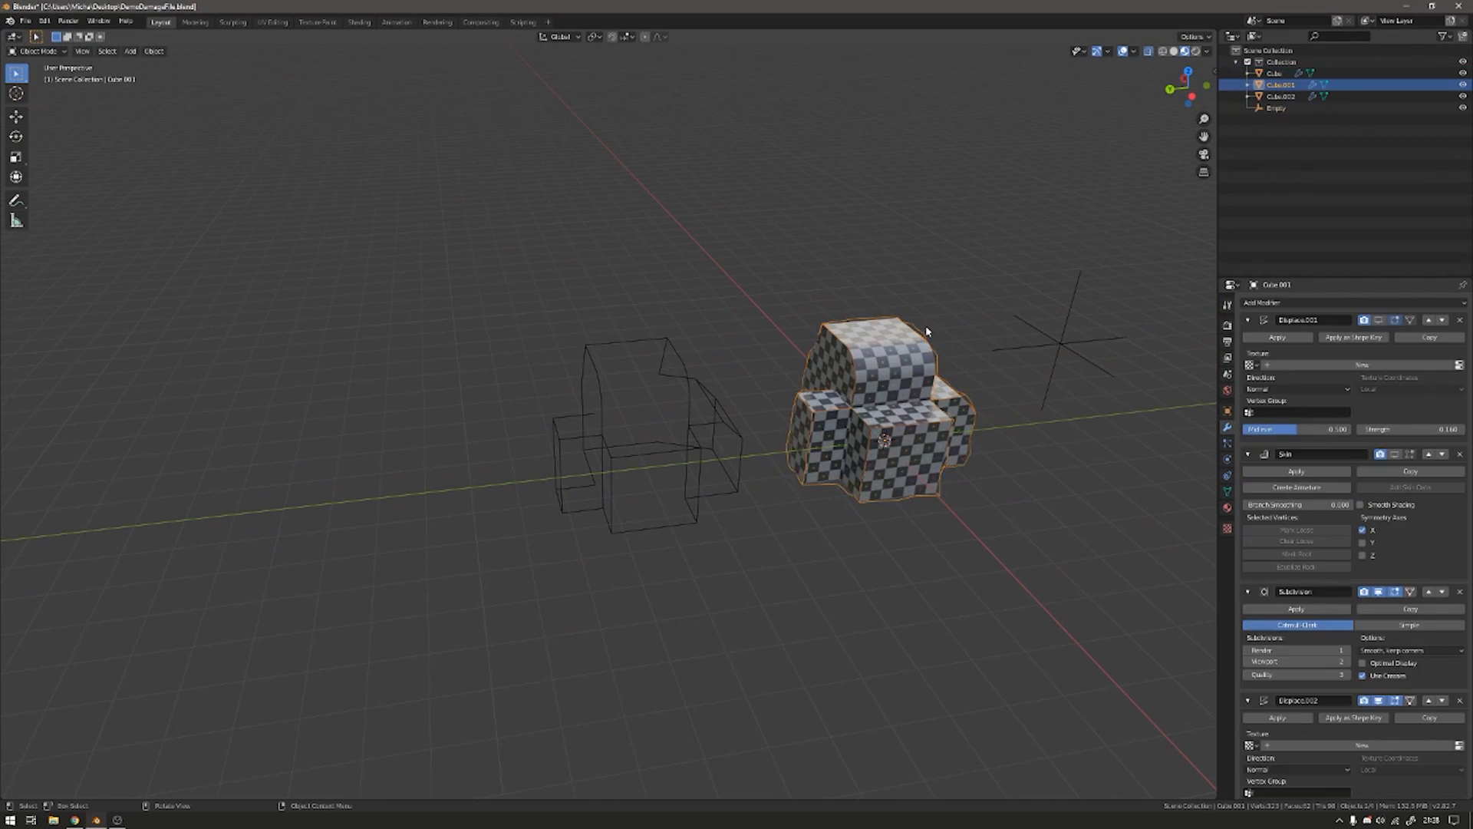
{"action": "key", "text": "Tab"}
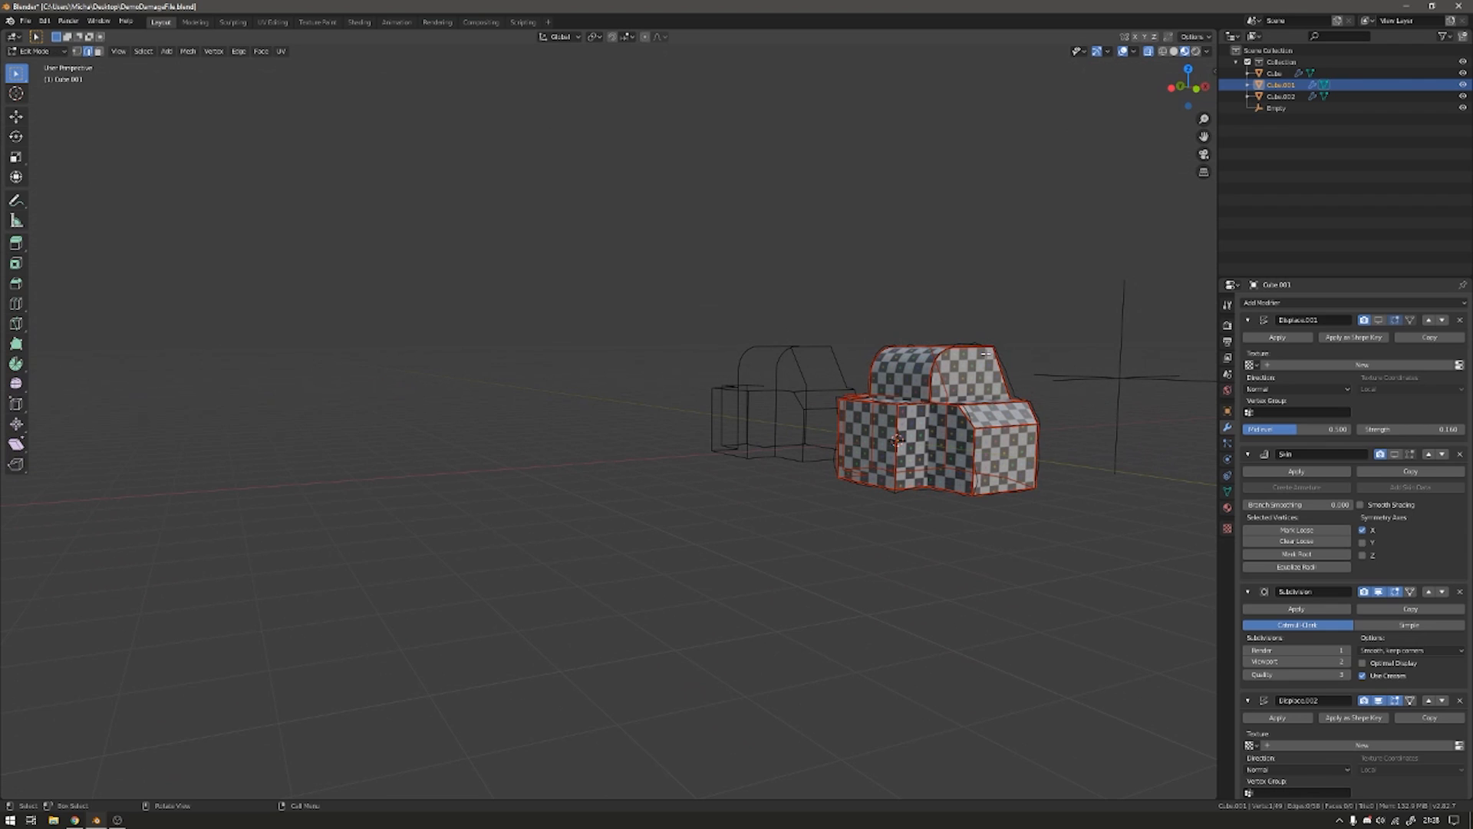
{"action": "key", "text": "Tab"}
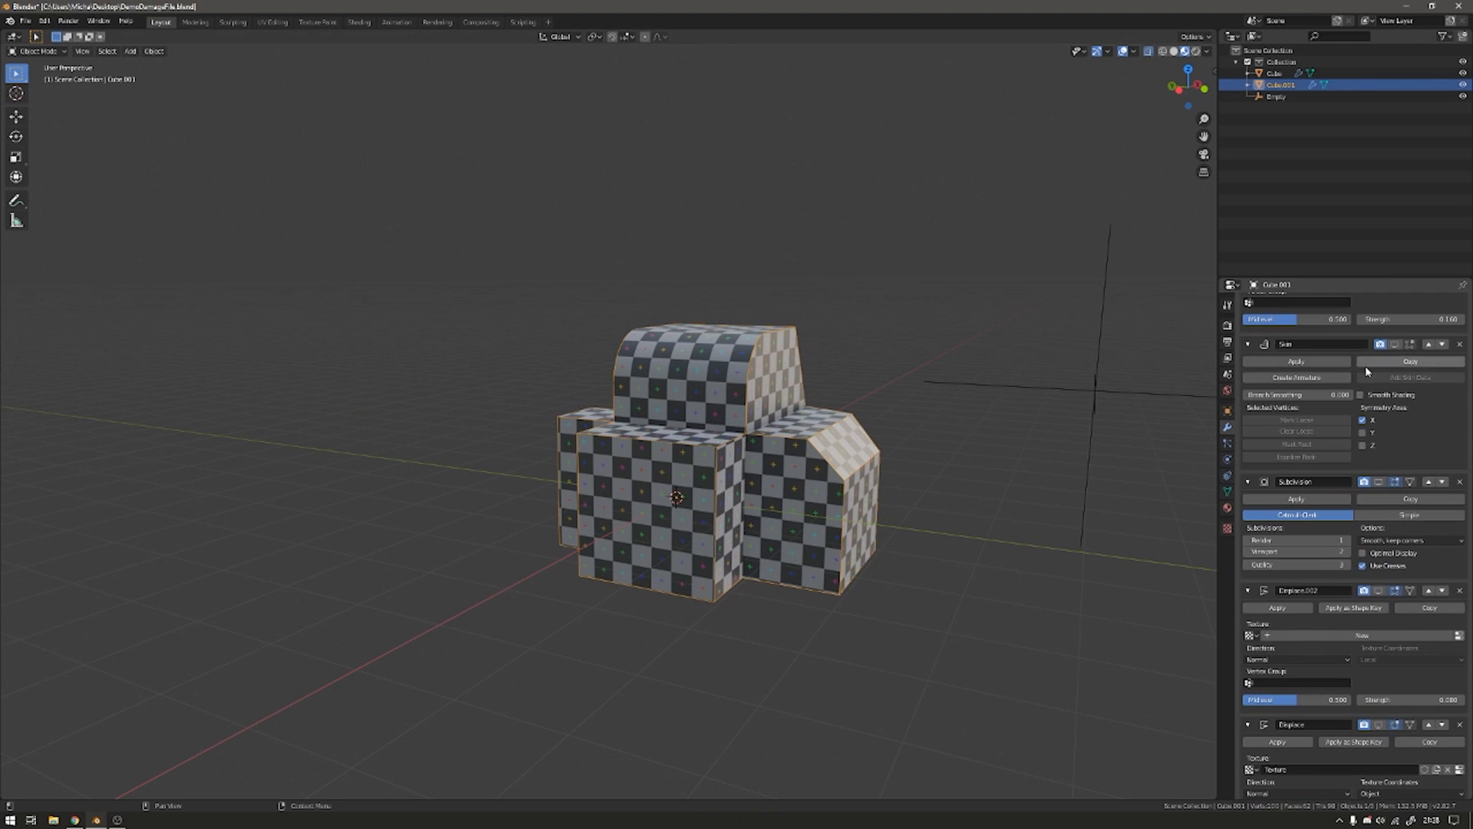
{"action": "key", "text": "Tab"}
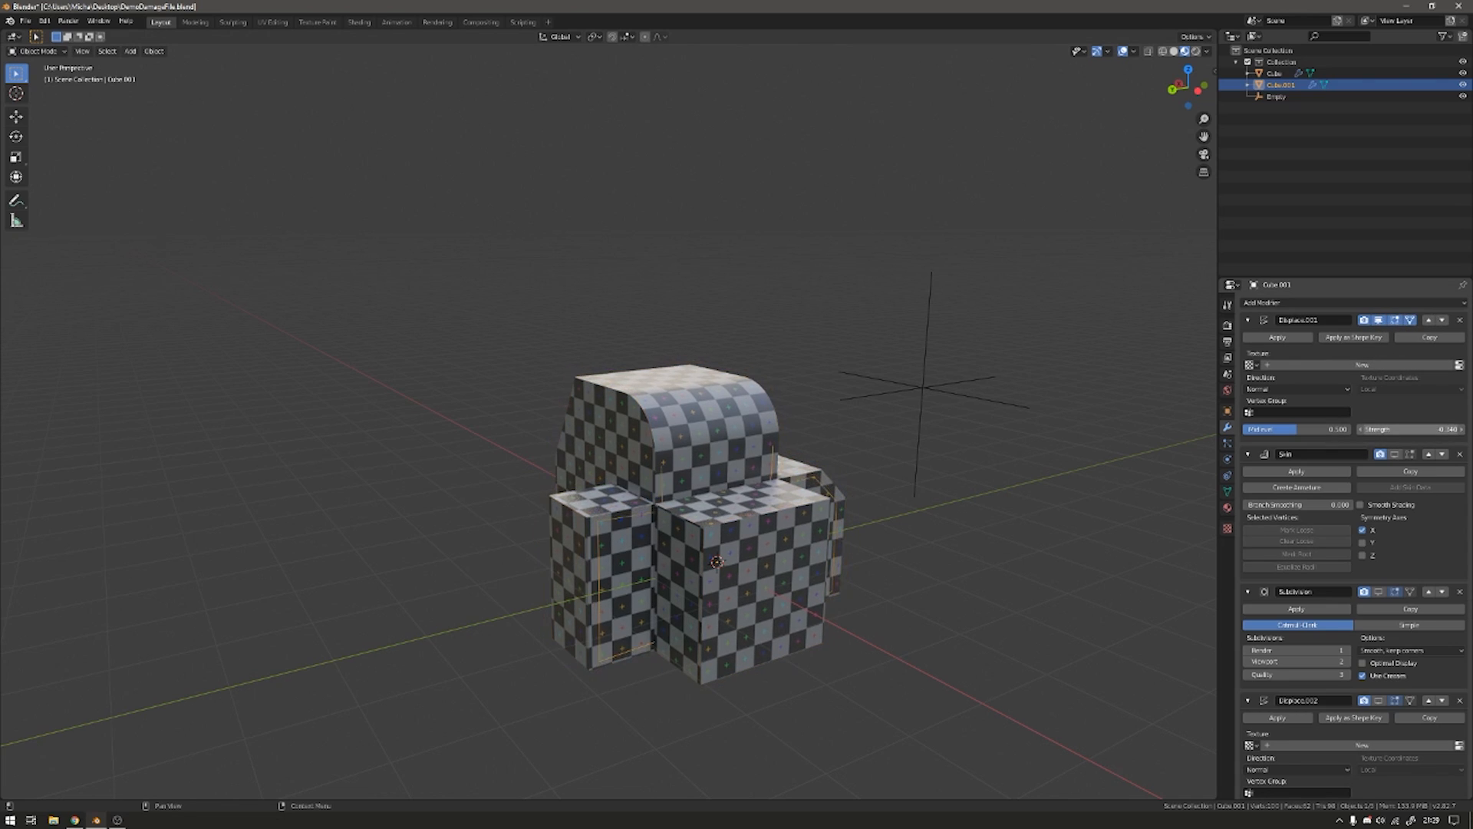
Select Cube.001 and show its Skin modifier result as thick tubes along the edges.
{"action": "left_click", "coordinate": [645, 517]}
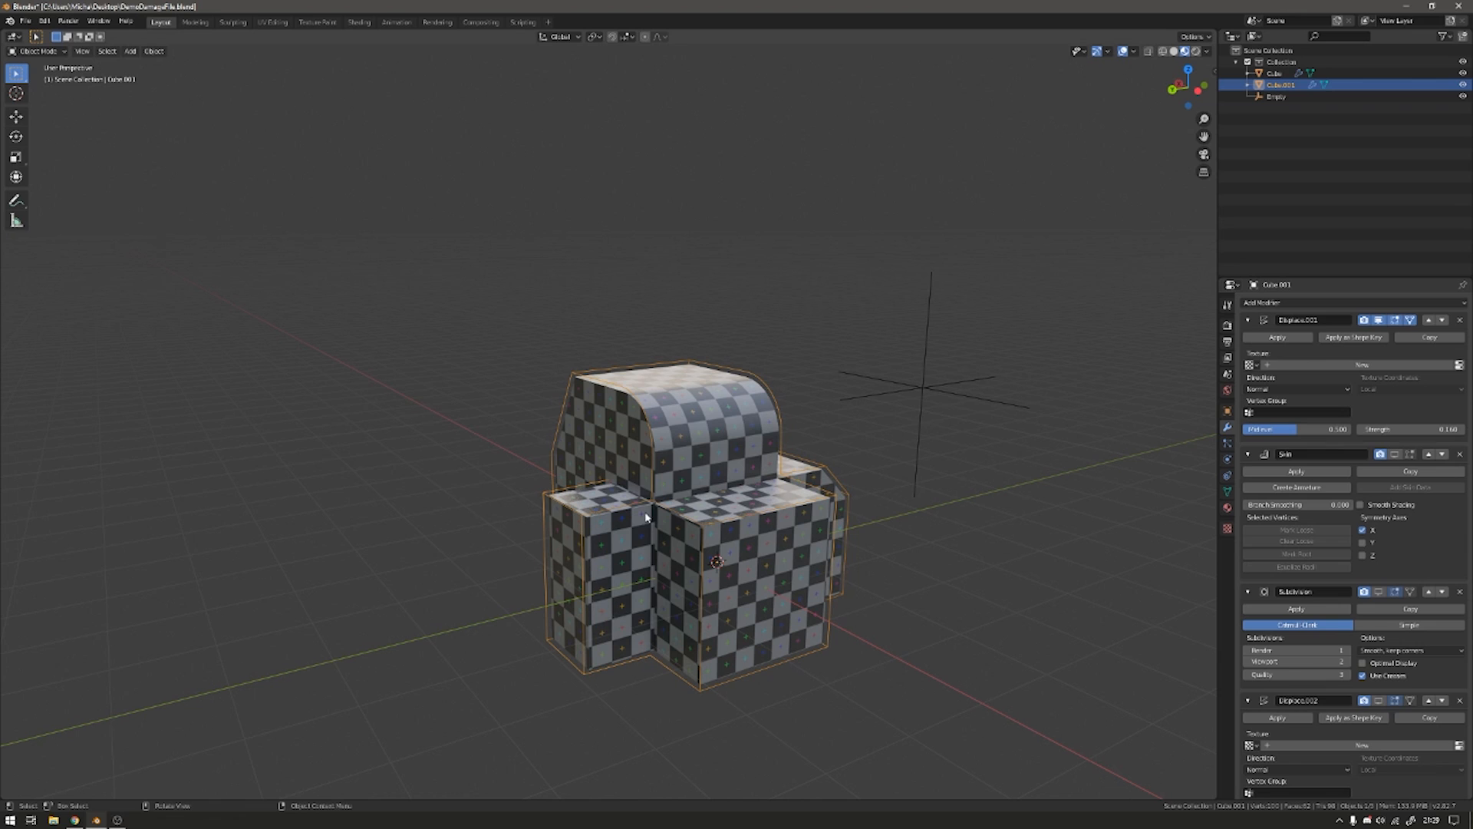
{"action": "mouse_move", "coordinate": [589, 517]}
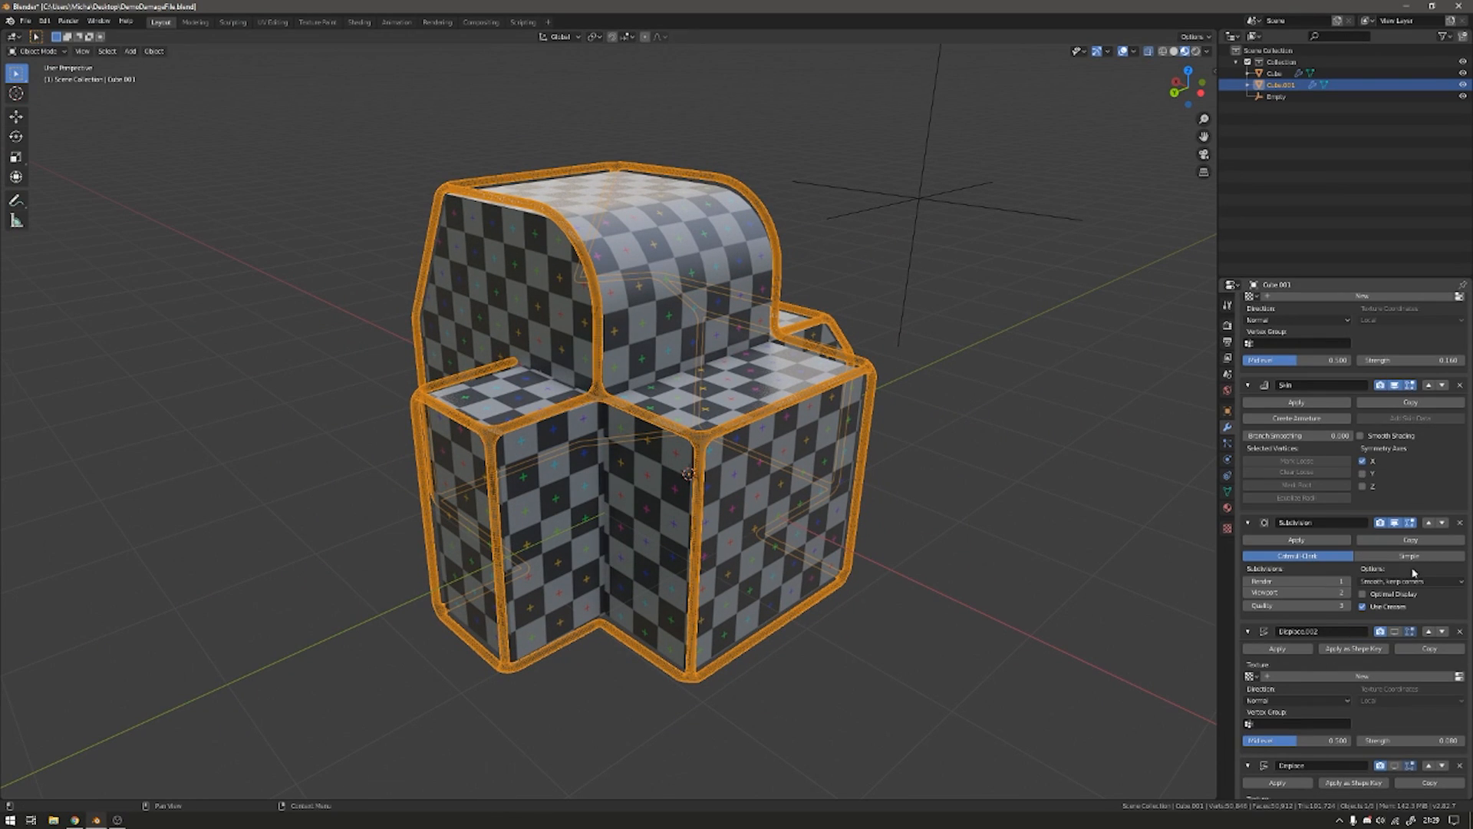
{"action": "mouse_move", "coordinate": [1394, 631]}
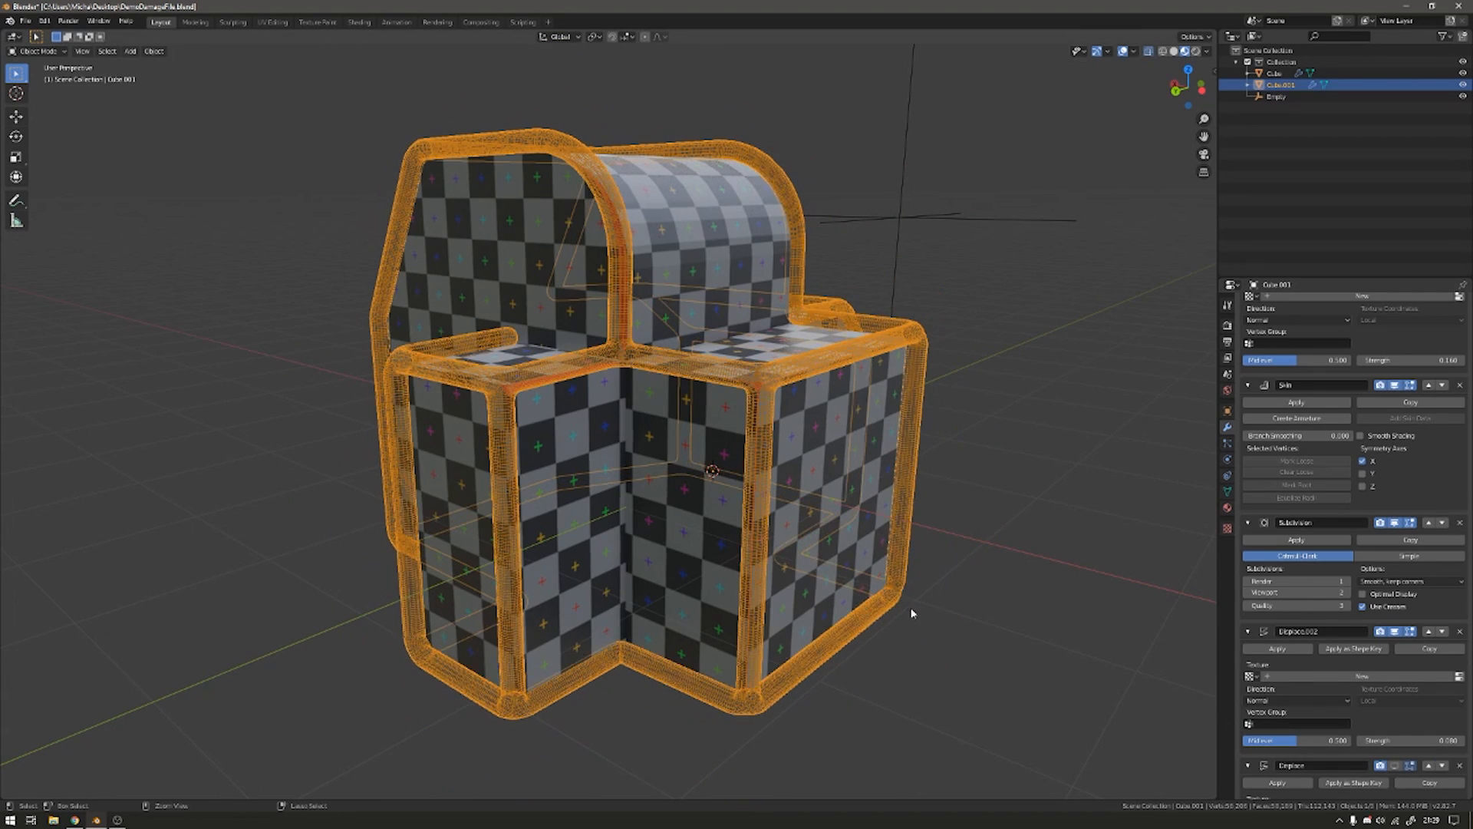
Enable the Empty-driven textured Displace modifier so the skin tubes become lumpy.
{"action": "scroll", "scroll_direction": "down", "scroll_amount": 3}
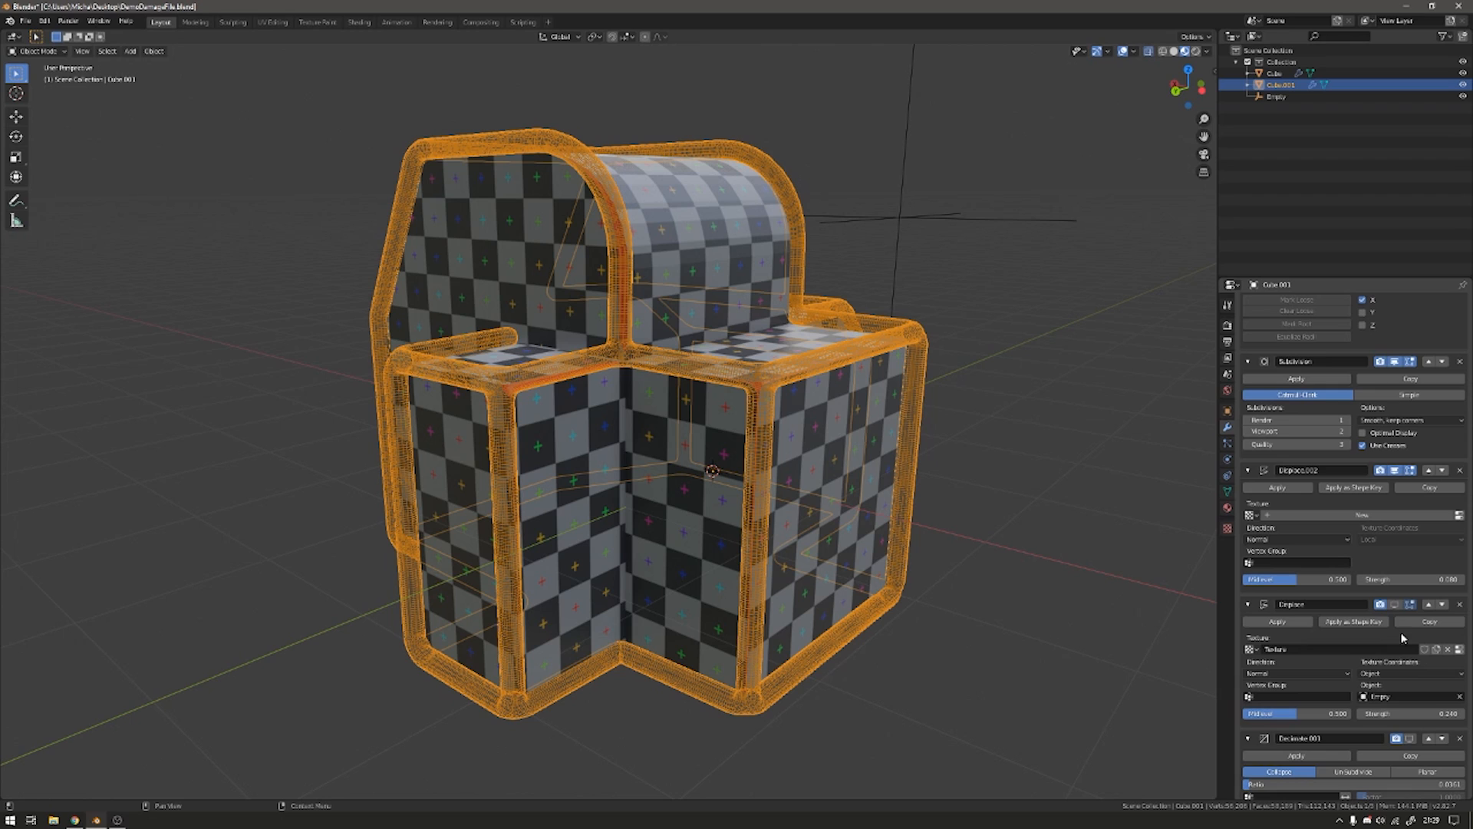
{"action": "left_click", "coordinate": [1396, 604]}
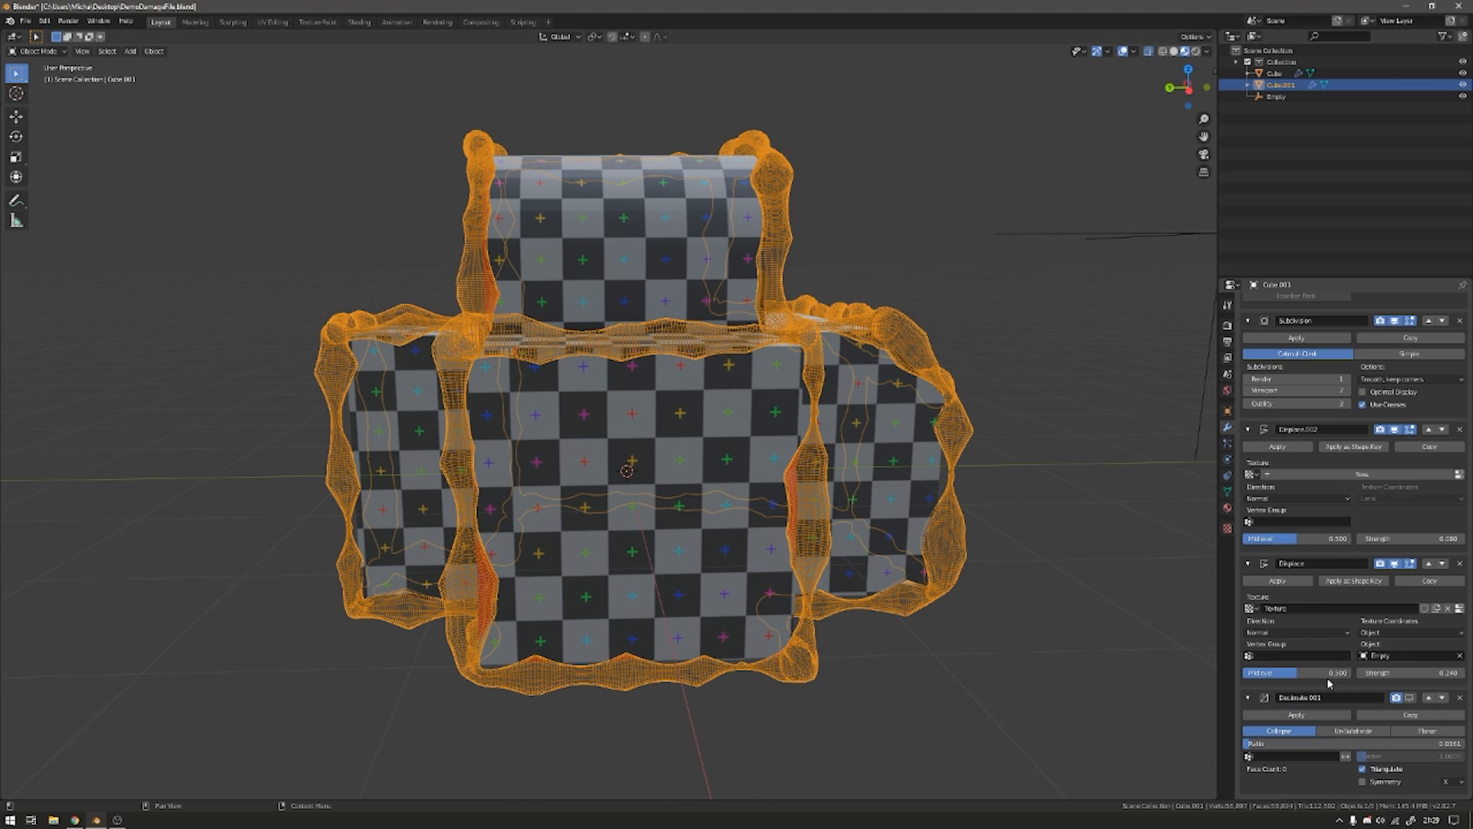
{"action": "mouse_move", "coordinate": [1275, 607]}
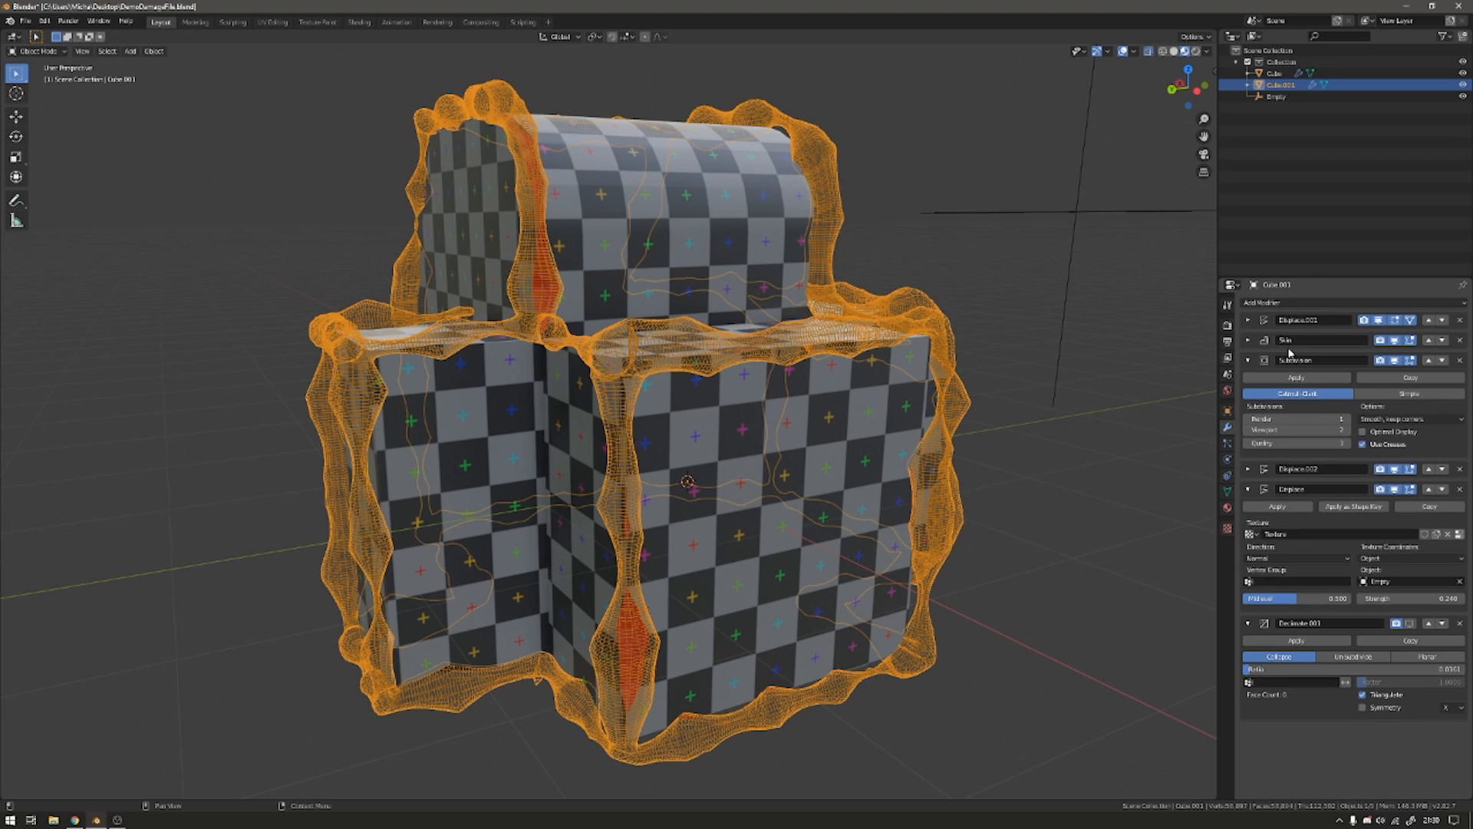
Collapse the modifier panels and cut the Cube with a Boolean Difference using Cube.001.
{"action": "left_click", "coordinate": [1249, 359]}
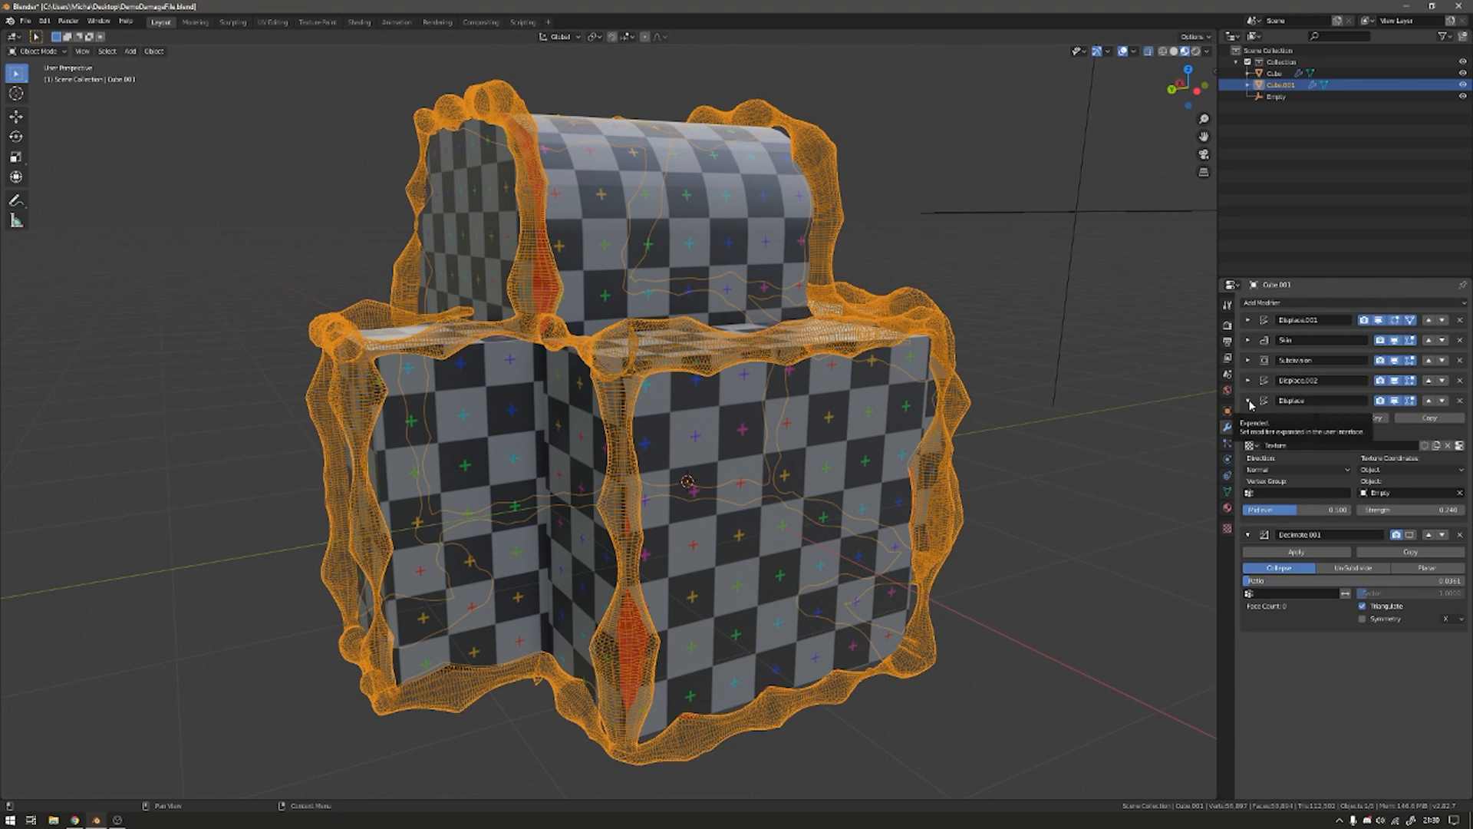
{"action": "left_click", "coordinate": [1248, 401]}
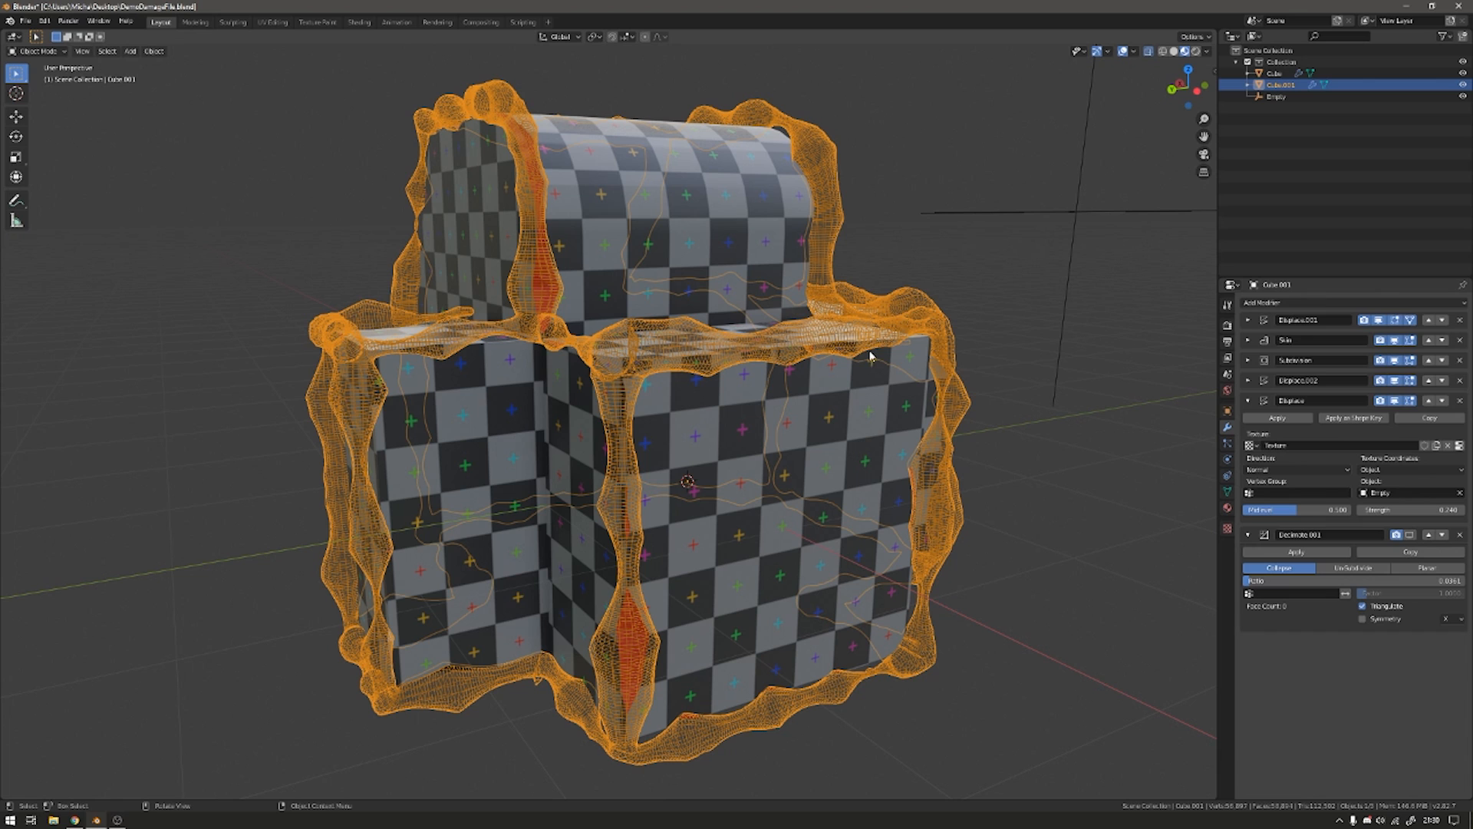
{"action": "left_click", "coordinate": [1248, 400]}
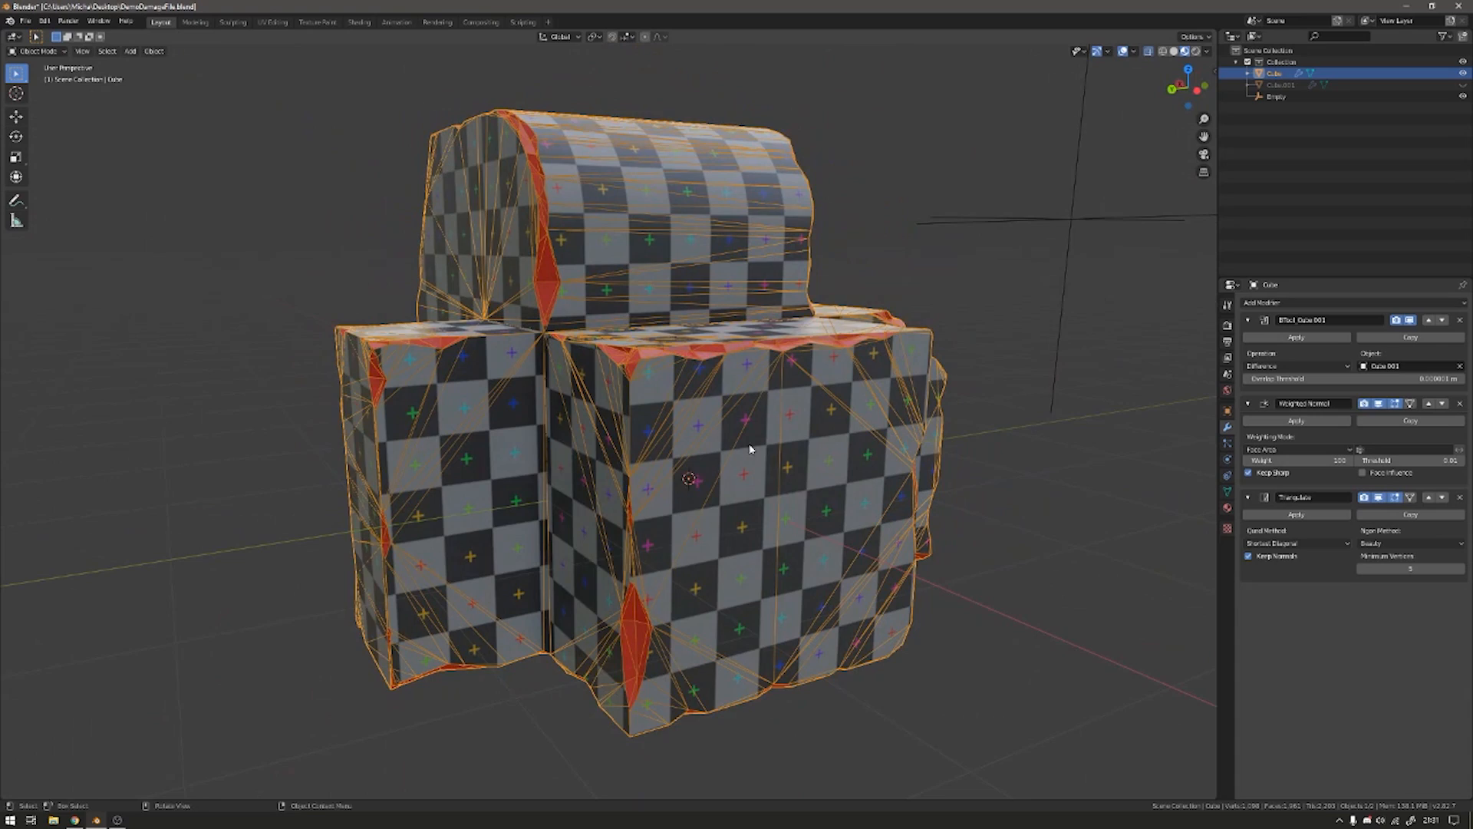
{"action": "key", "text": "Tab"}
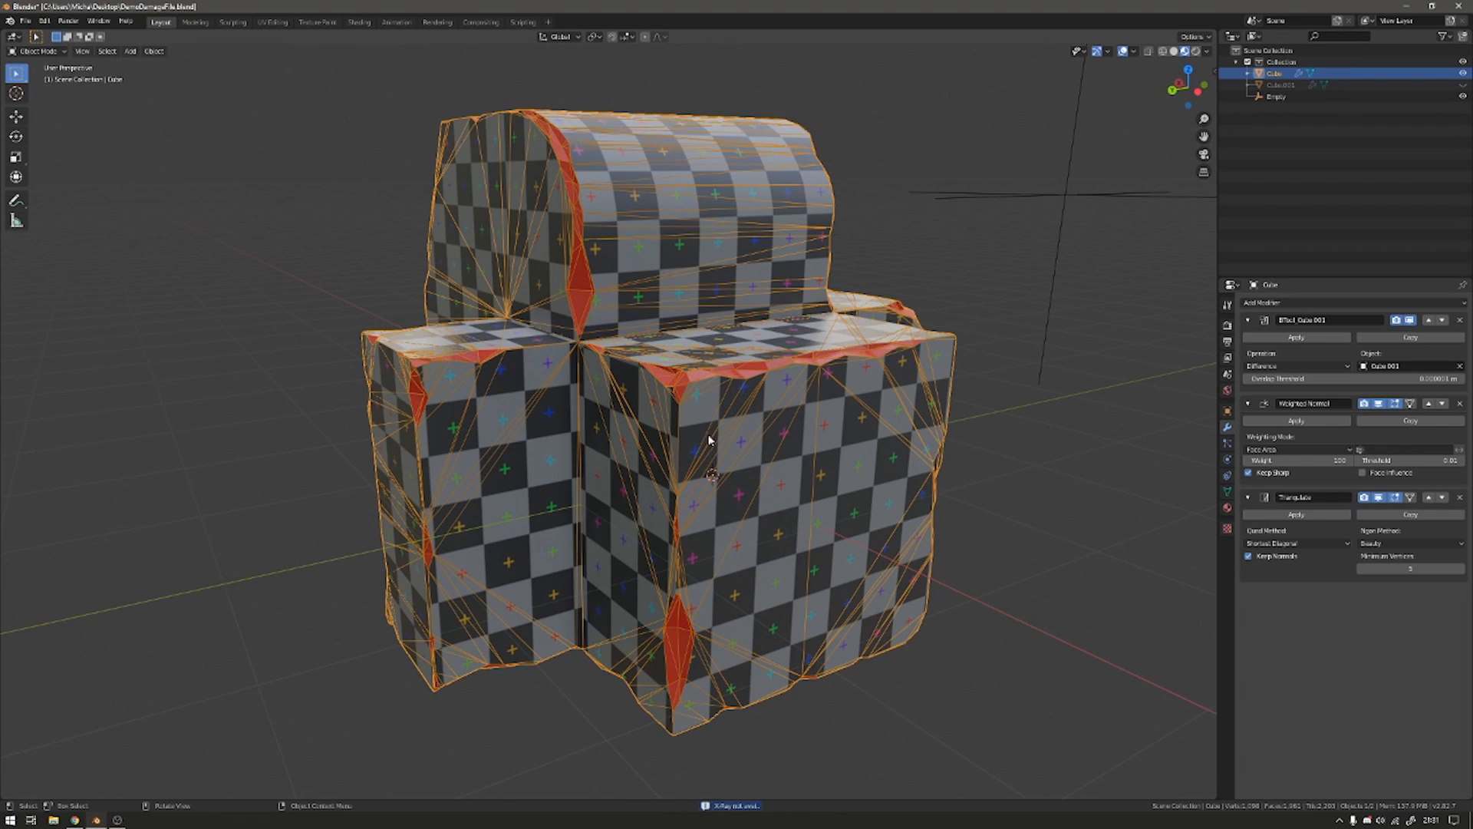
{"action": "mouse_move", "coordinate": [834, 382]}
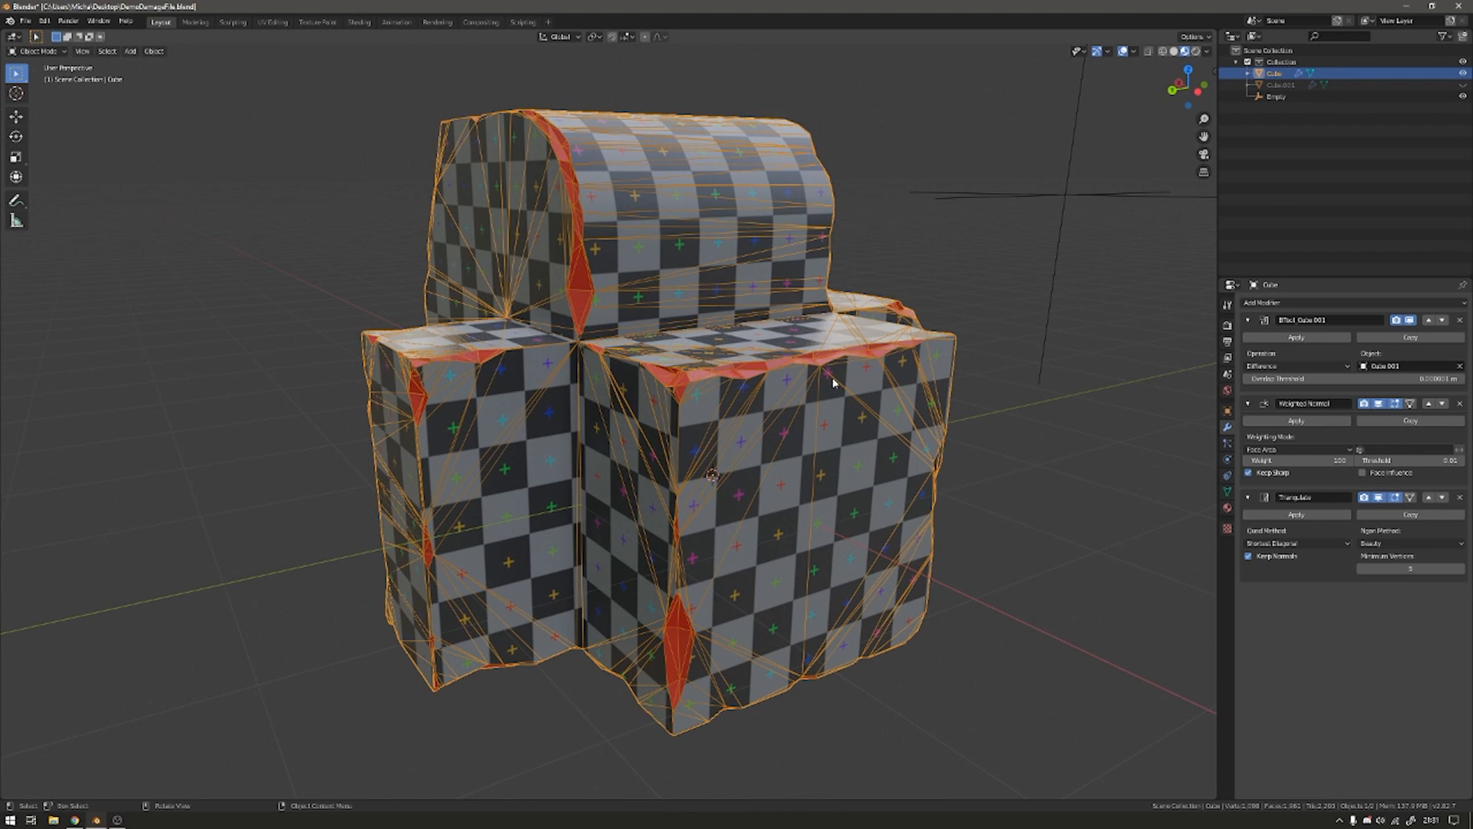
Set Cube.001's Viewport Display to Solid so the cutter shows as red tubes.
{"action": "left_click", "coordinate": [1280, 84]}
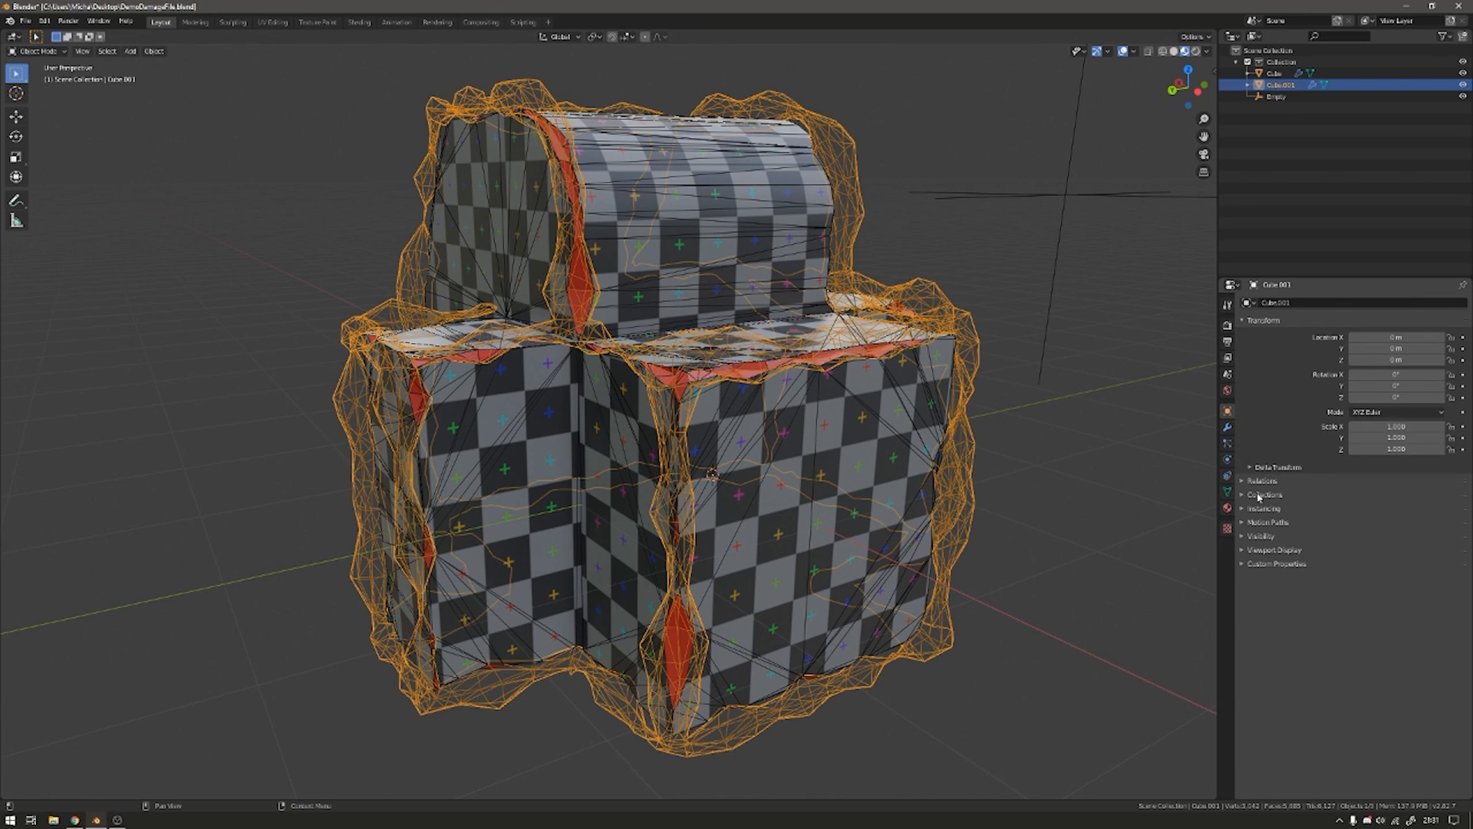
{"action": "left_click", "coordinate": [1261, 536]}
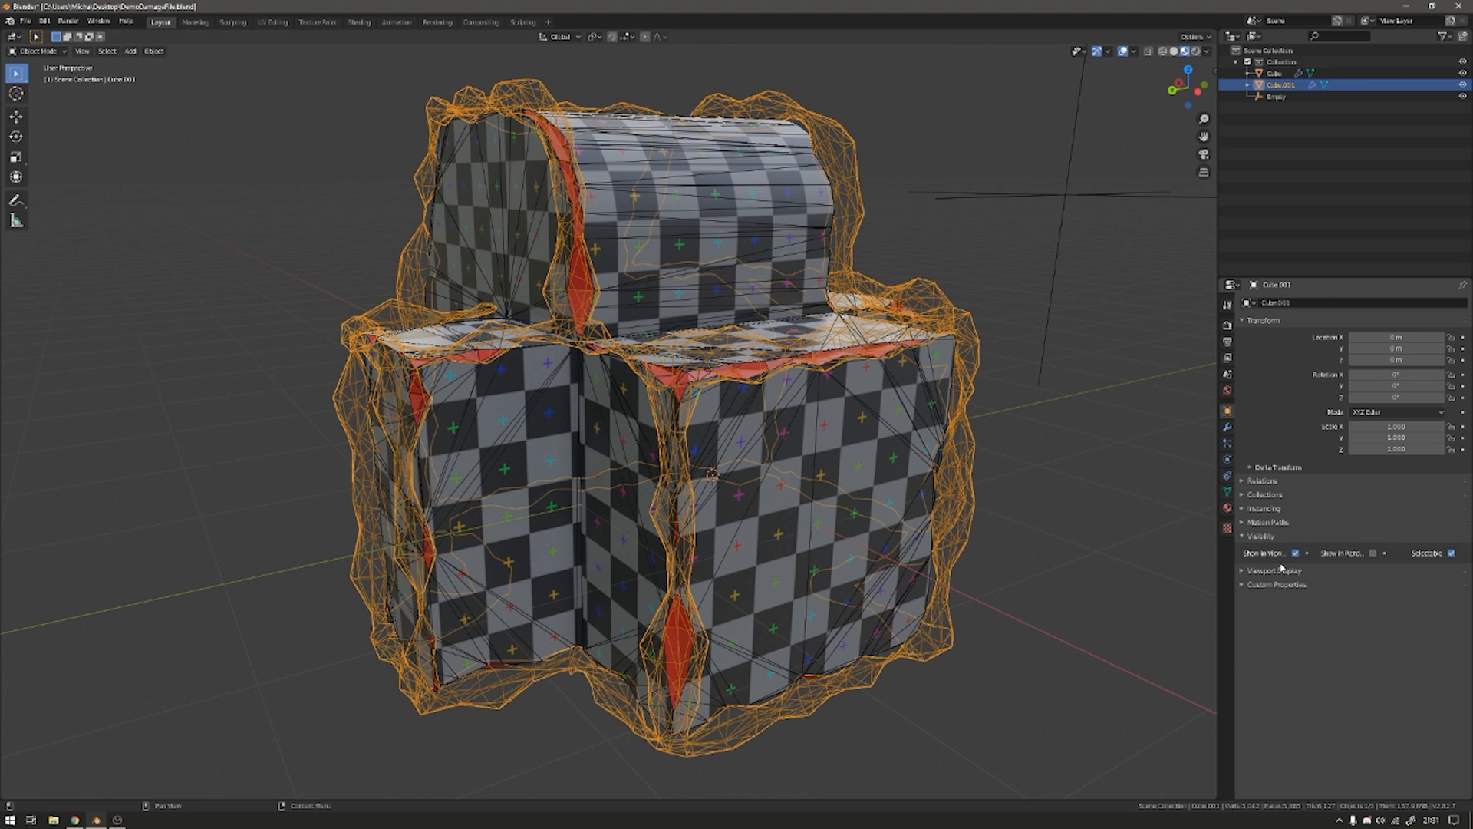
{"action": "left_click", "coordinate": [1275, 549]}
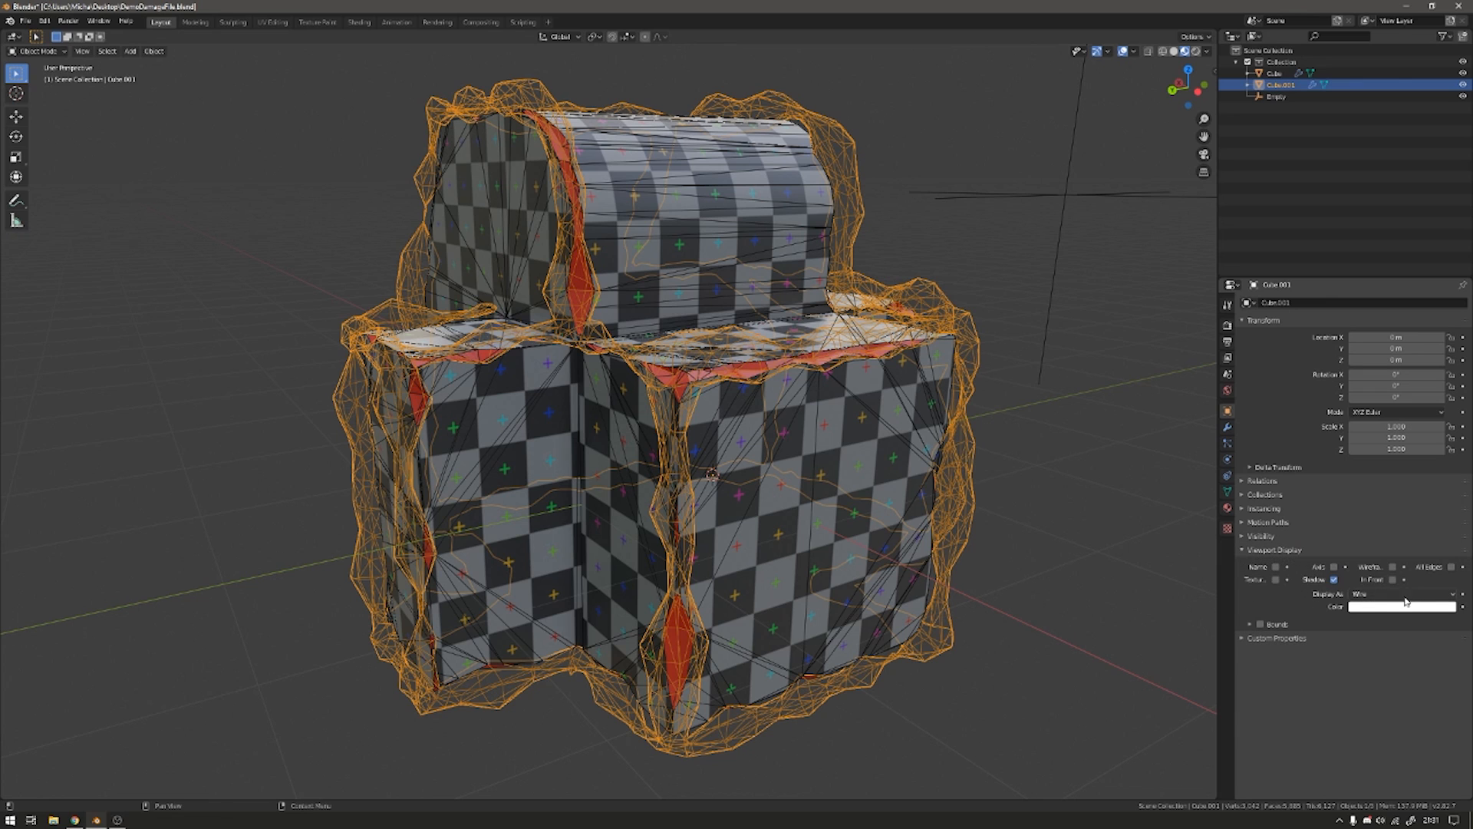
{"action": "left_click", "coordinate": [1399, 594]}
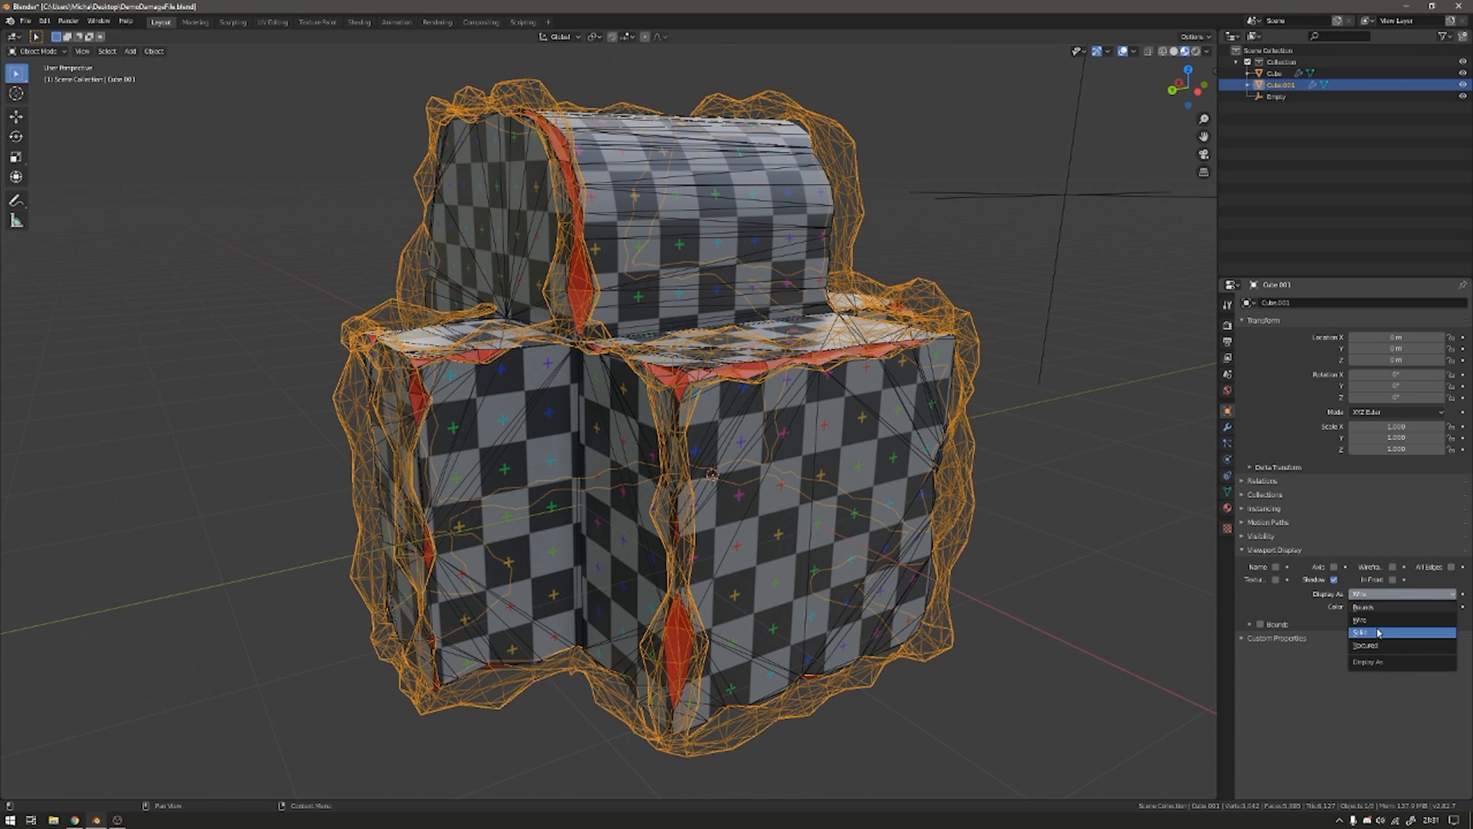
{"action": "left_click", "coordinate": [1398, 631]}
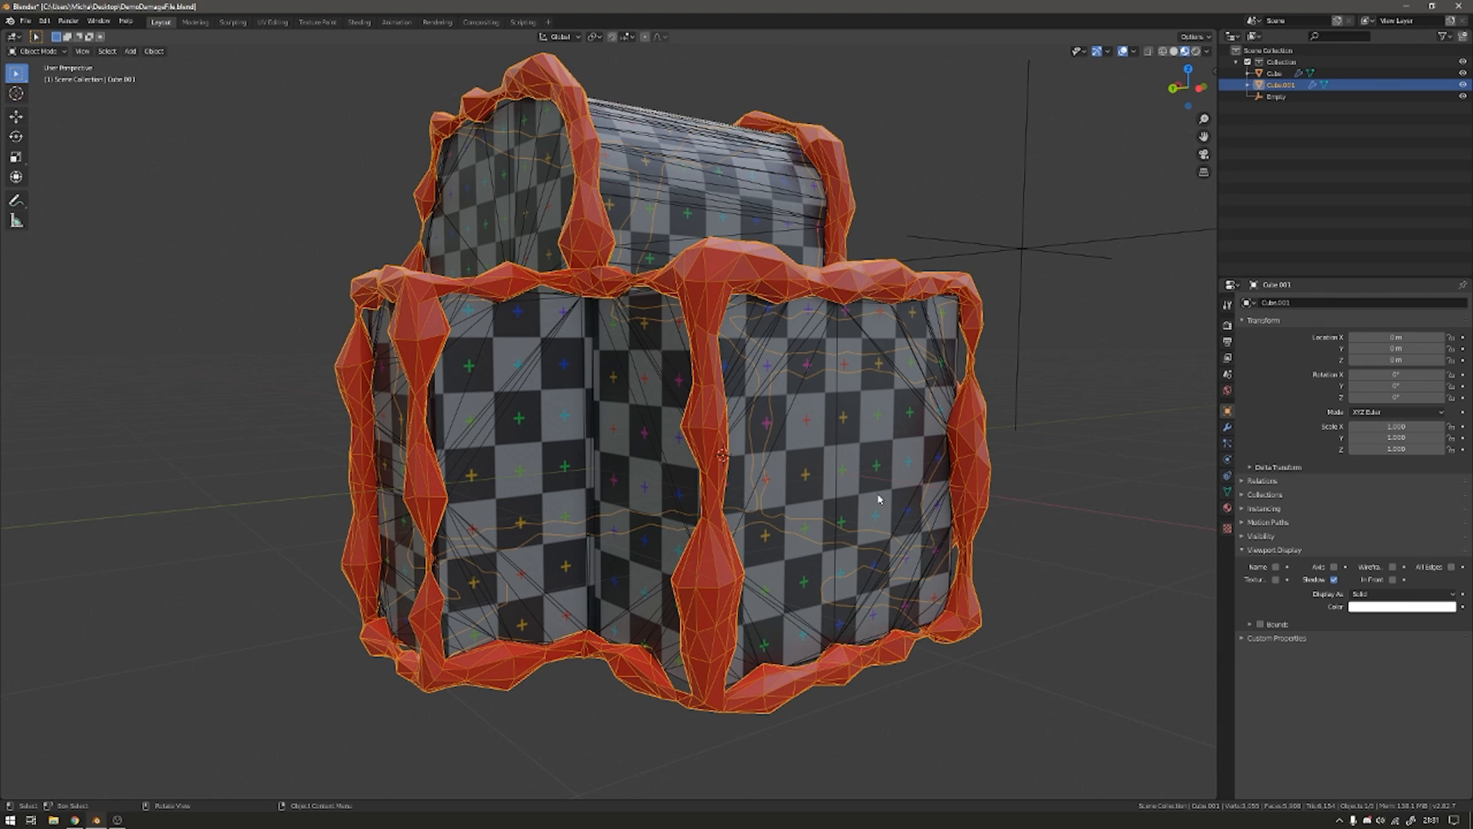
{"action": "mouse_move", "coordinate": [944, 423]}
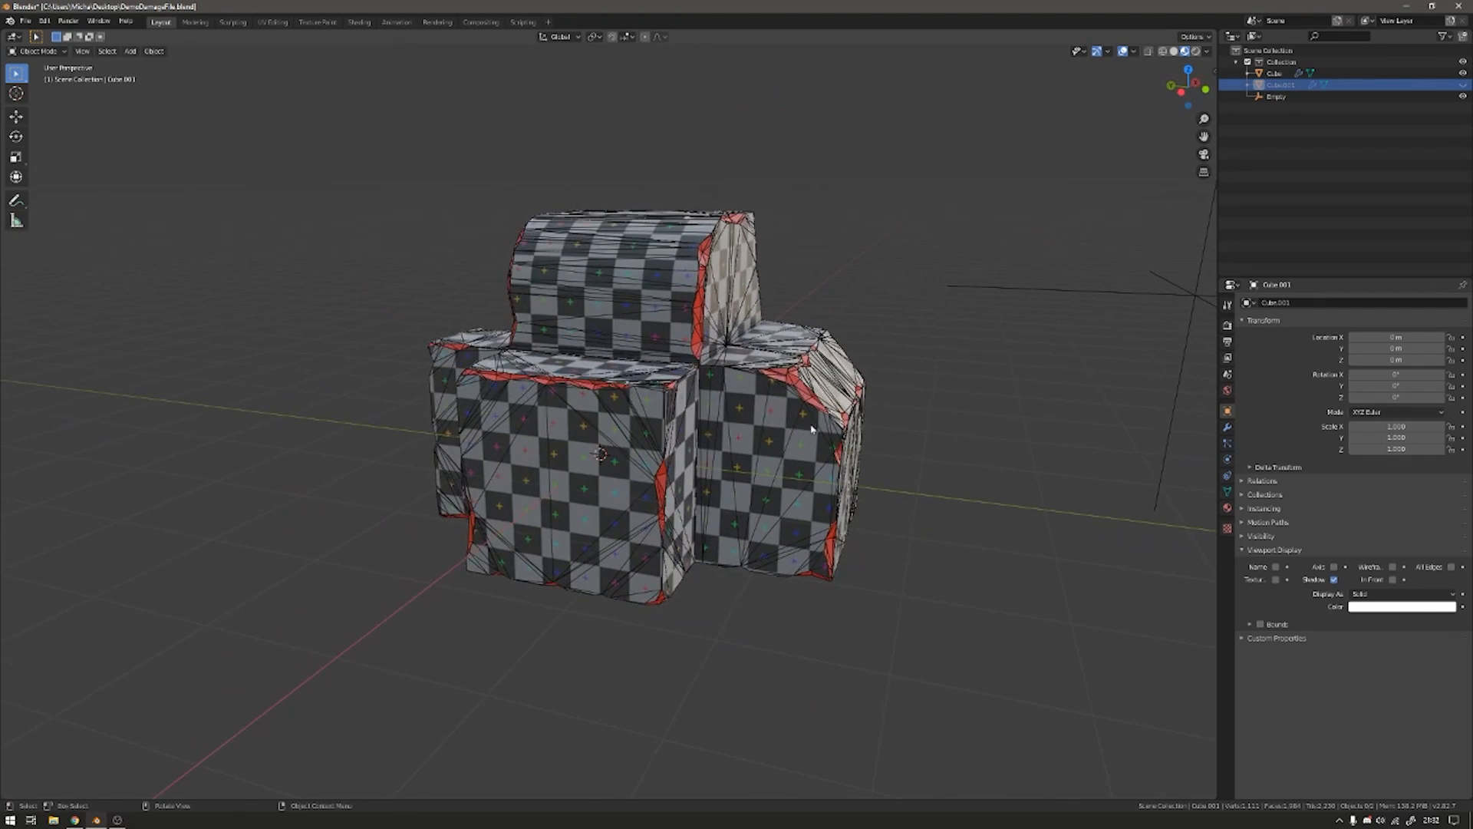
Review the tube object's Displace settings driven by the Empty.
{"action": "left_click", "coordinate": [1275, 95]}
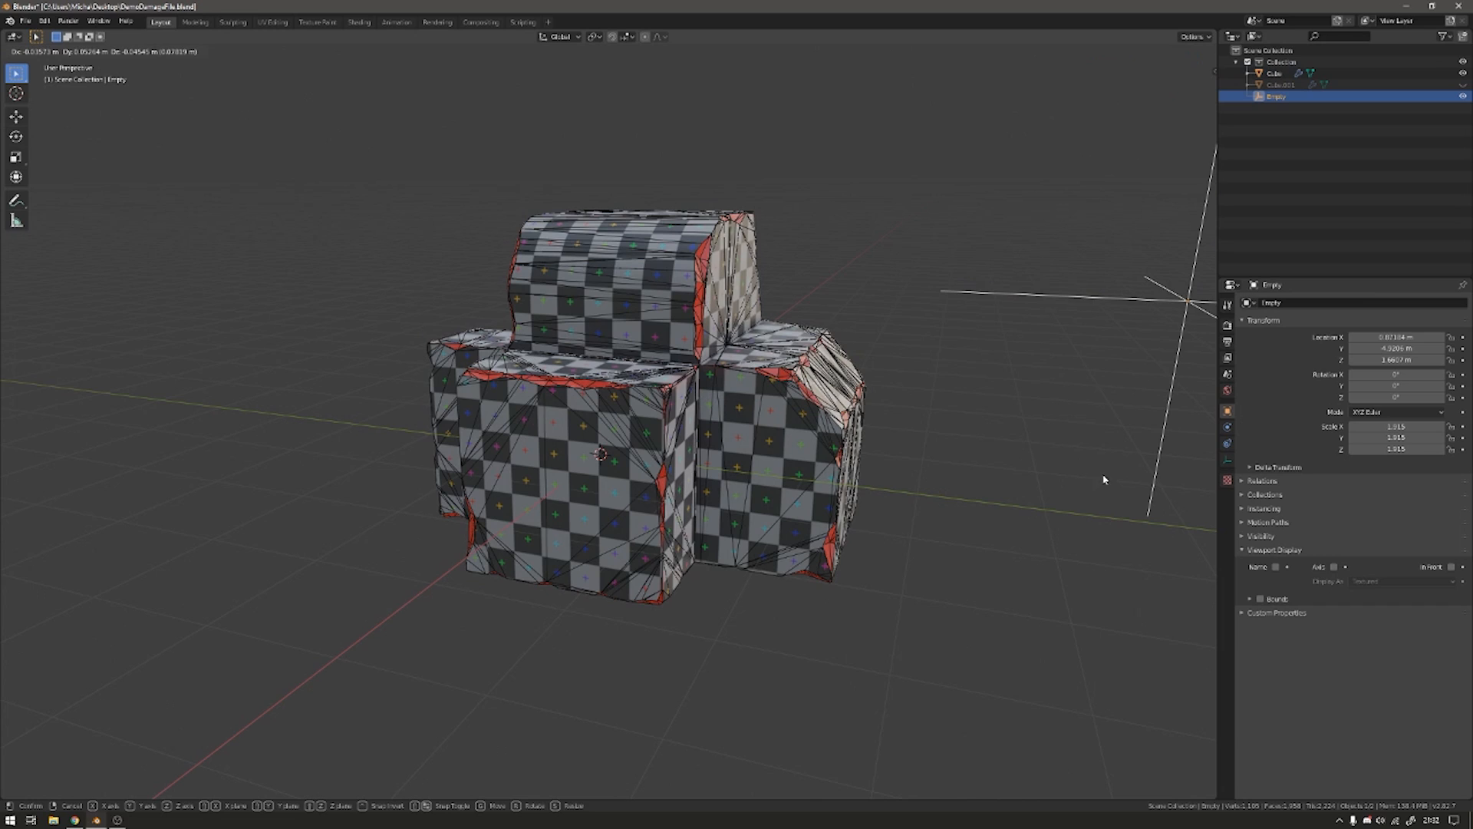
{"action": "mouse_move", "coordinate": [1103, 456]}
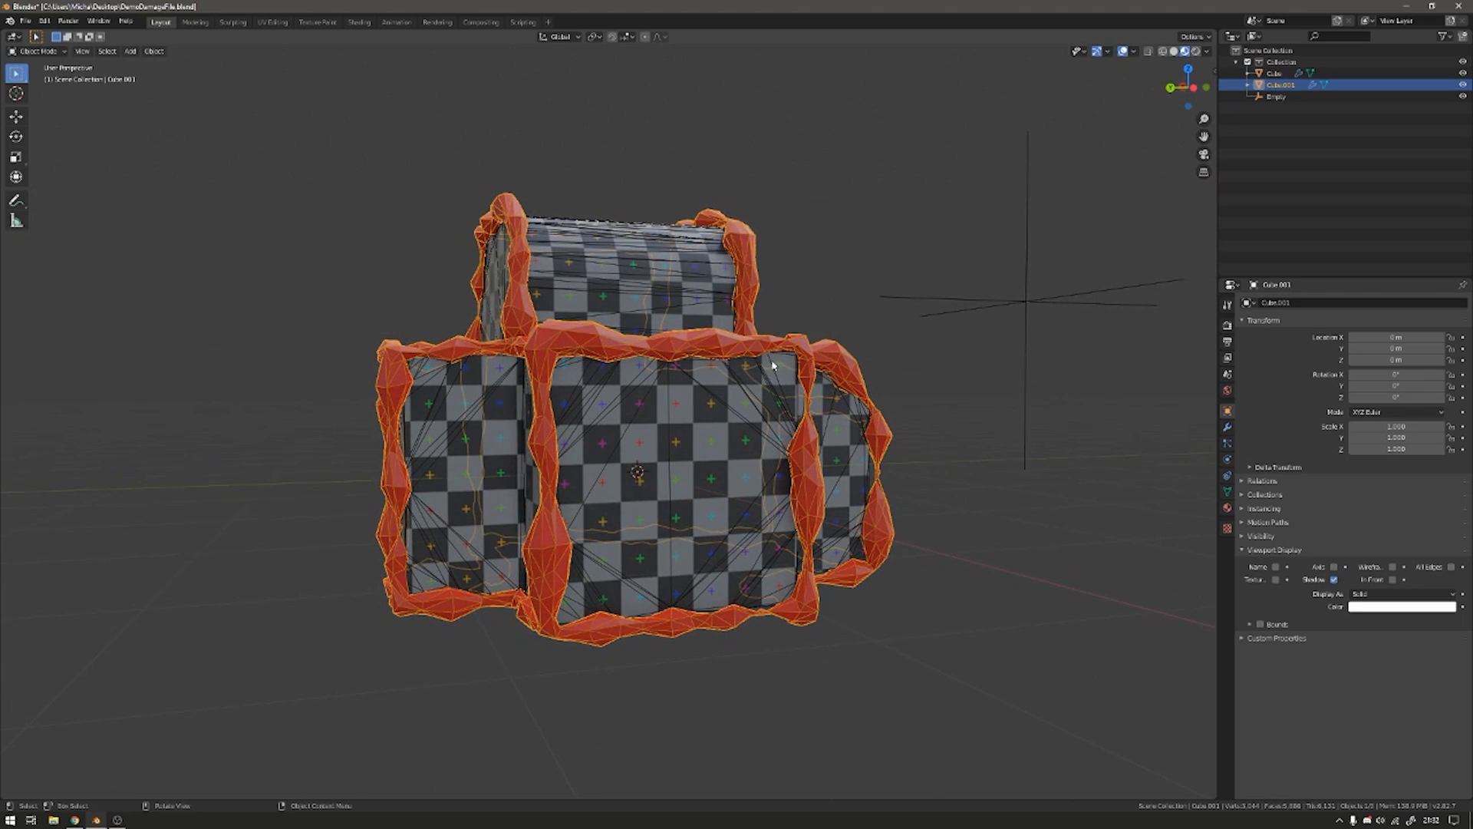
{"action": "mouse_move", "coordinate": [1227, 439]}
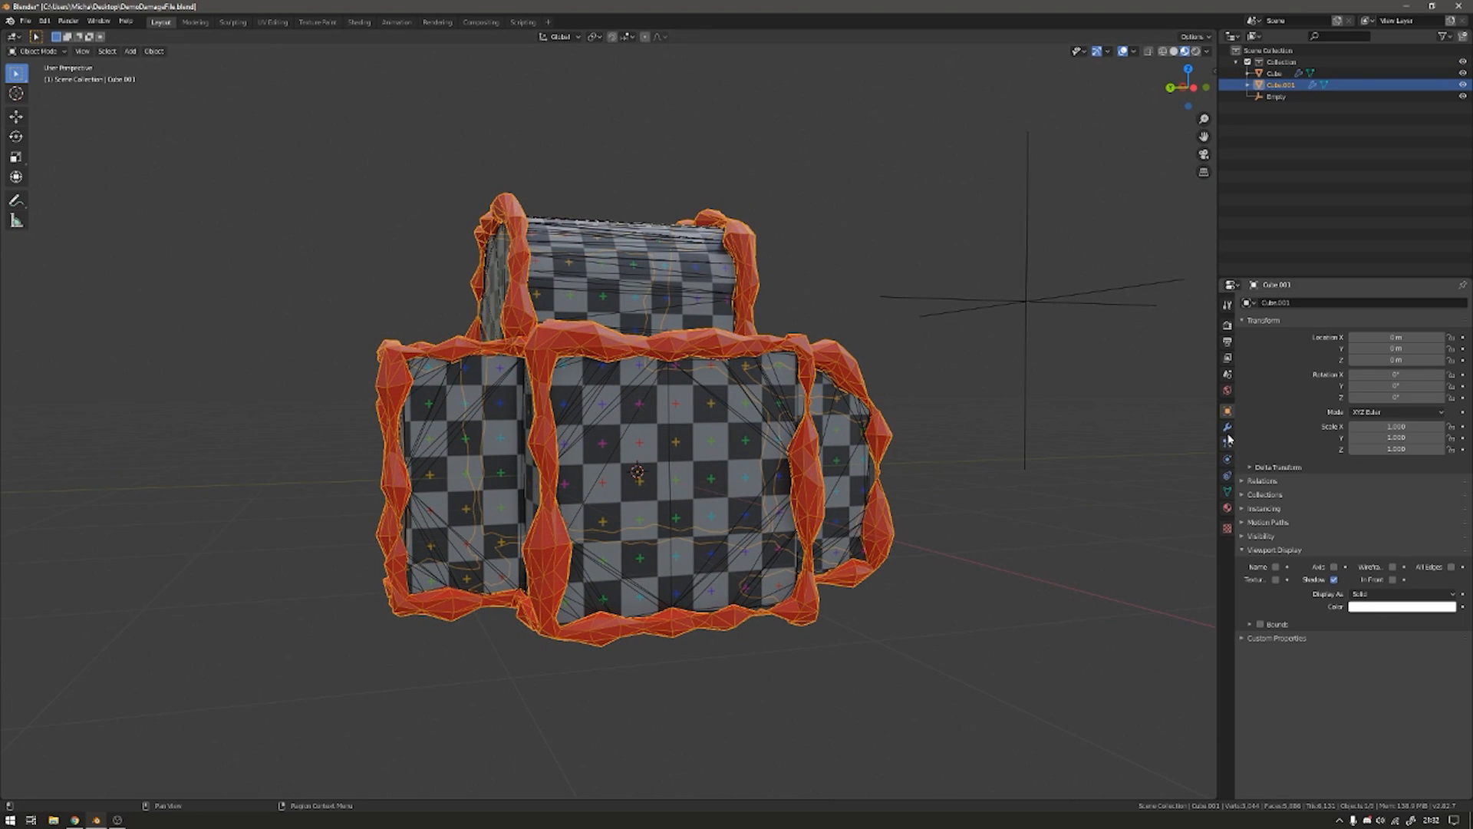
{"action": "left_click", "coordinate": [1228, 428]}
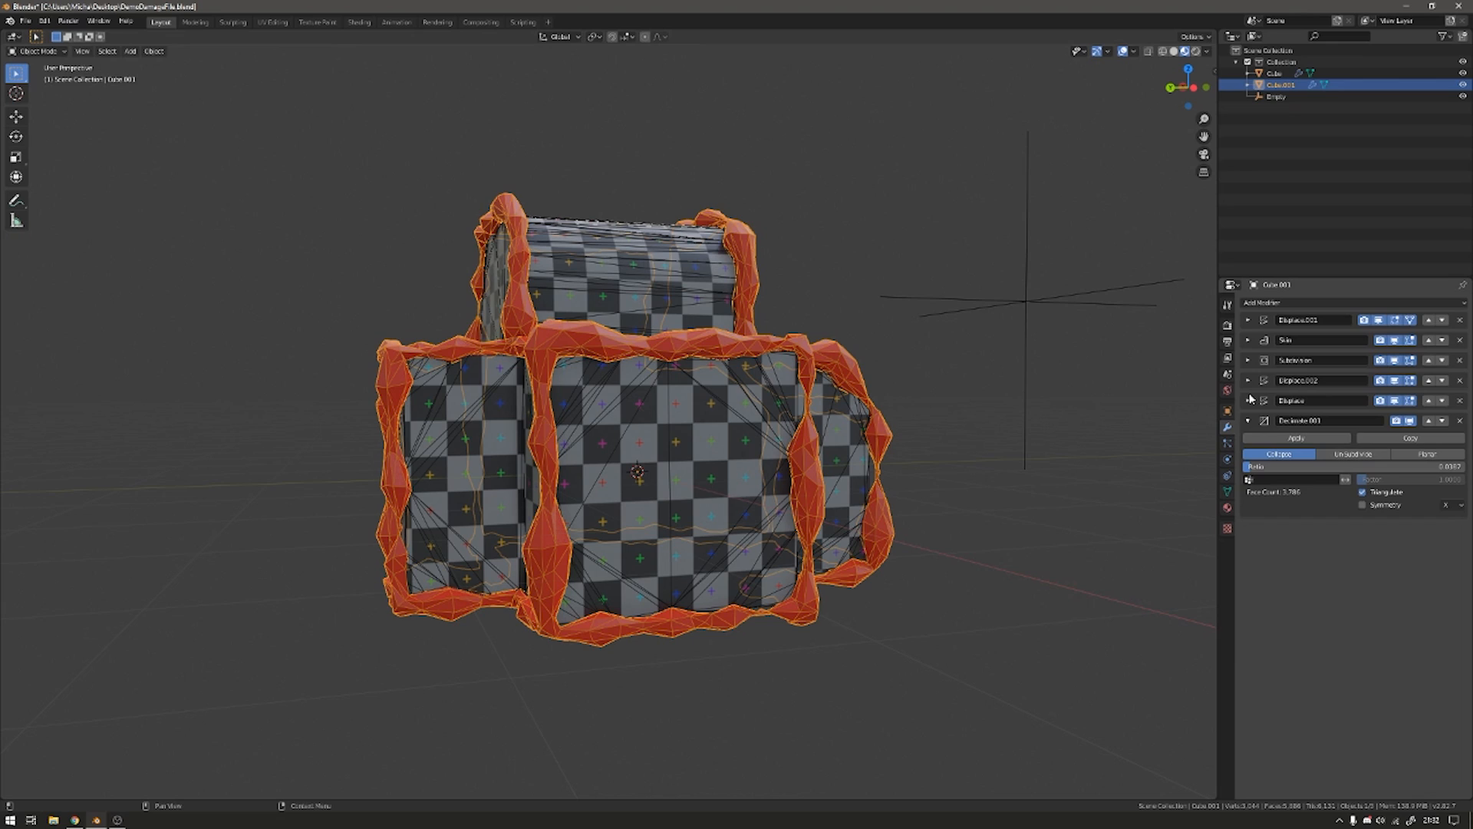
{"action": "left_click", "coordinate": [1249, 401]}
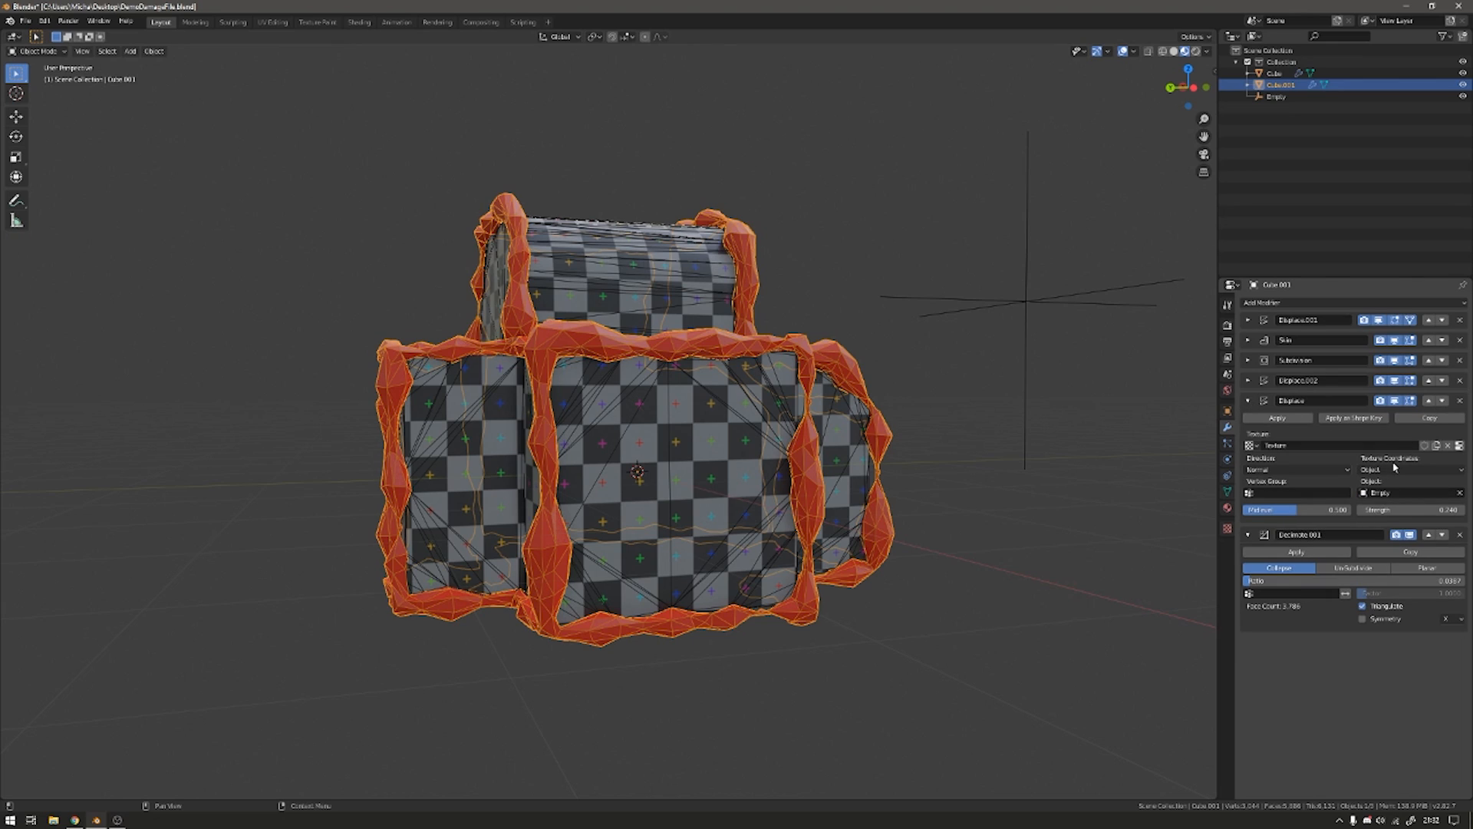
{"action": "mouse_move", "coordinate": [1384, 505]}
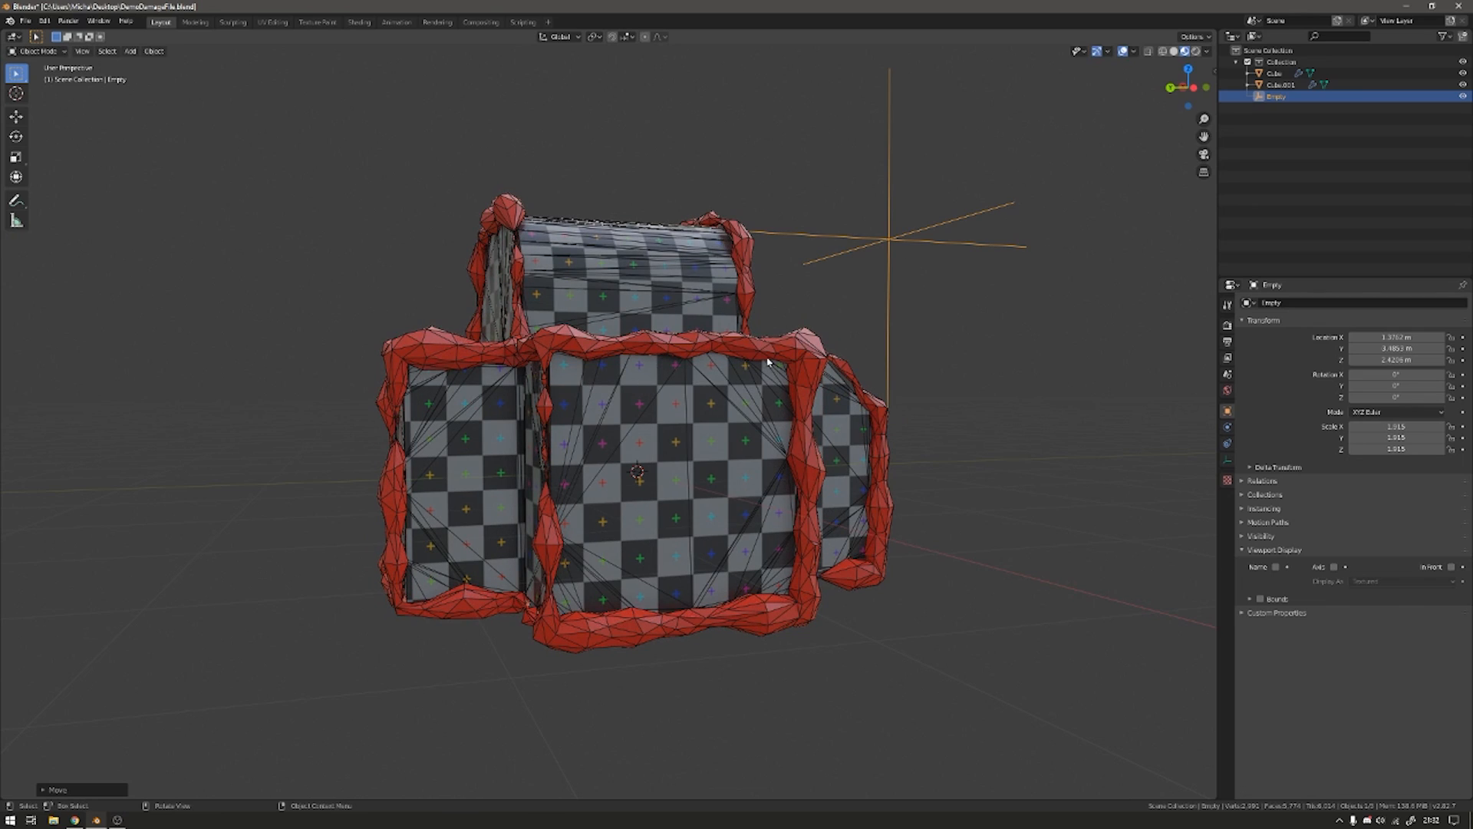
{"action": "left_click", "coordinate": [1280, 85]}
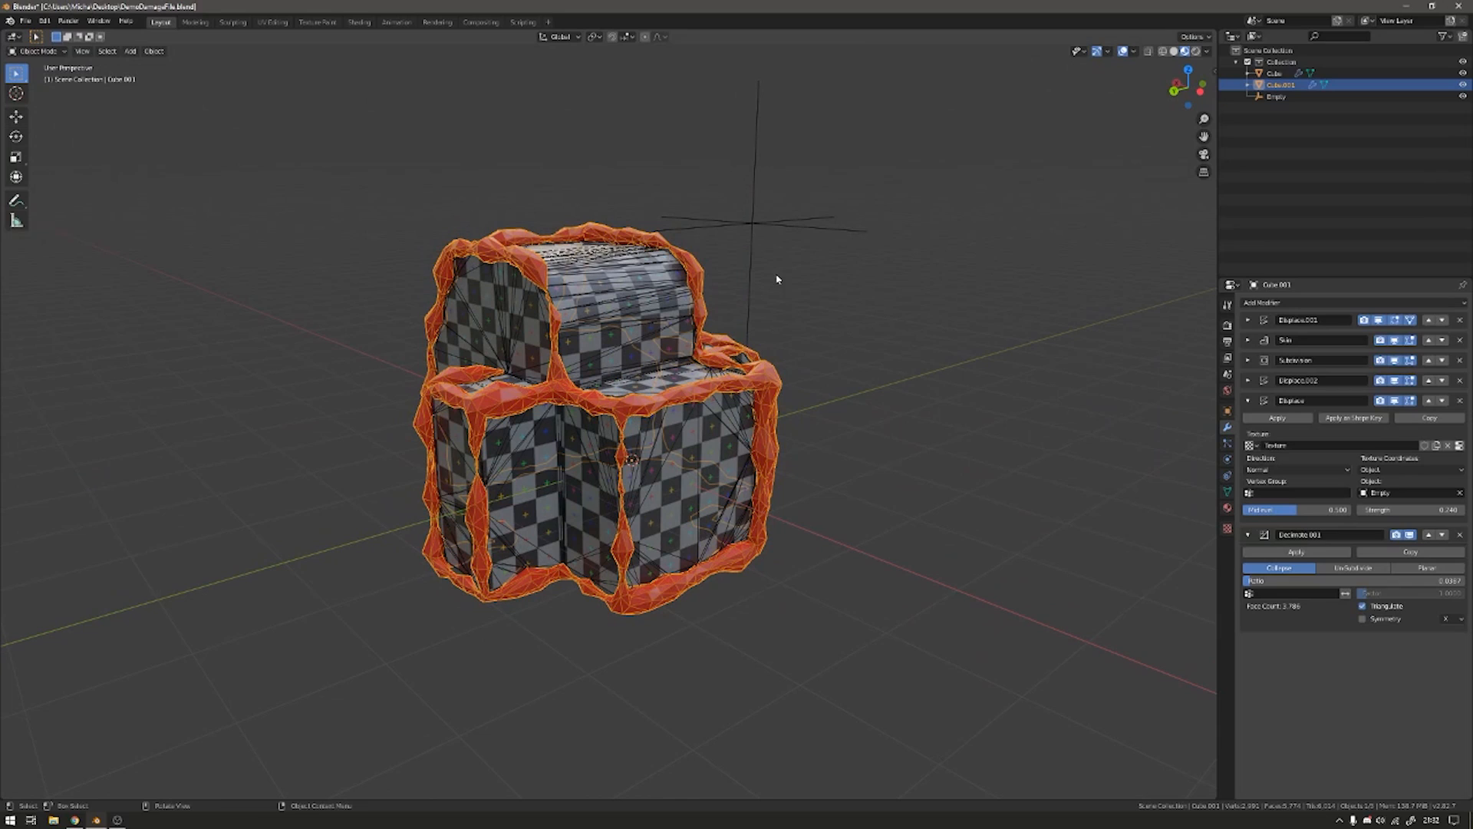
Scale the Empty down from about 6.3 to 3.2 for finer displacement noise.
{"action": "left_click", "coordinate": [1275, 95]}
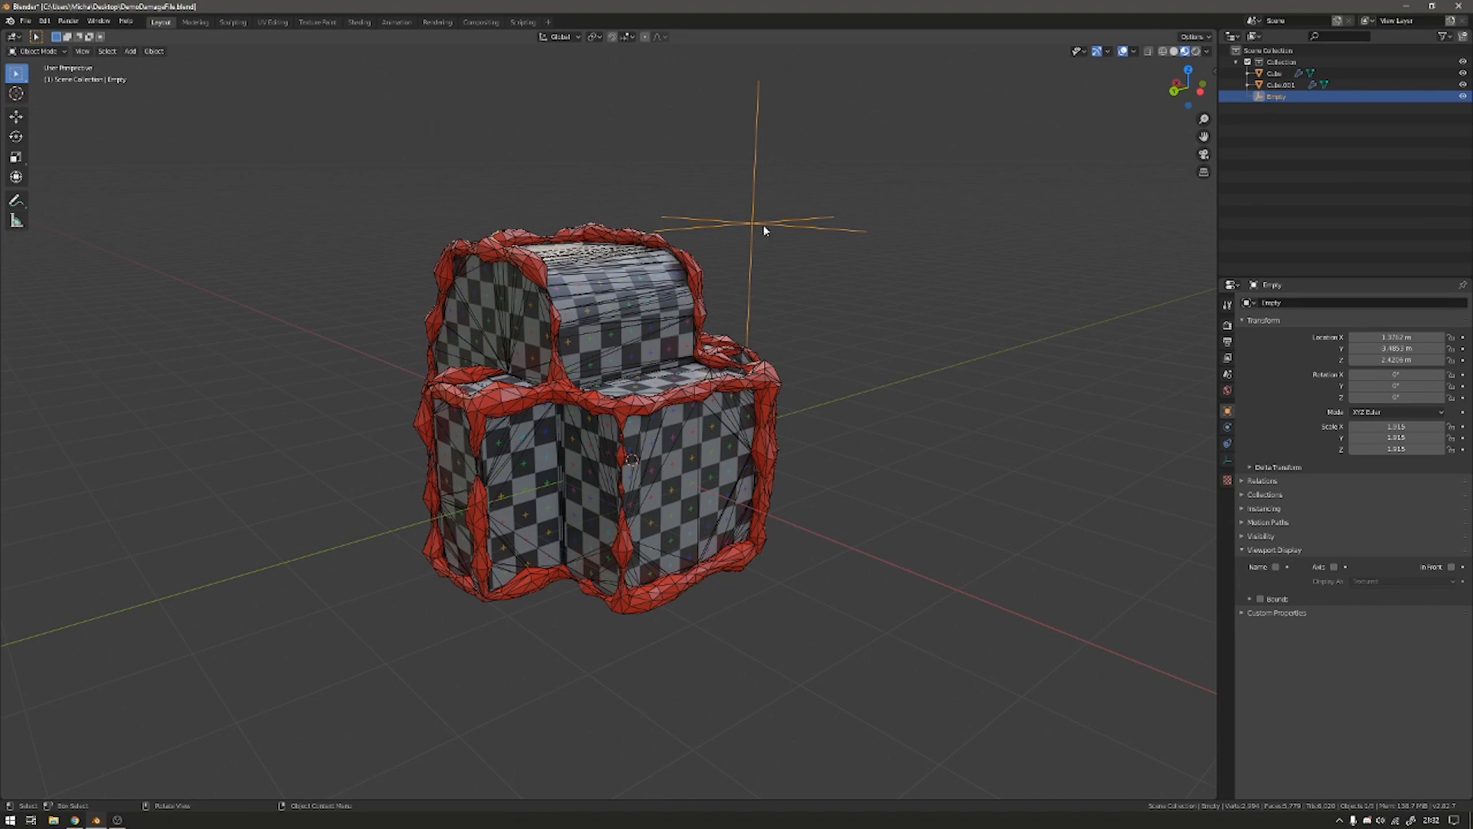
{"action": "key", "text": "s"}
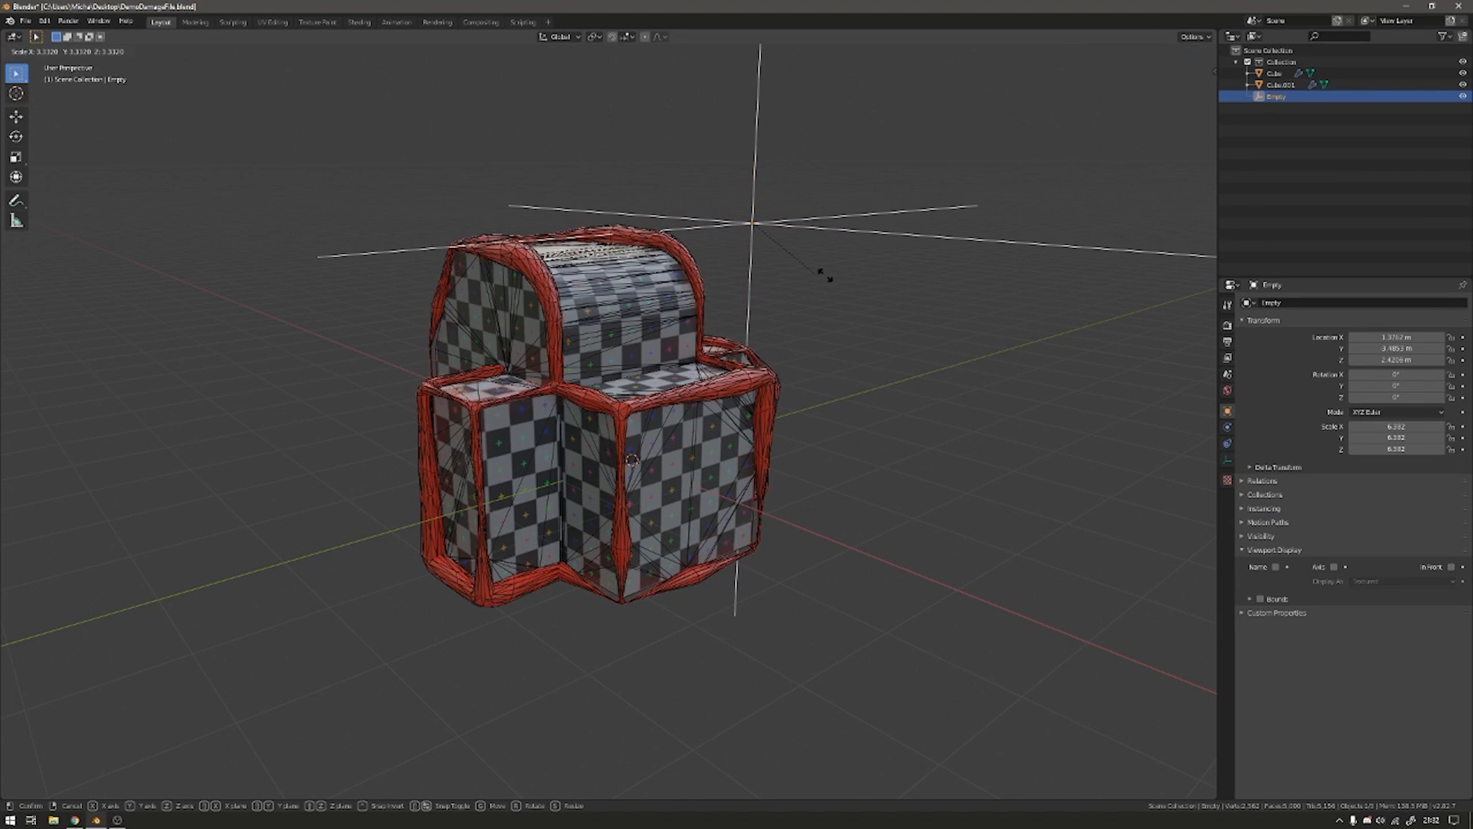
{"action": "mouse_move", "coordinate": [796, 267]}
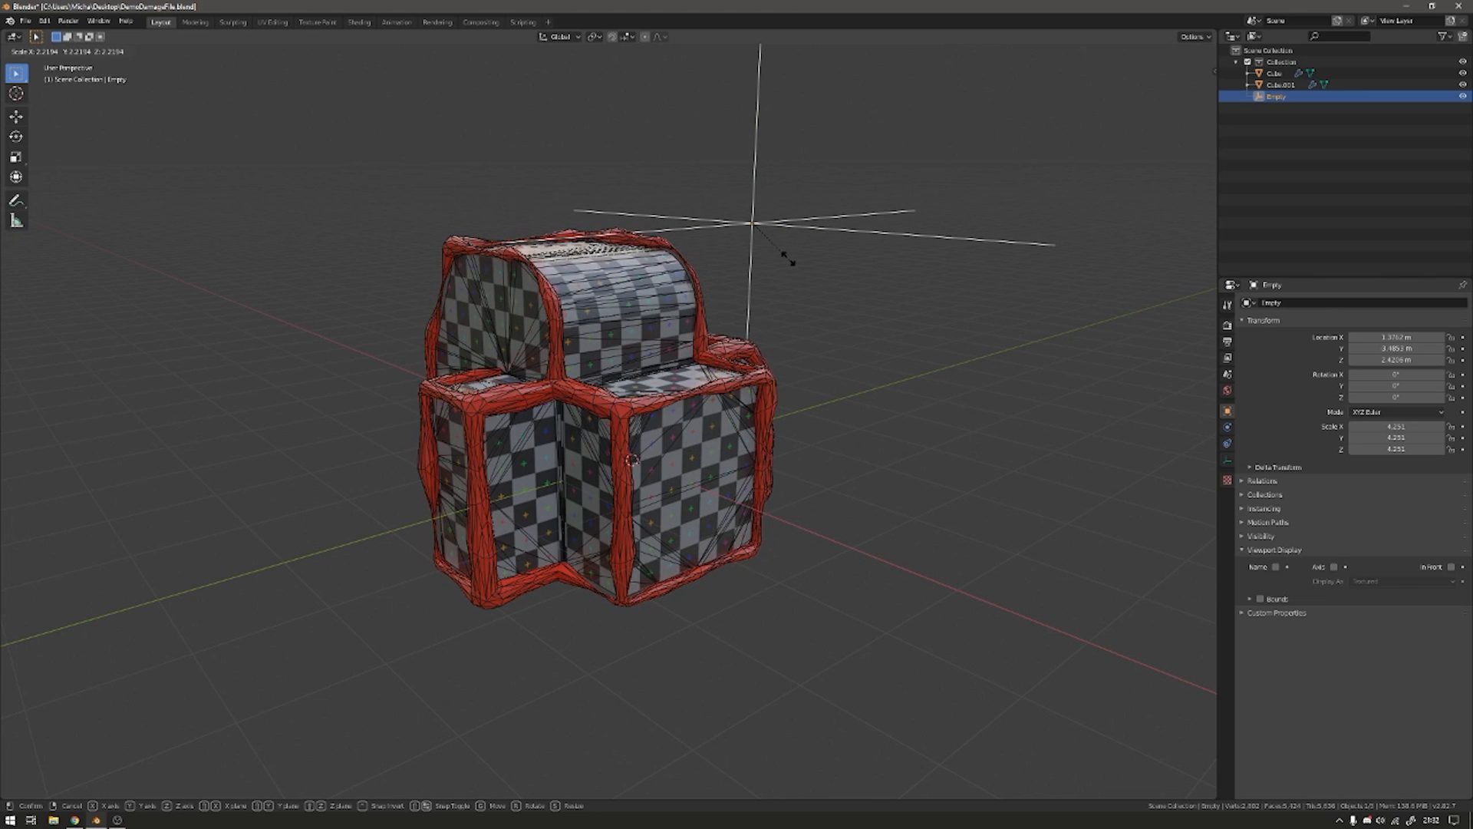
{"action": "mouse_move", "coordinate": [778, 238]}
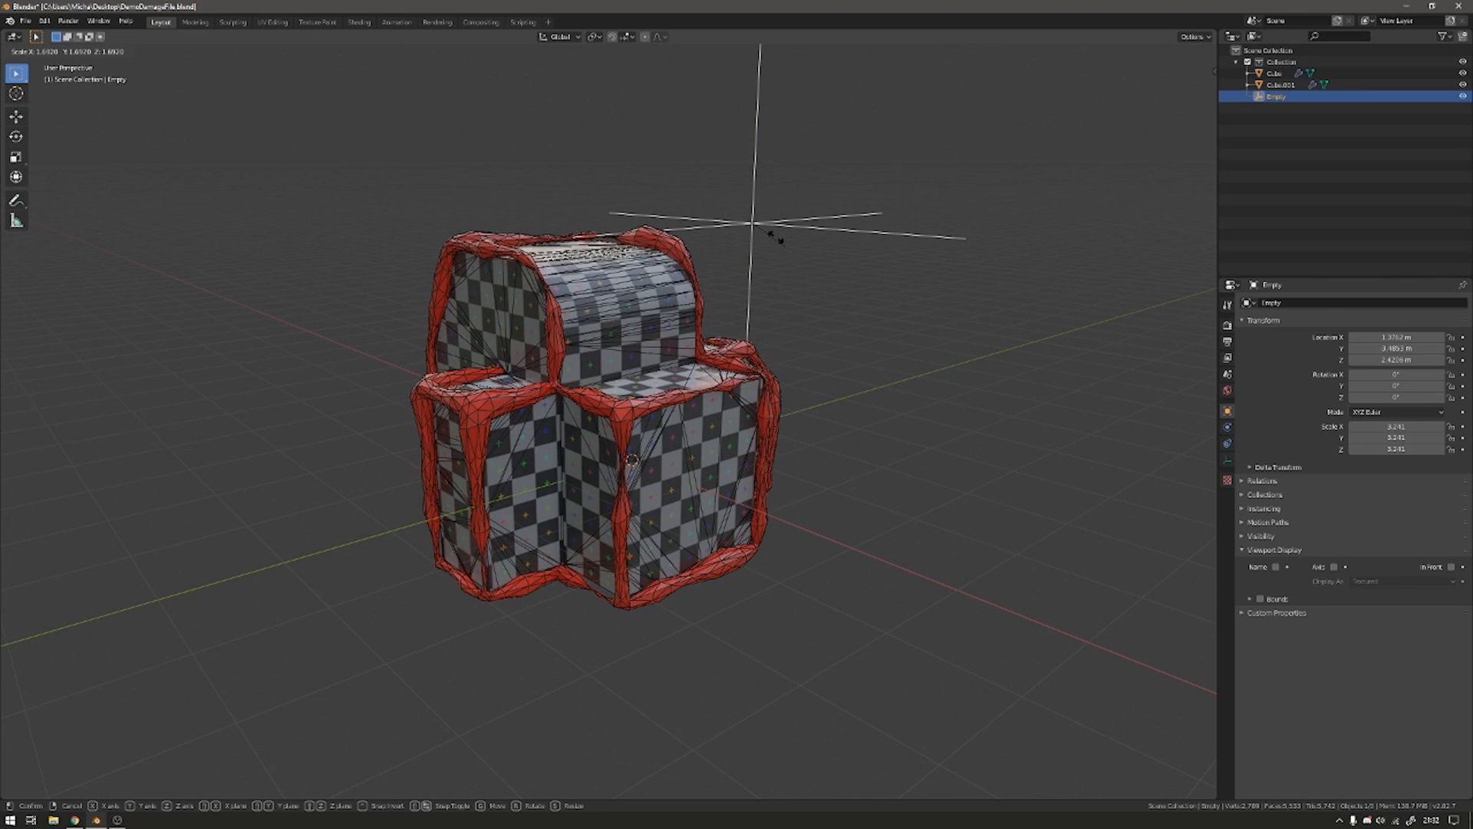
{"action": "left_click", "coordinate": [801, 349]}
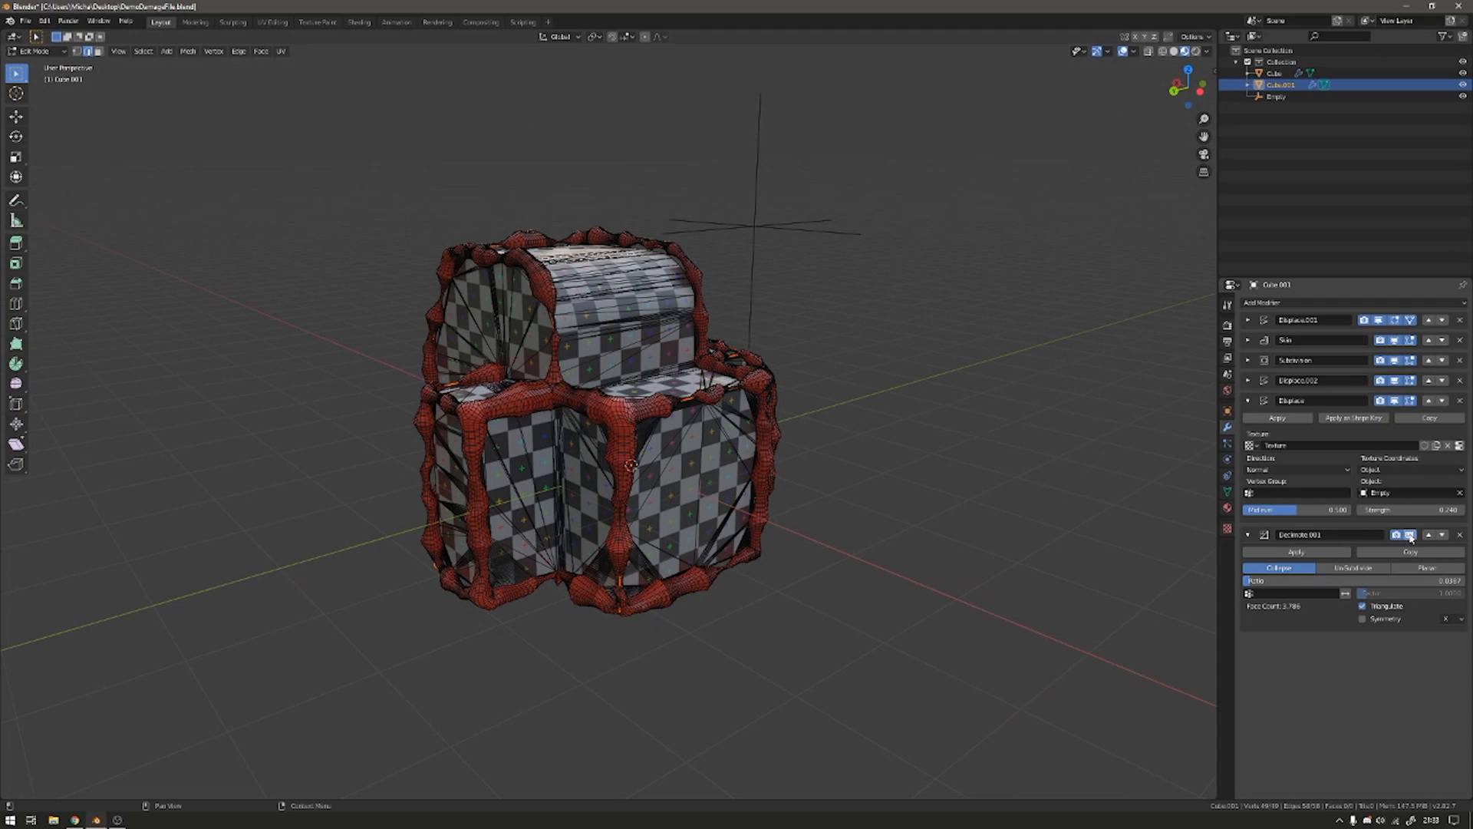
Scale up Cube.001's skin radius for deeper red chips and hide the Wireframe overlay.
{"action": "left_click", "coordinate": [1395, 359]}
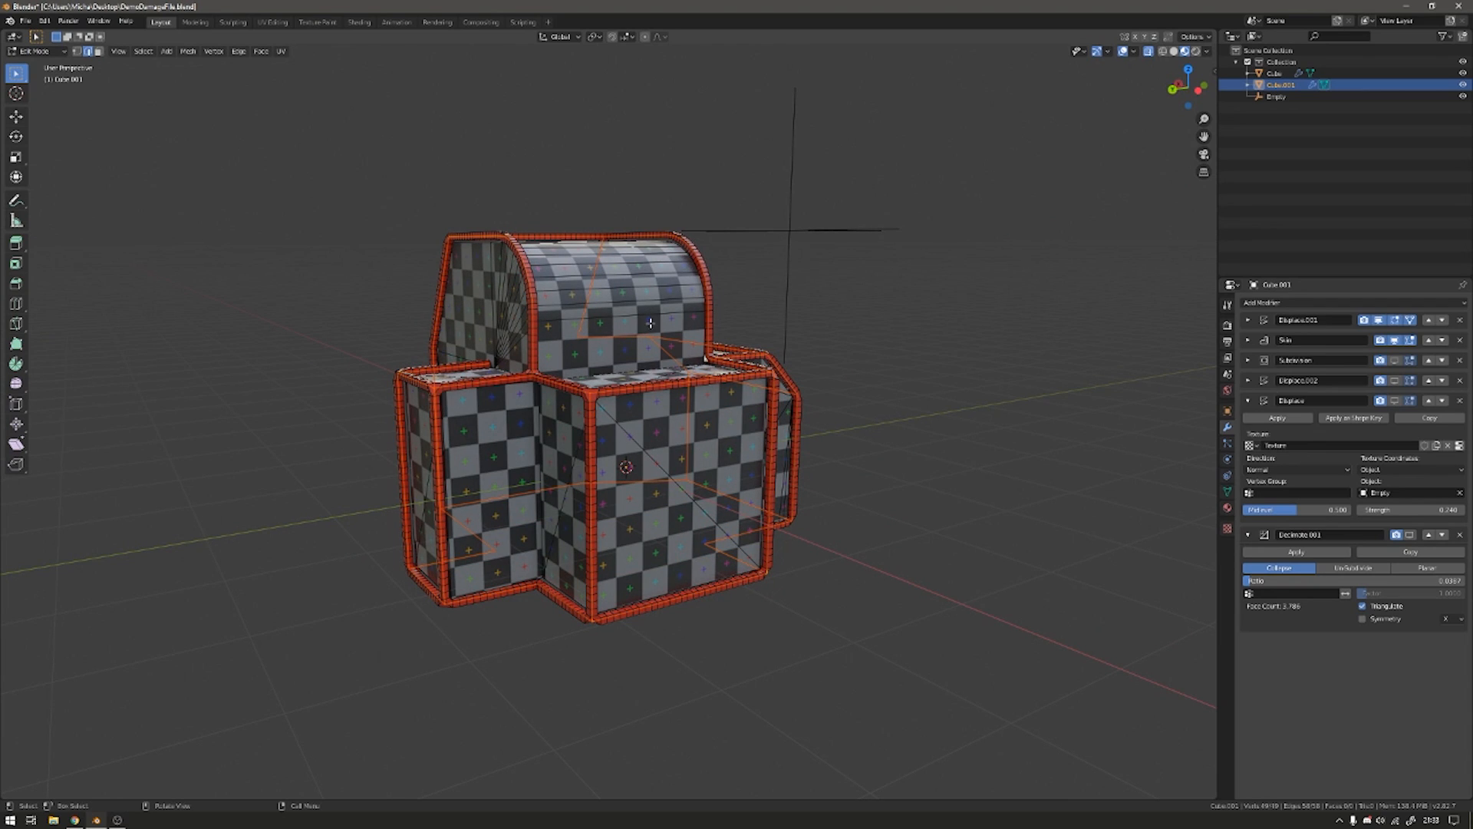
{"action": "mouse_move", "coordinate": [939, 580]}
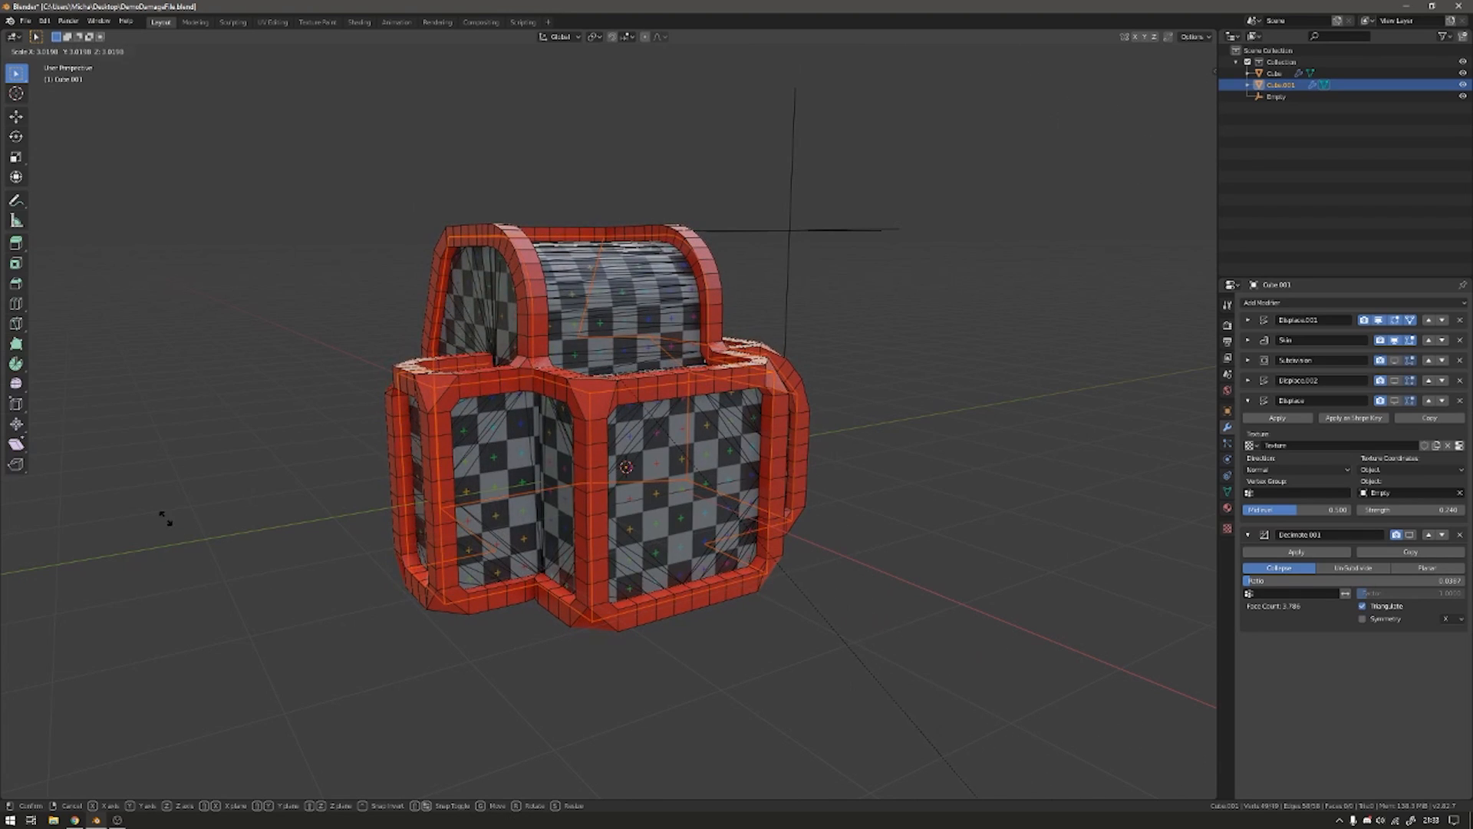
{"action": "mouse_move", "coordinate": [1004, 352]}
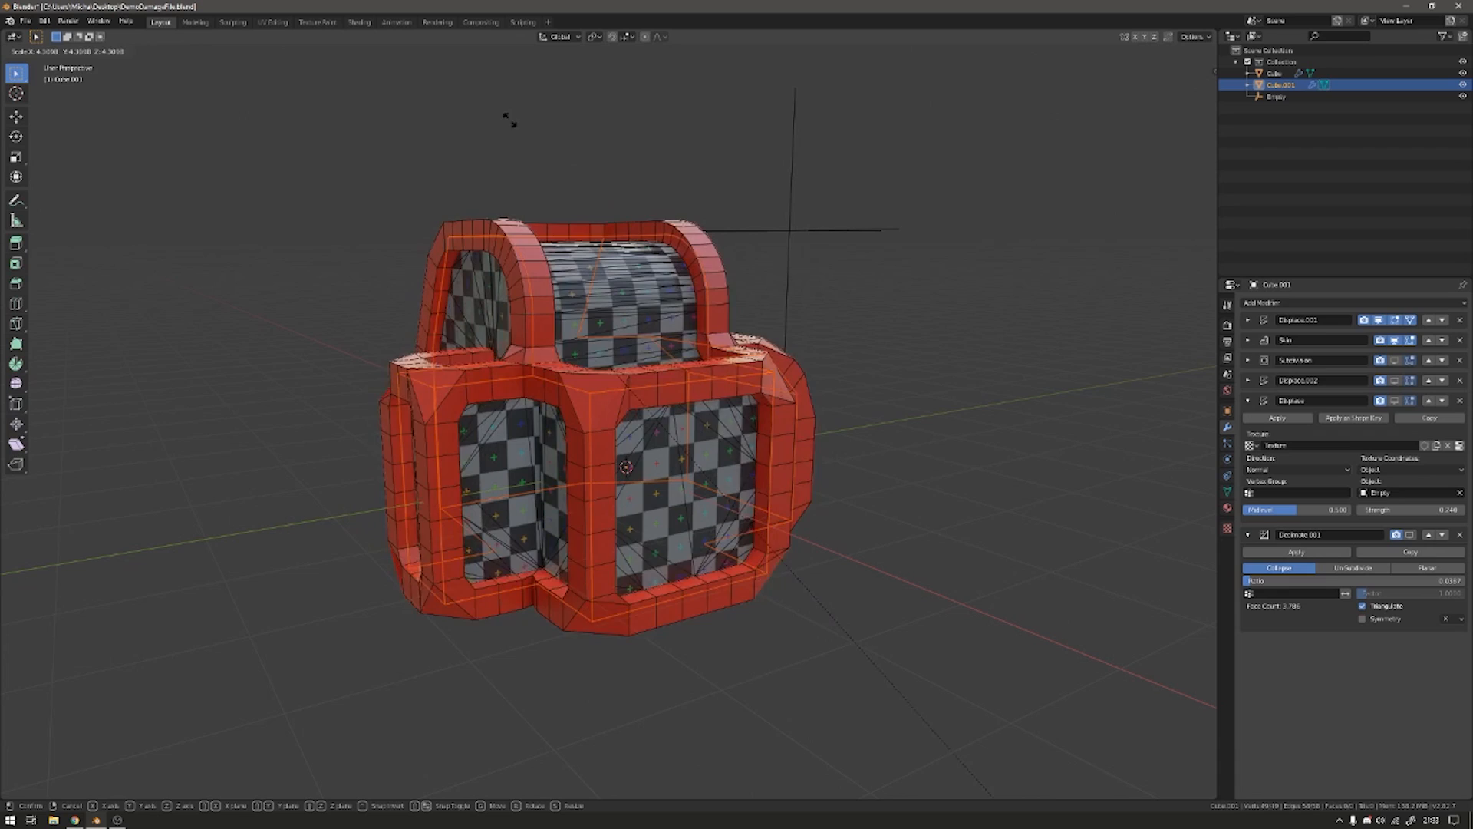
{"action": "key", "text": "Tab"}
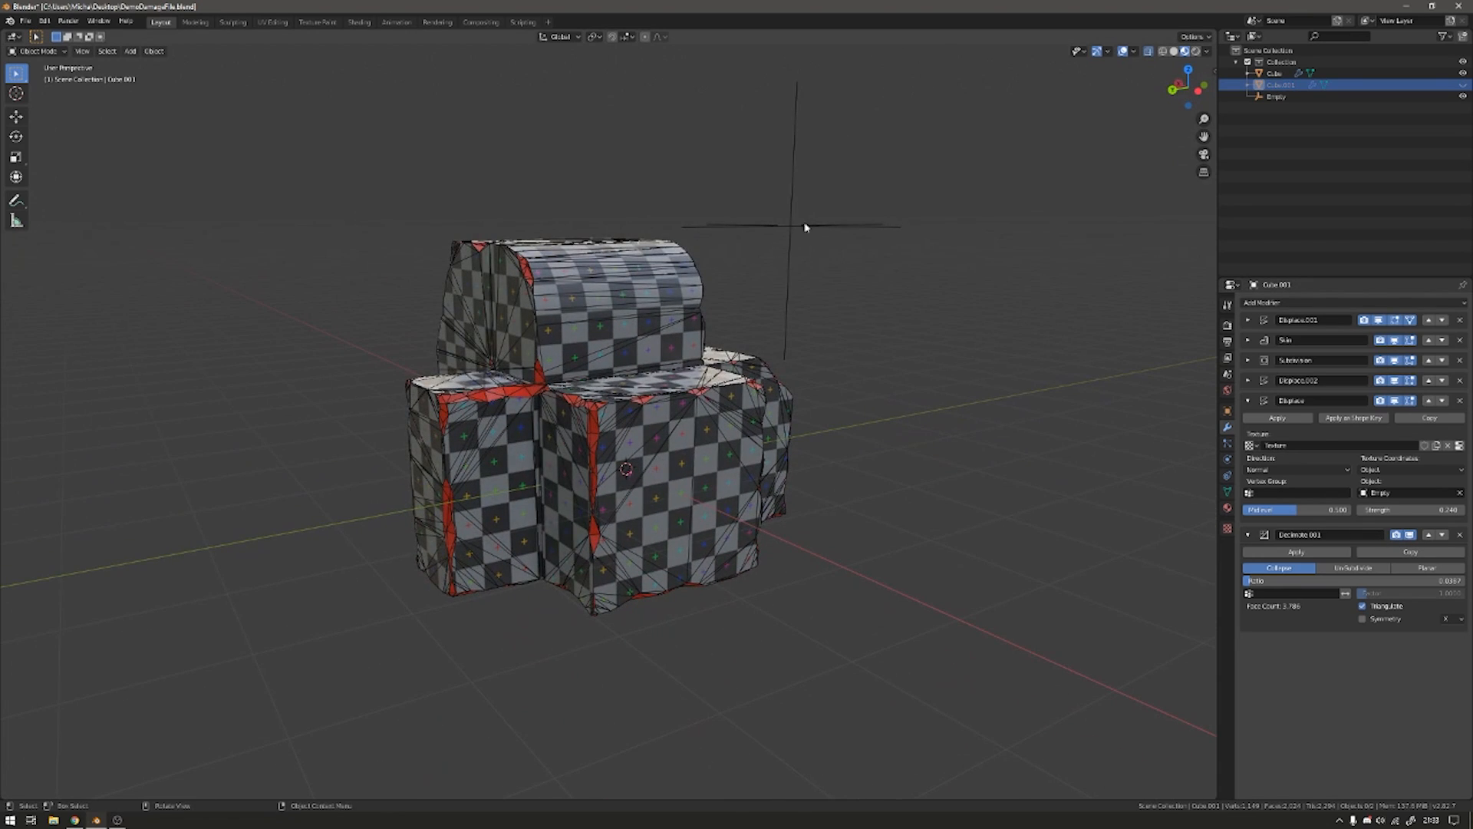
{"action": "left_click", "coordinate": [1143, 50]}
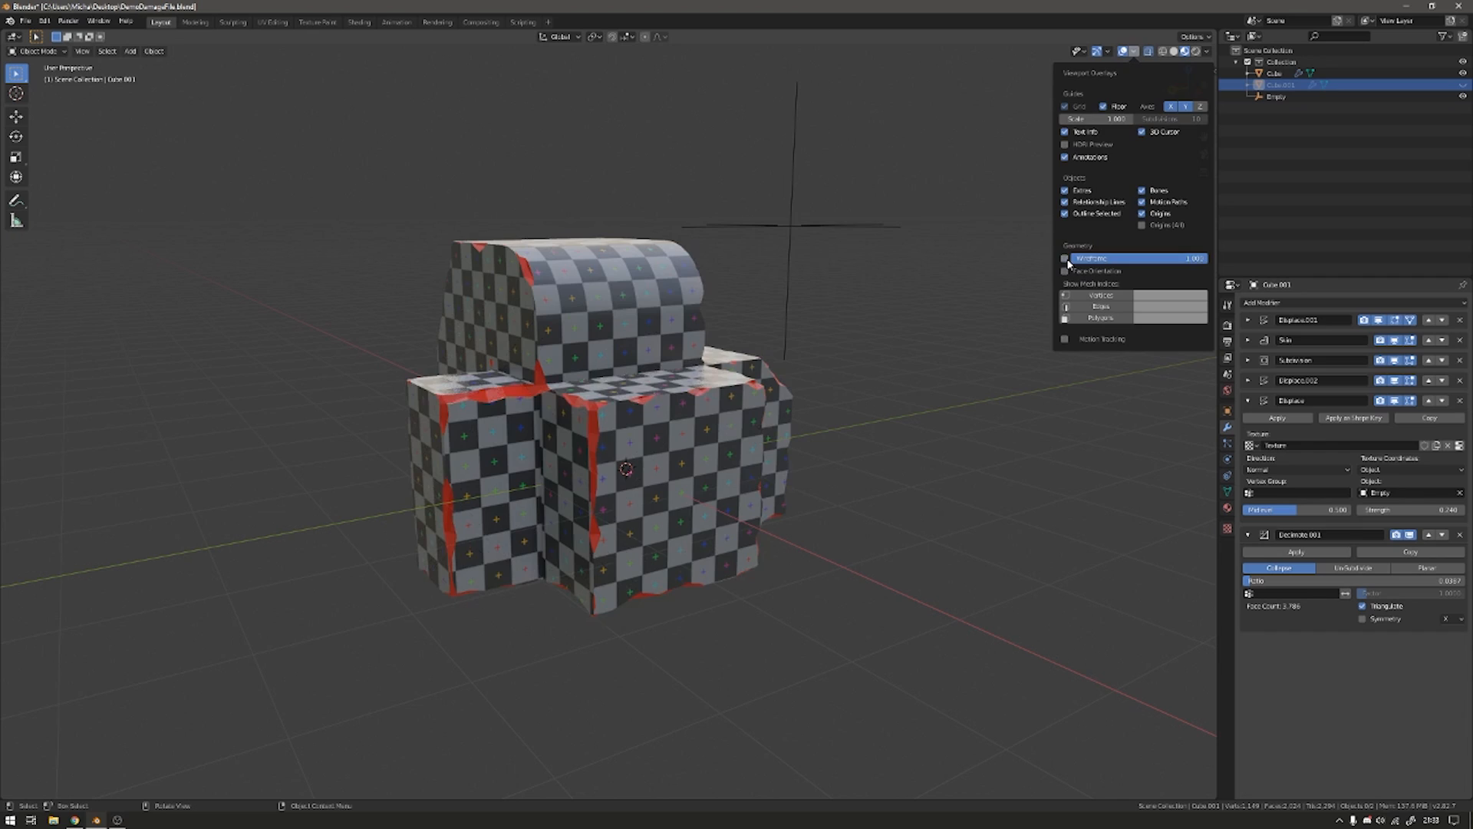
{"action": "left_click", "coordinate": [1276, 95]}
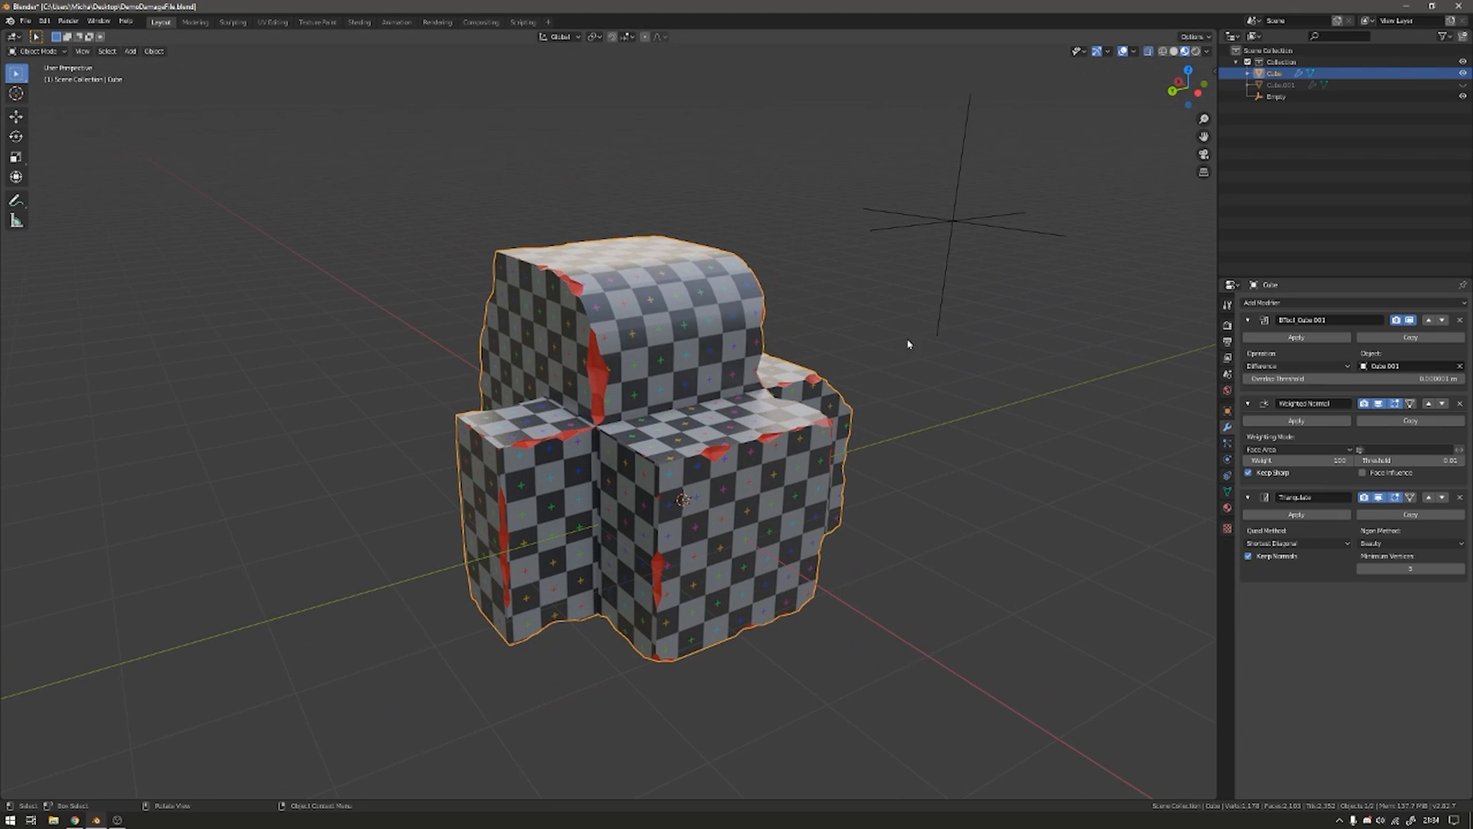
{"action": "left_click", "coordinate": [1280, 84]}
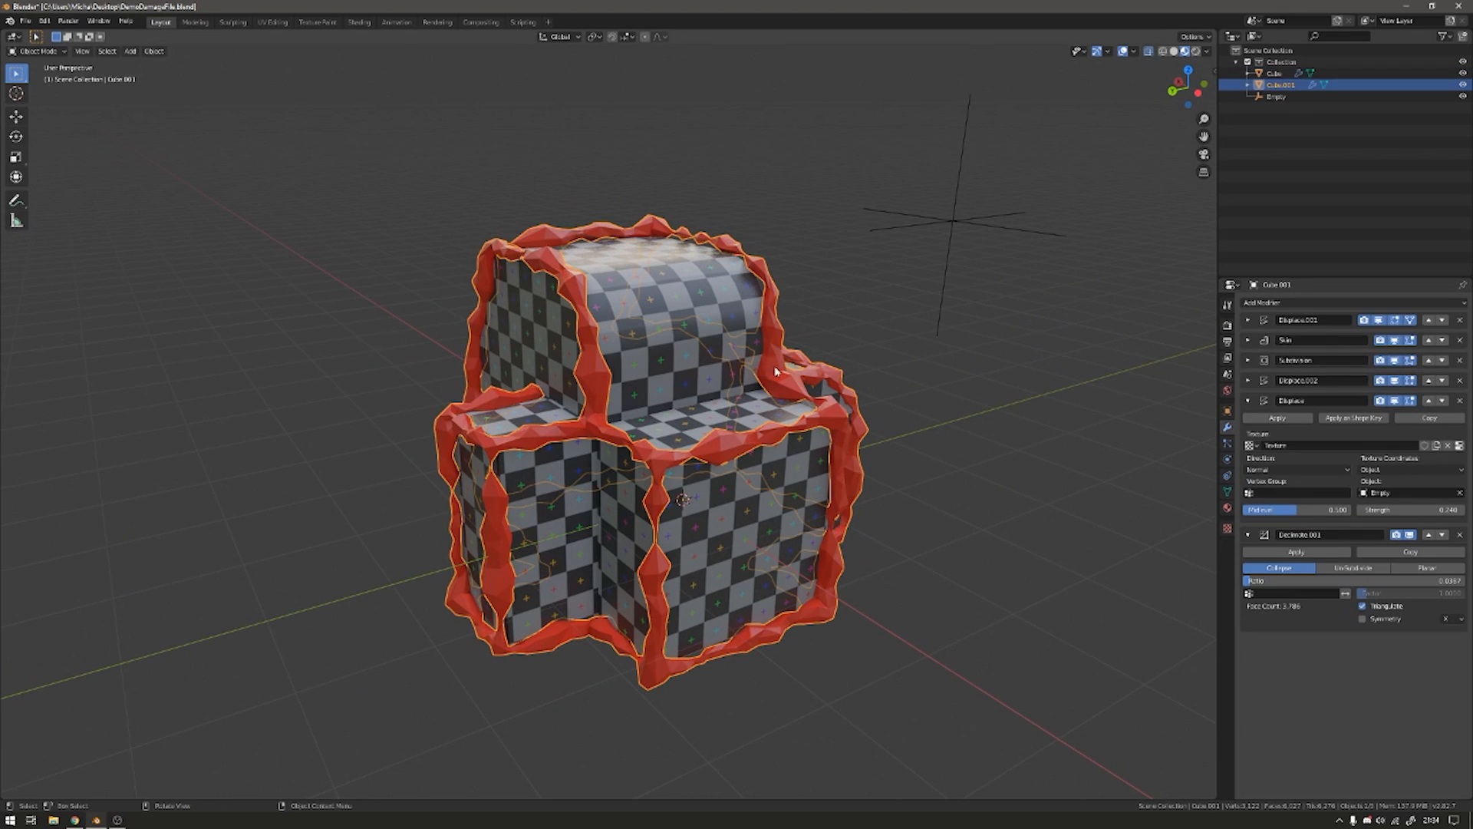
{"action": "mouse_move", "coordinate": [766, 392]}
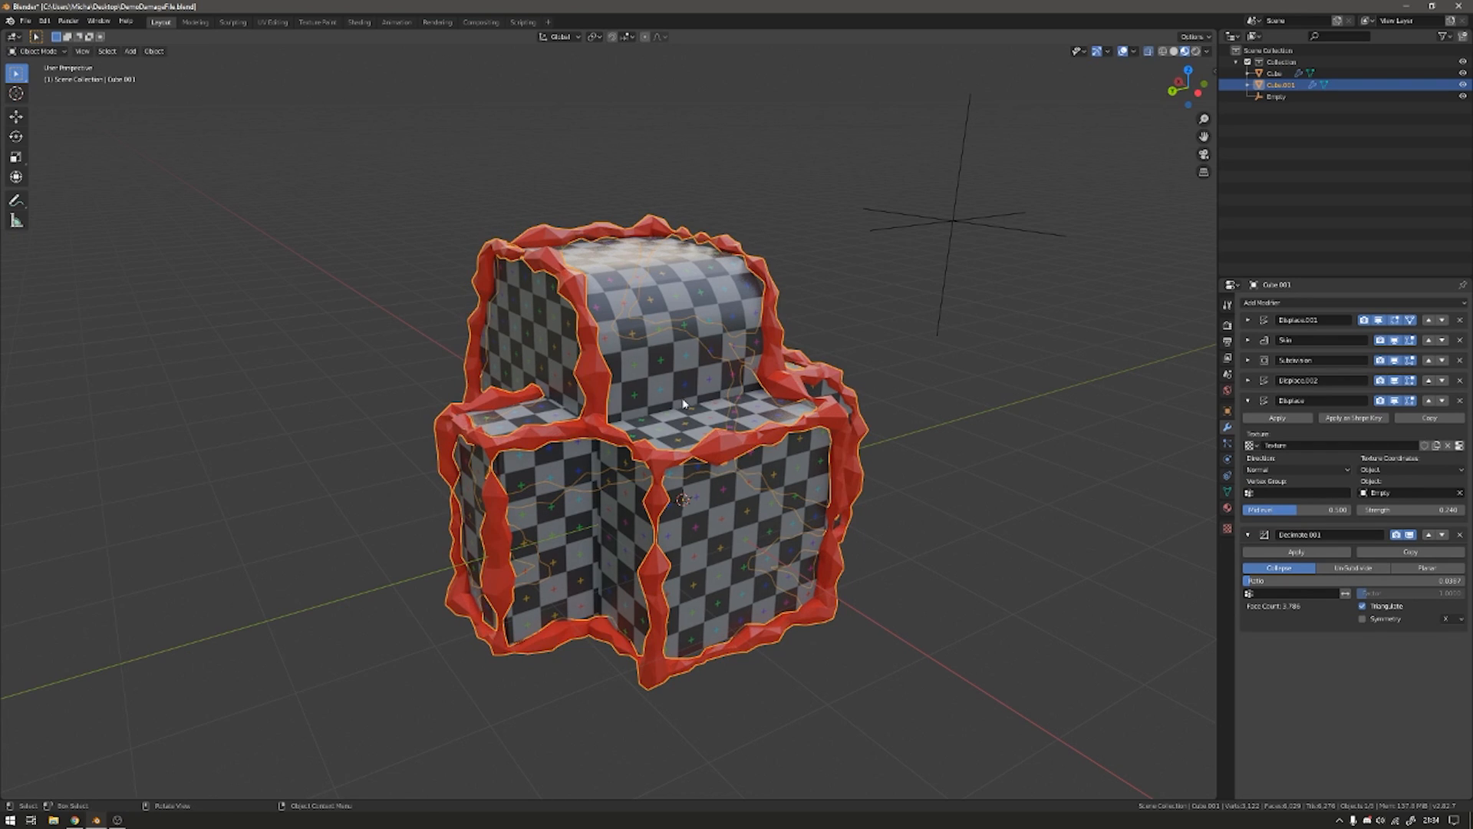
{"action": "left_click", "coordinate": [1275, 72]}
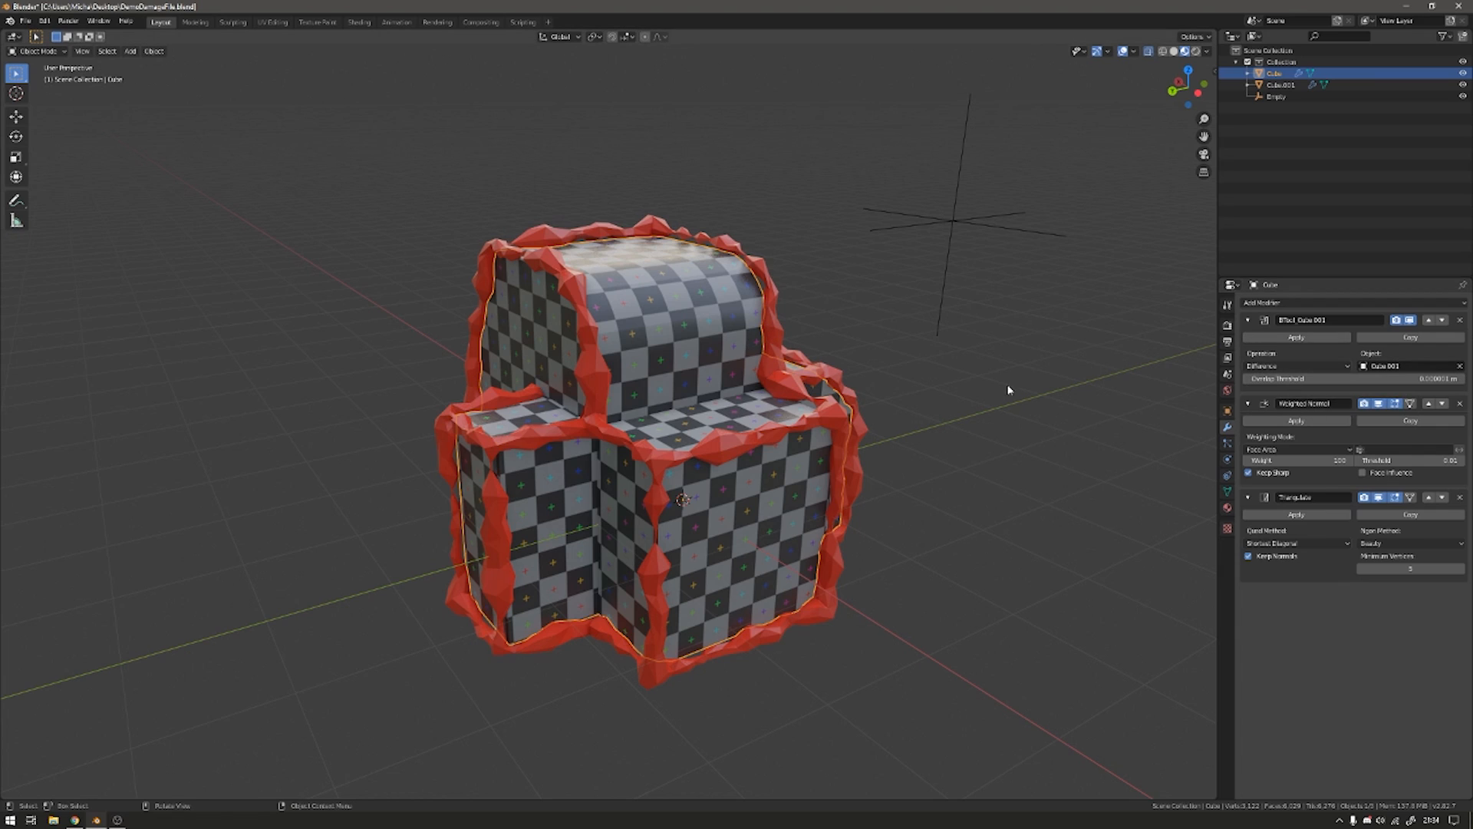
{"action": "left_click", "coordinate": [1279, 85]}
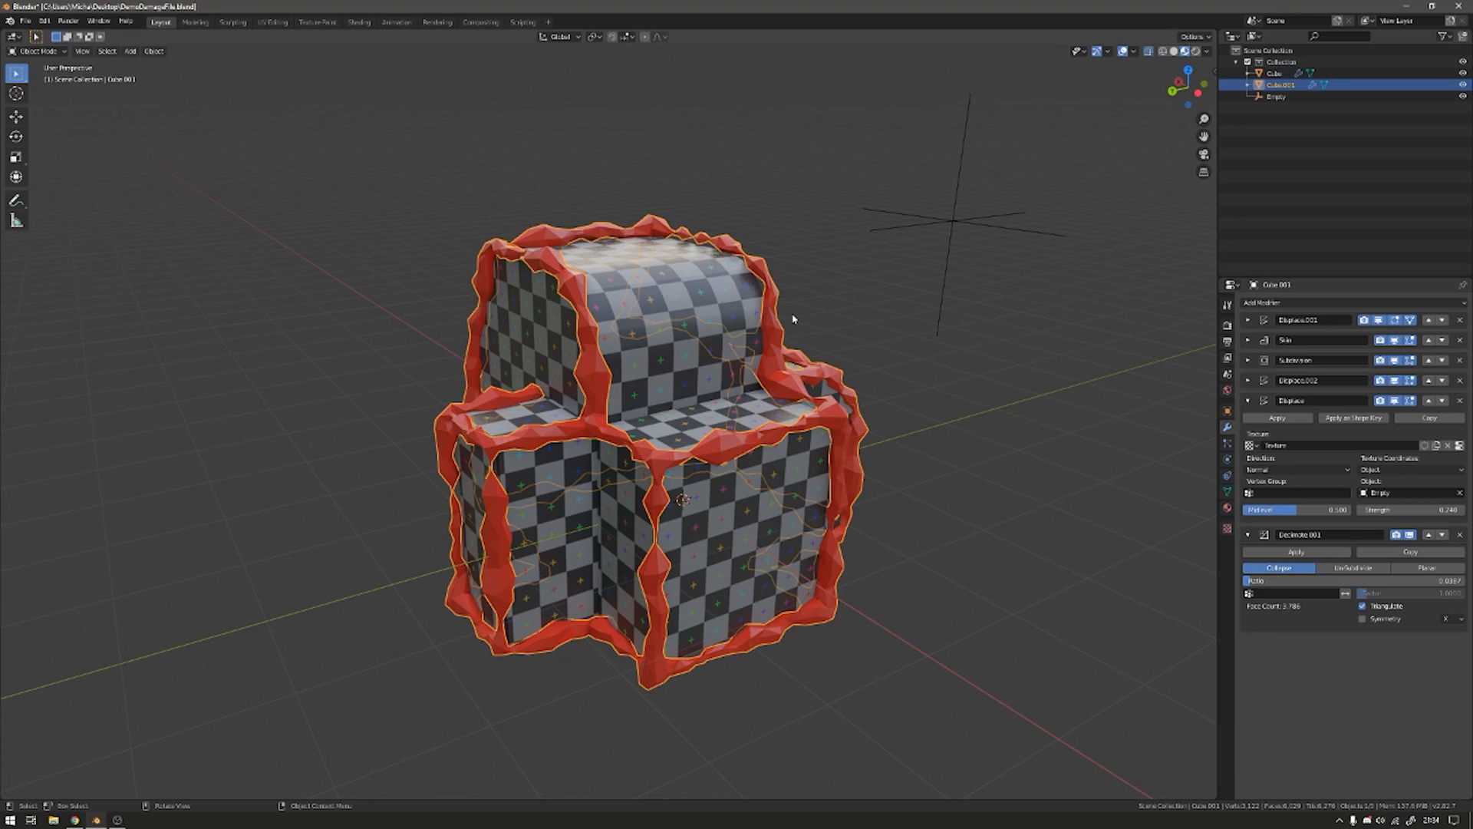
{"action": "left_click", "coordinate": [1275, 74]}
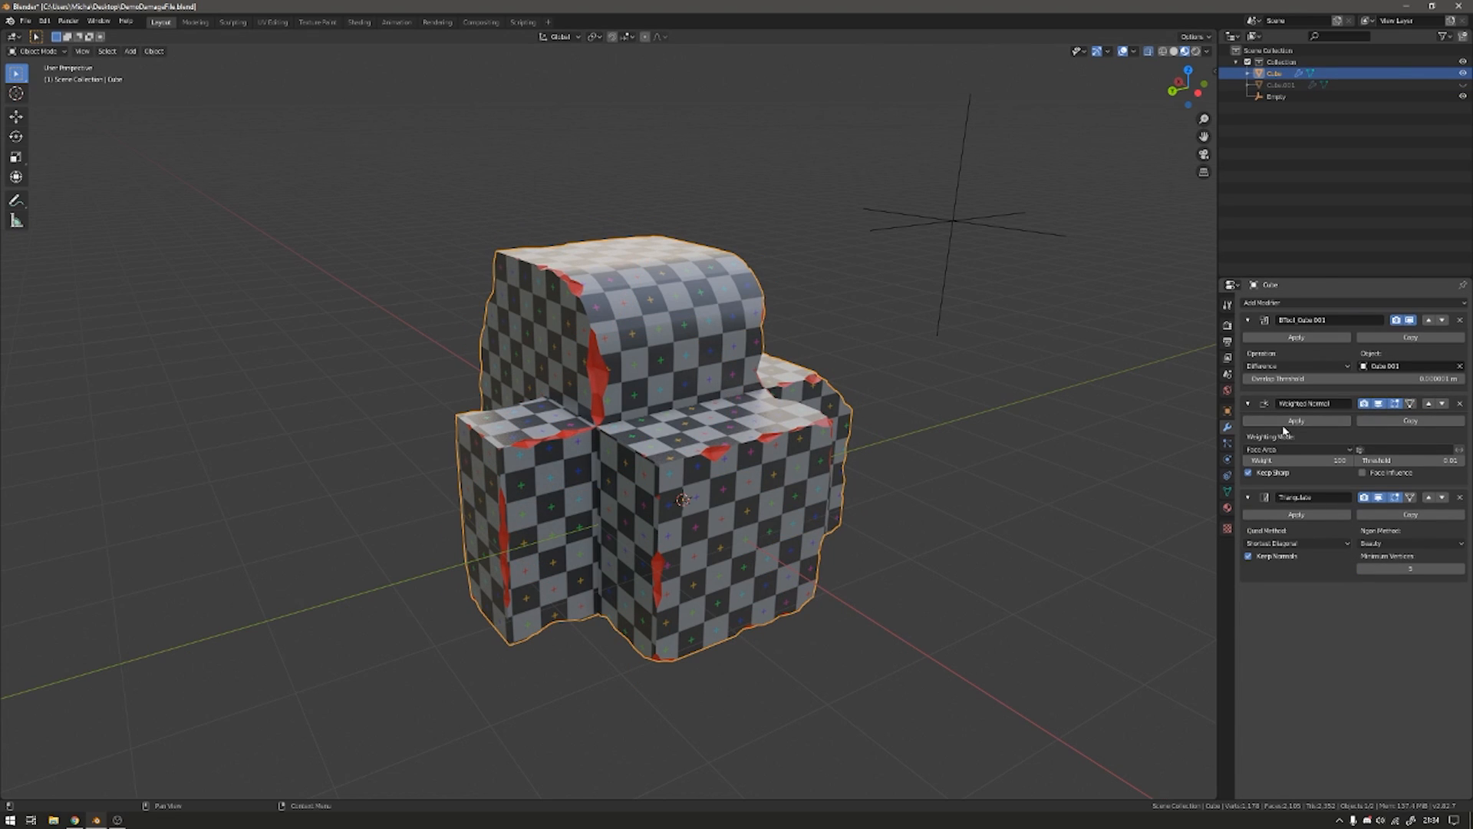
{"action": "mouse_move", "coordinate": [1266, 529]}
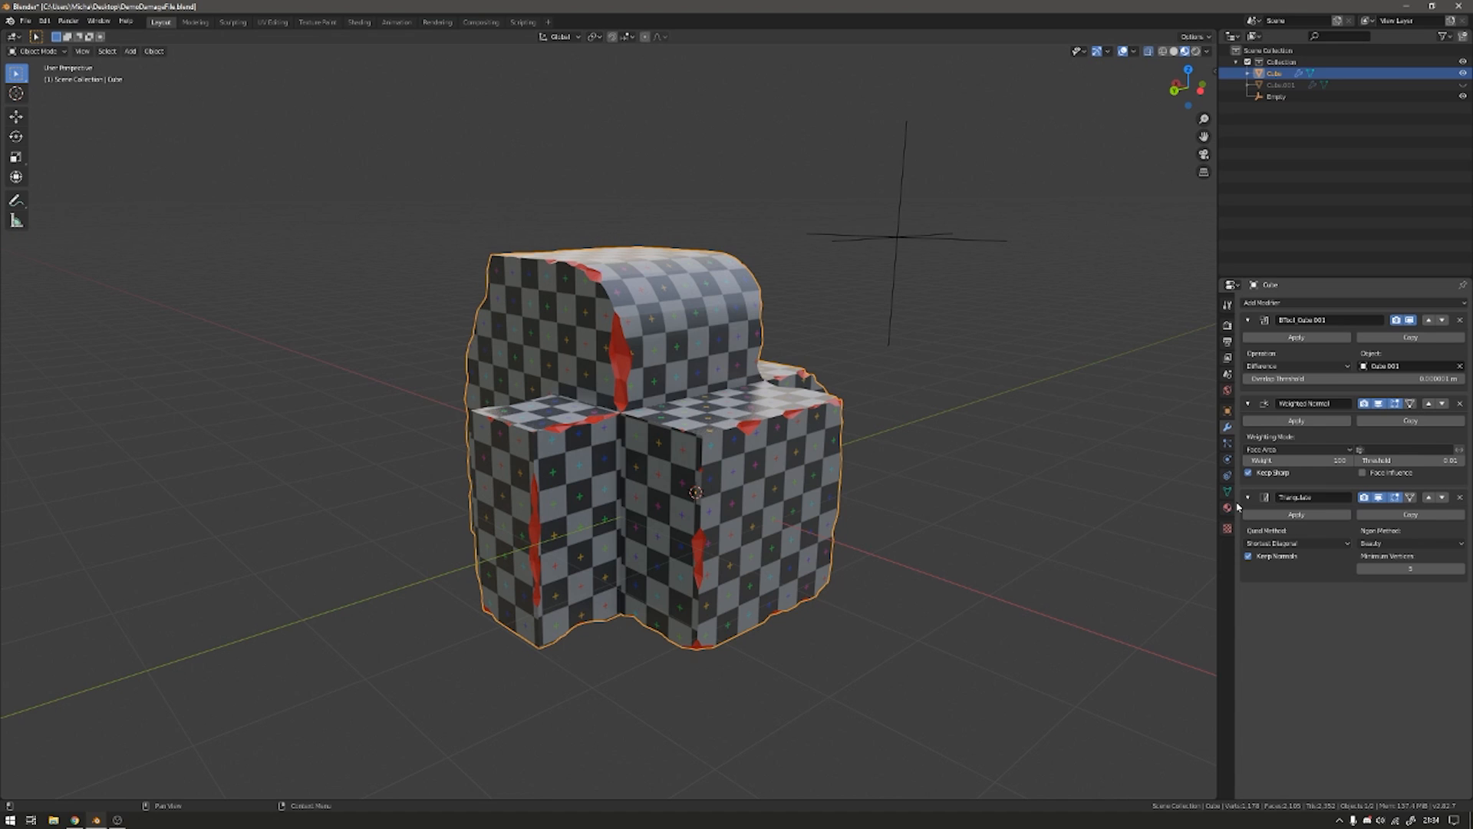
Show the chipped cube's red material settings in the Properties editor.
{"action": "left_click", "coordinate": [1226, 508]}
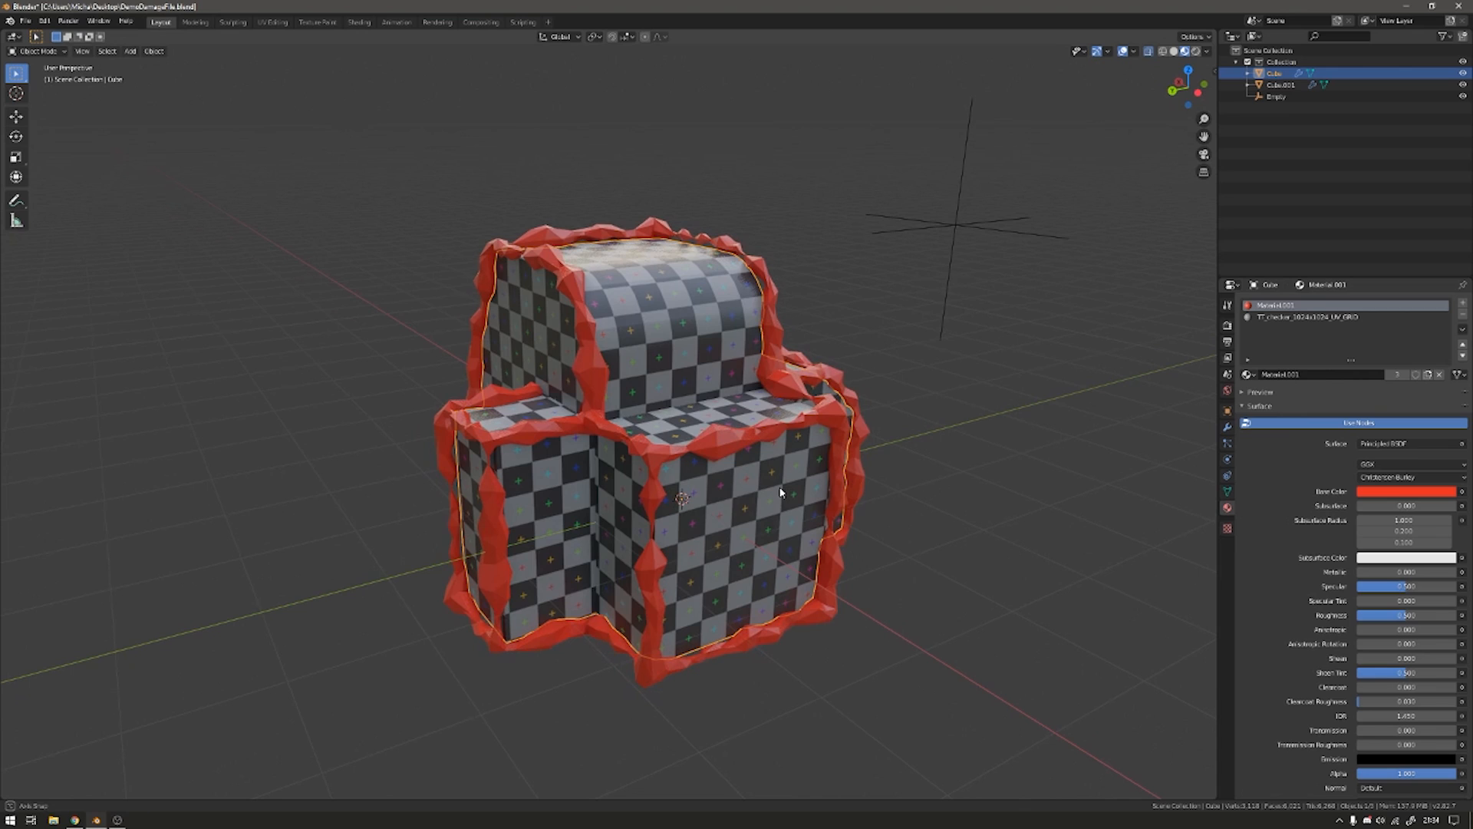
{"action": "mouse_move", "coordinate": [667, 432]}
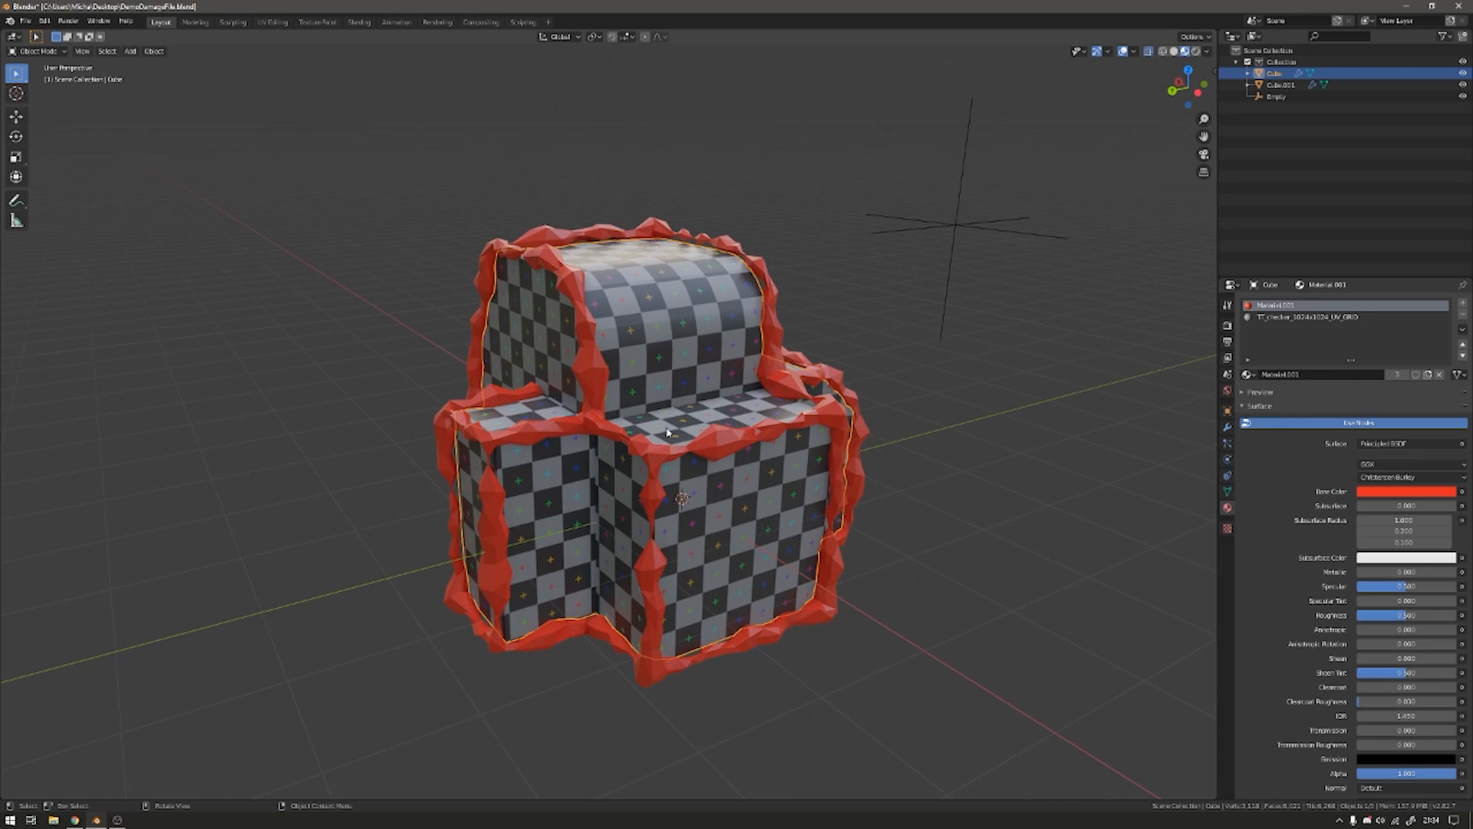
{"action": "mouse_move", "coordinate": [659, 413]}
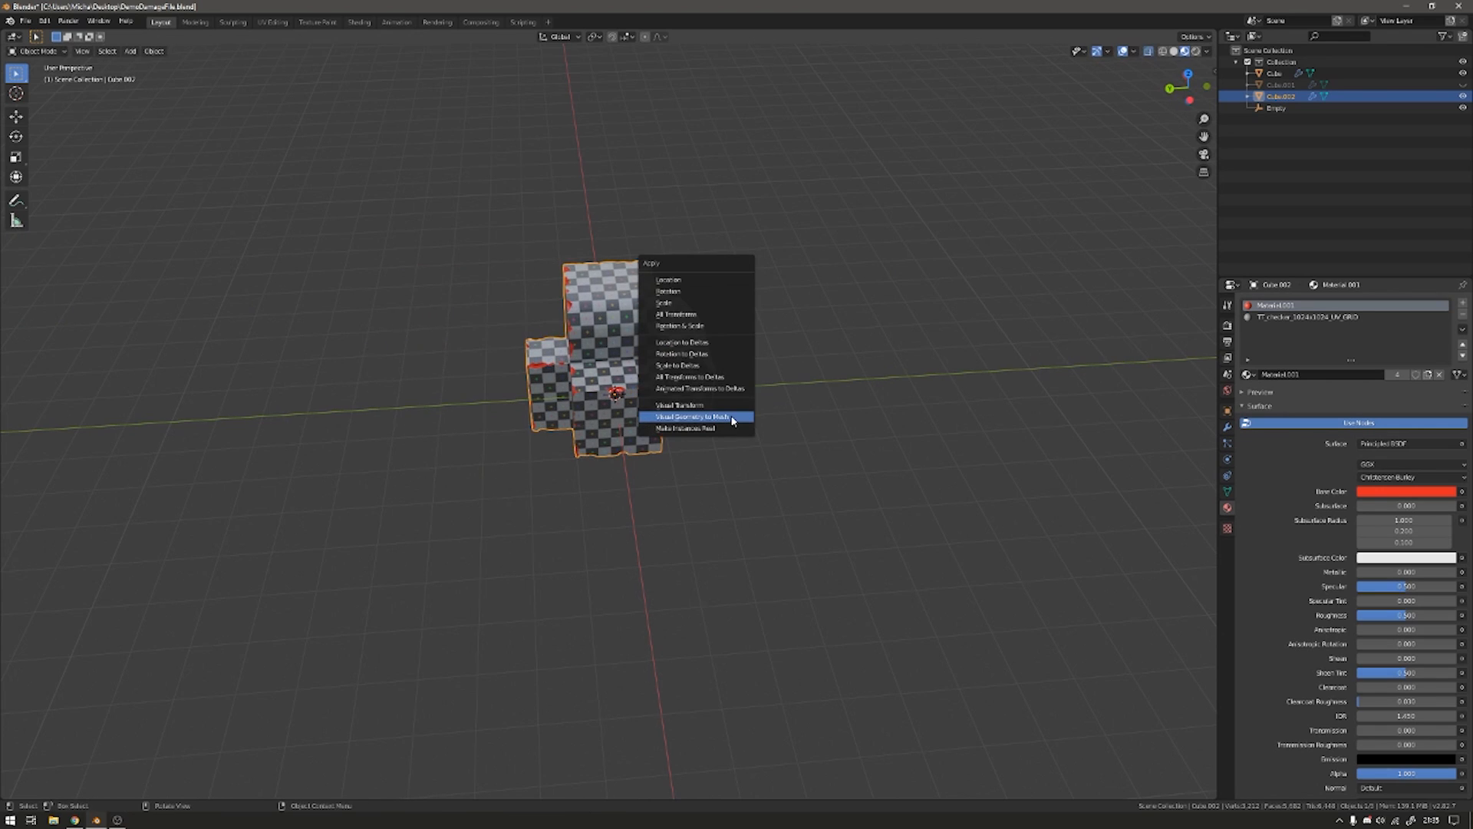
Bake the copy's modifier stack with Visual Geometry to Mesh, giving real geometry on Cube.002.
{"action": "left_click", "coordinate": [694, 416]}
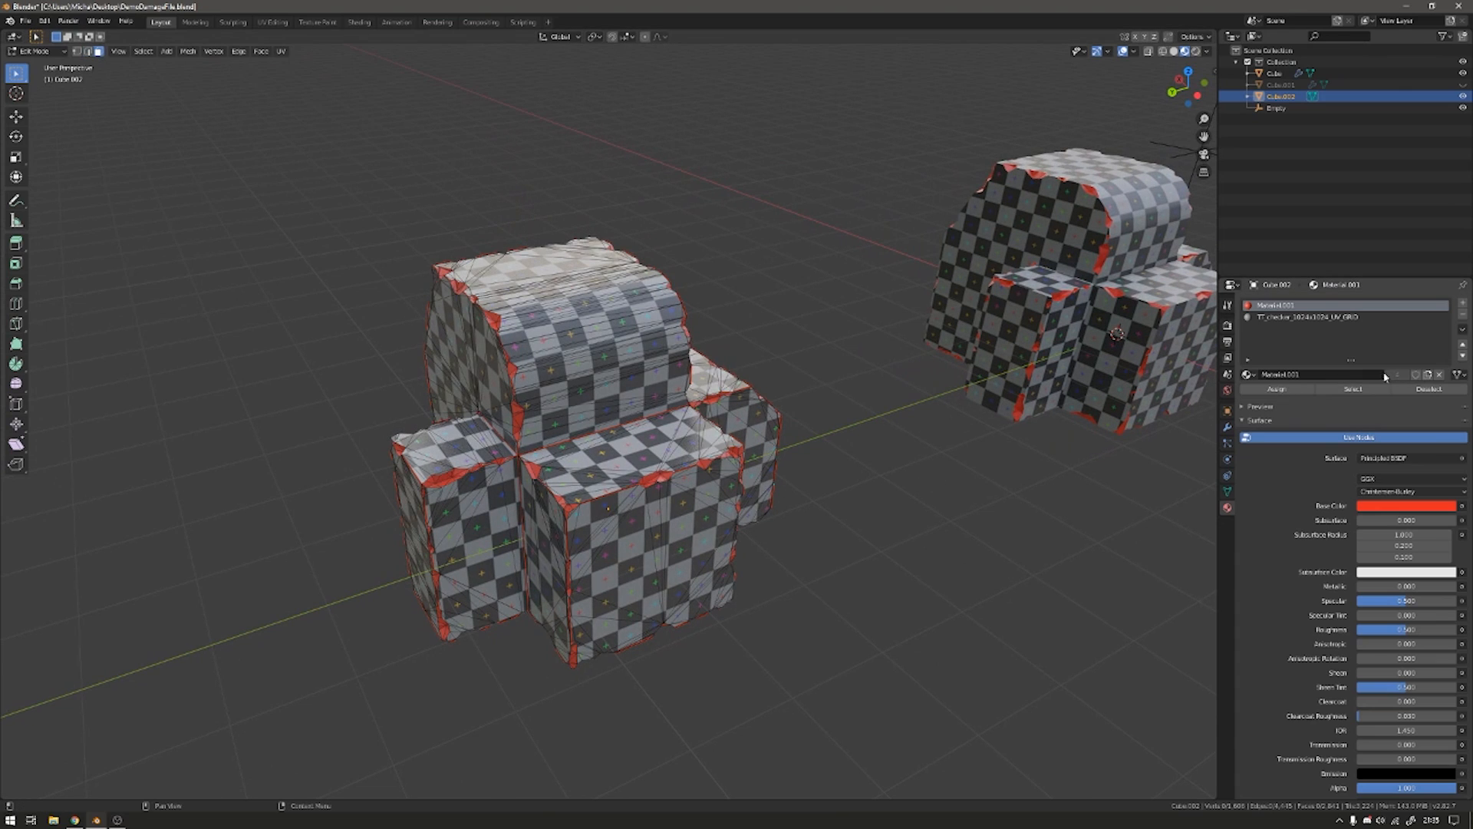
Unwrap the baked copy's faces in the UV Editing workspace, hide the wireframe overlay, return to Object Mode.
{"action": "left_click", "coordinate": [271, 21]}
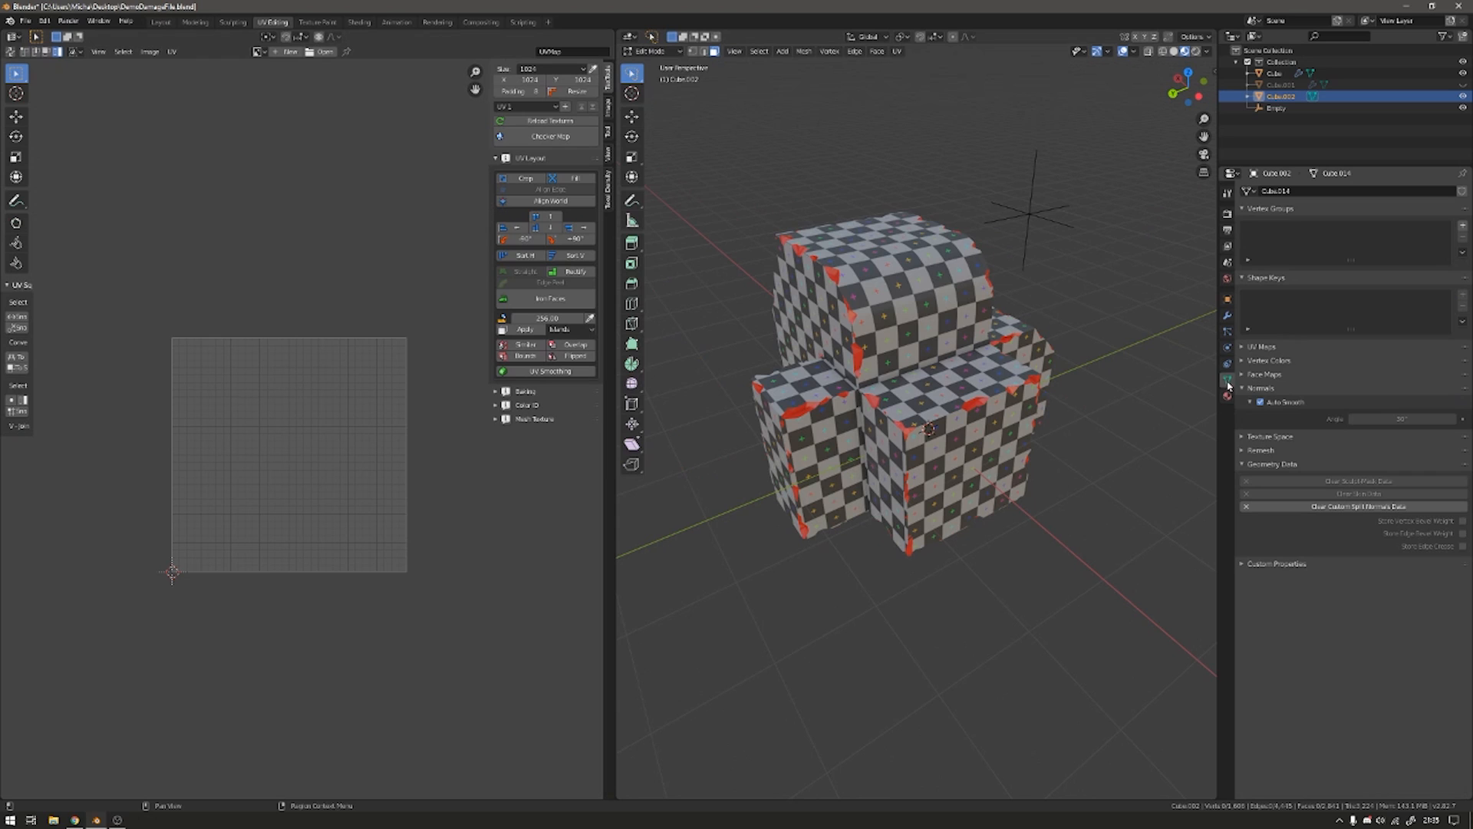
{"action": "left_click", "coordinate": [1228, 394]}
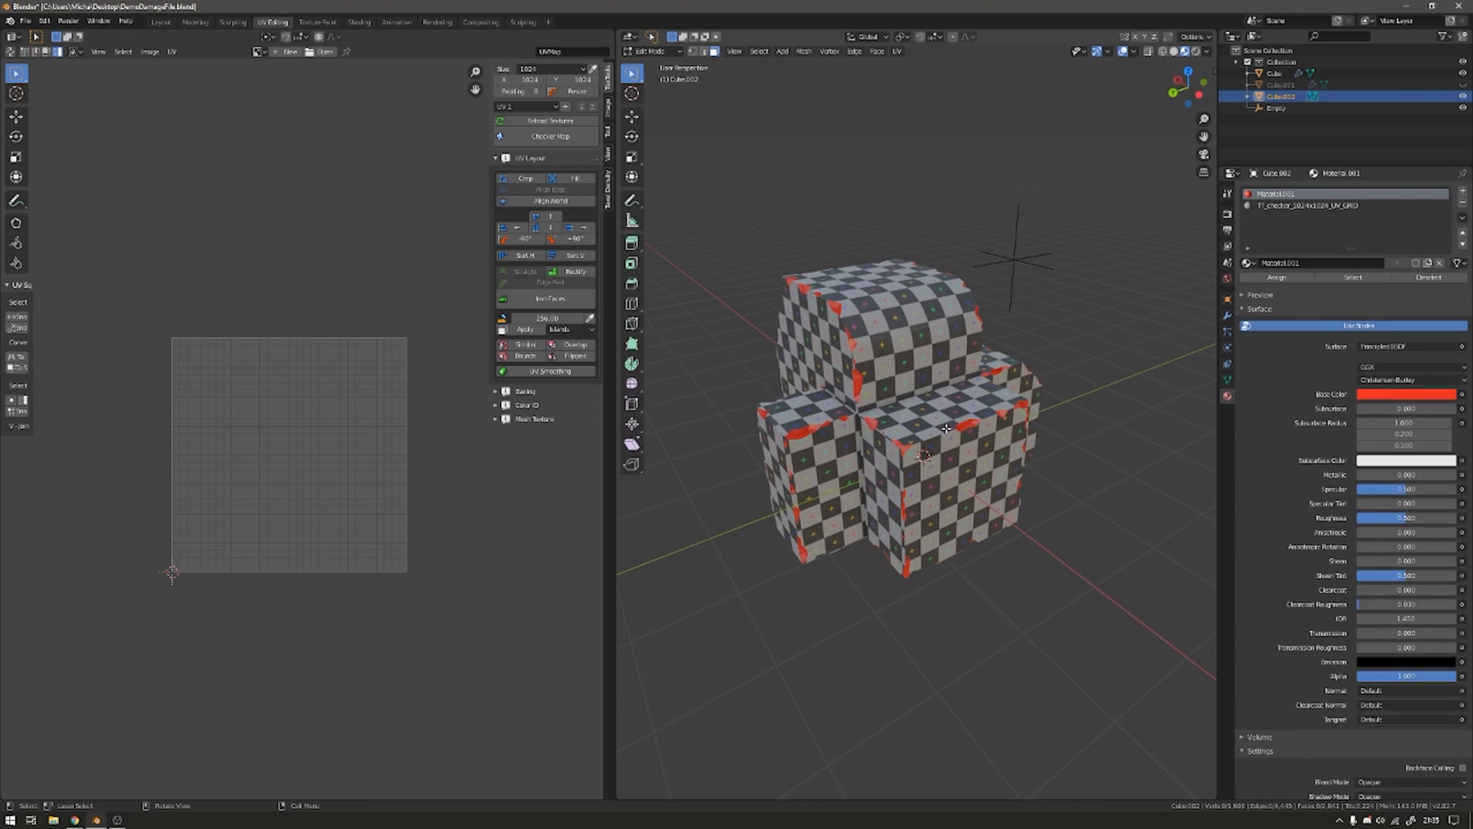
{"action": "left_click", "coordinate": [1134, 50]}
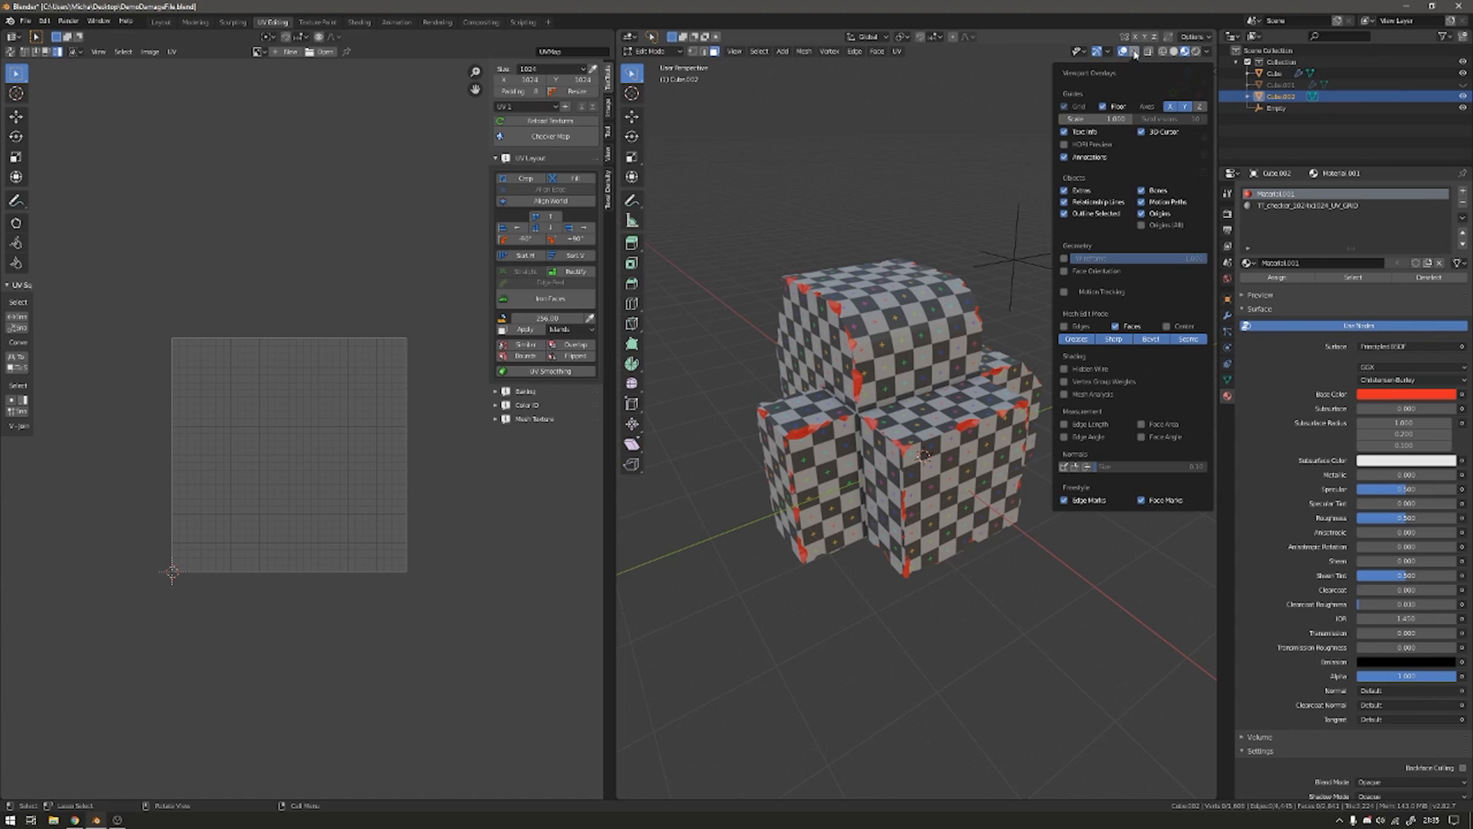
{"action": "left_click", "coordinate": [1135, 51]}
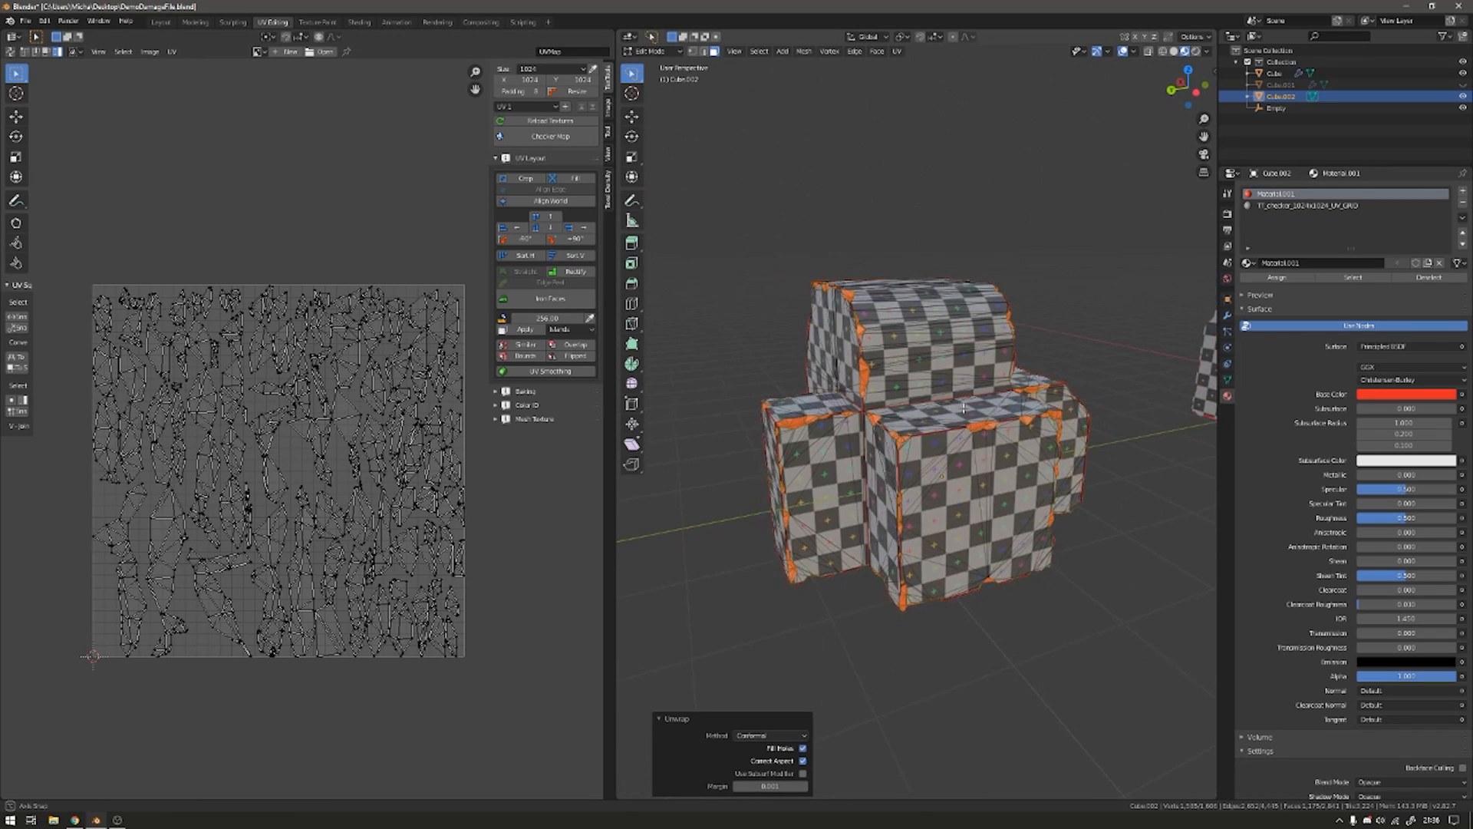
{"action": "key", "text": "Tab"}
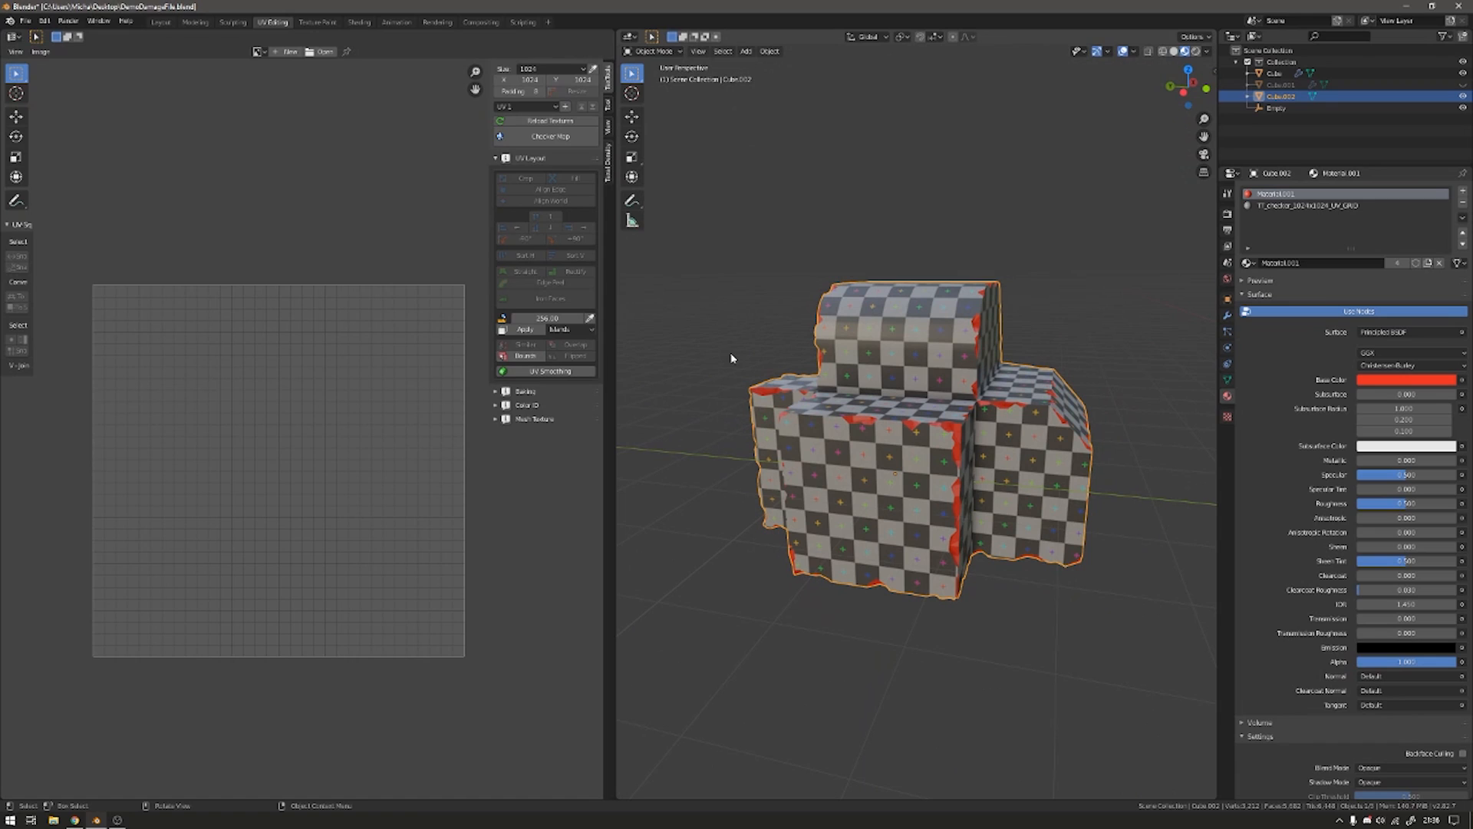
{"action": "mouse_move", "coordinate": [957, 216]}
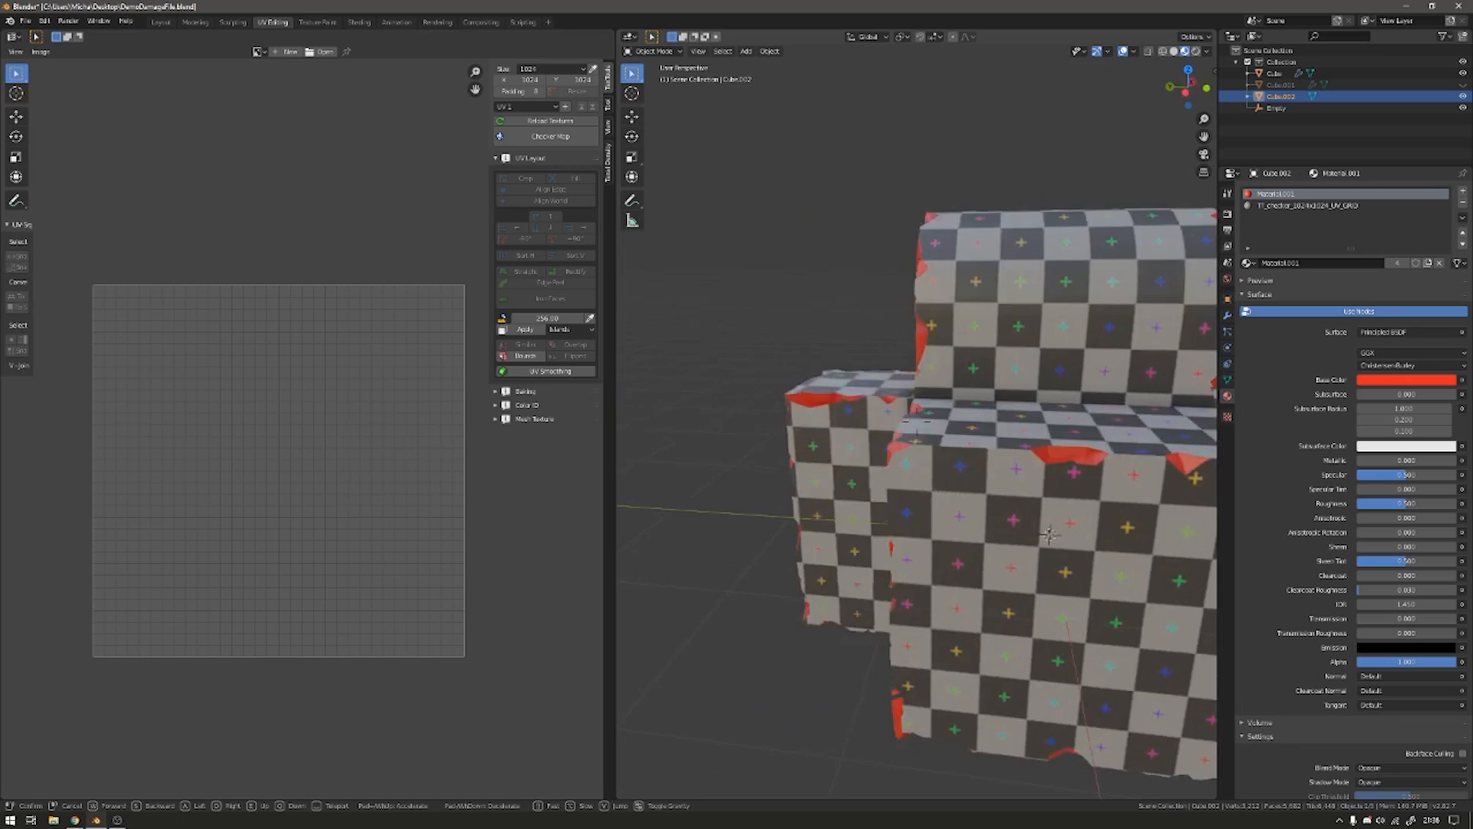
Return to the Layout workspace showing the chipped checkered cube.
{"action": "left_click", "coordinate": [160, 21]}
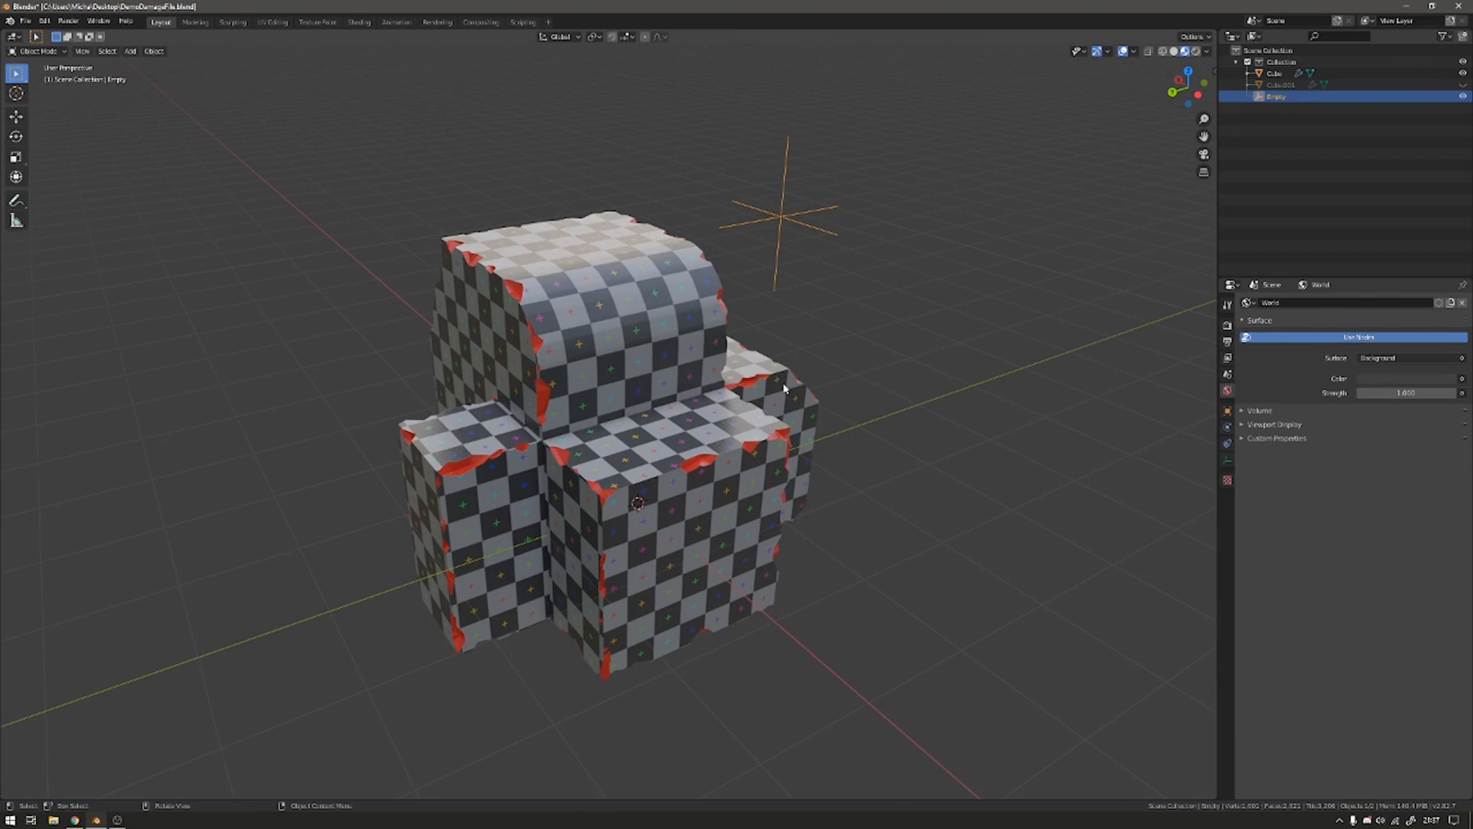